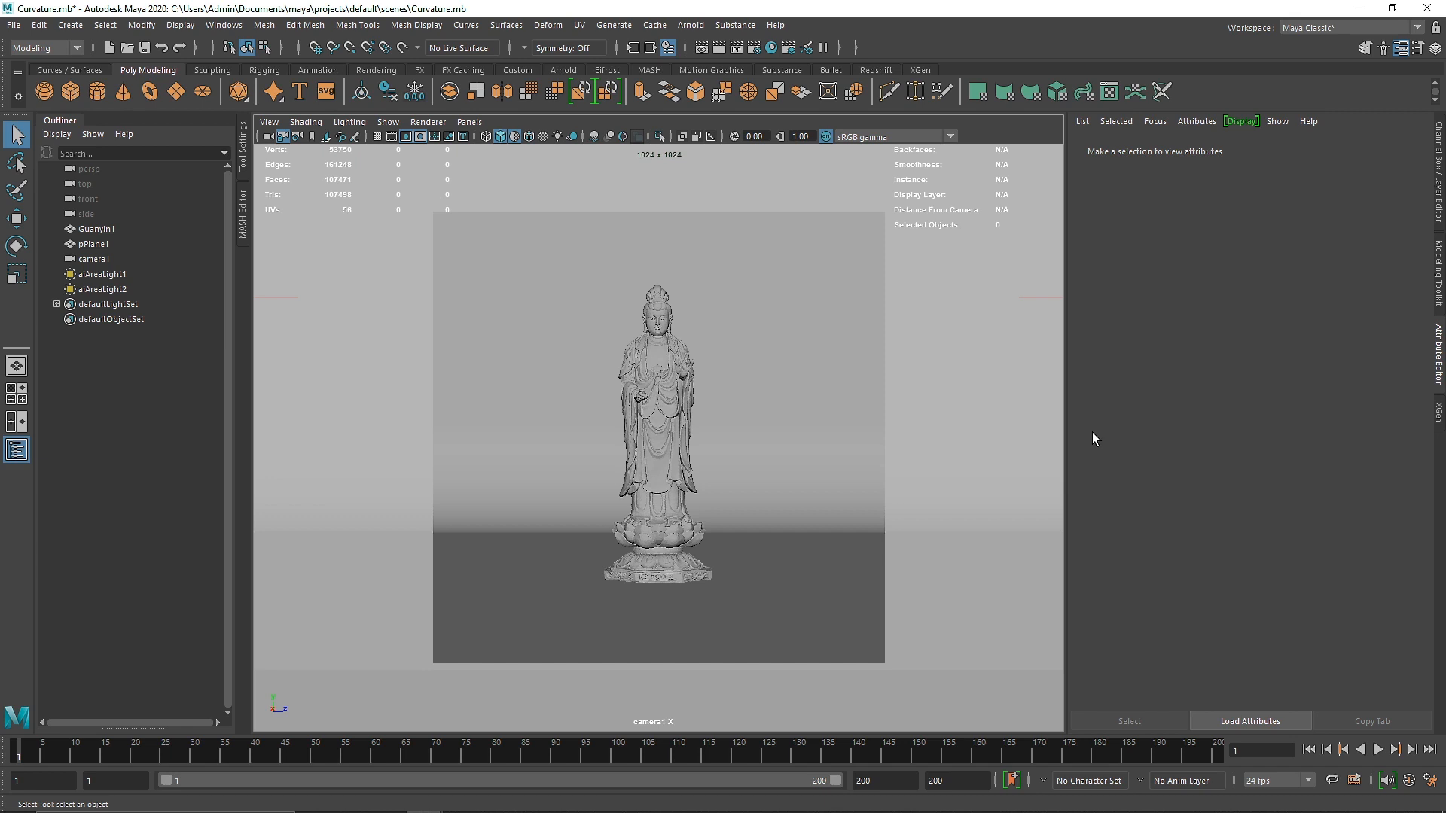
mouse_move(662, 433)
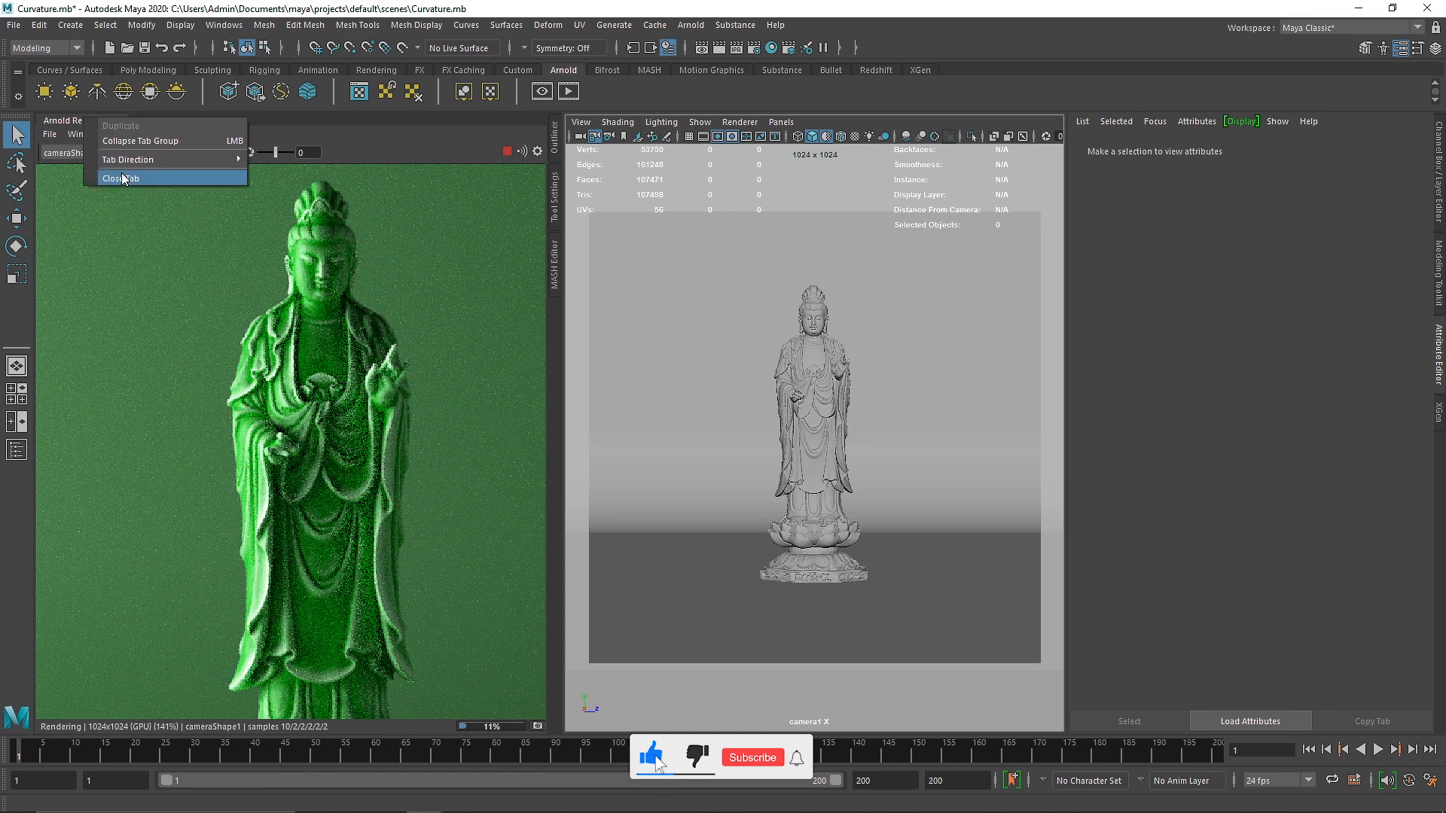
- Assign a new aiStandardSurface to the statue and rename it 'Curvature'
click(119, 179)
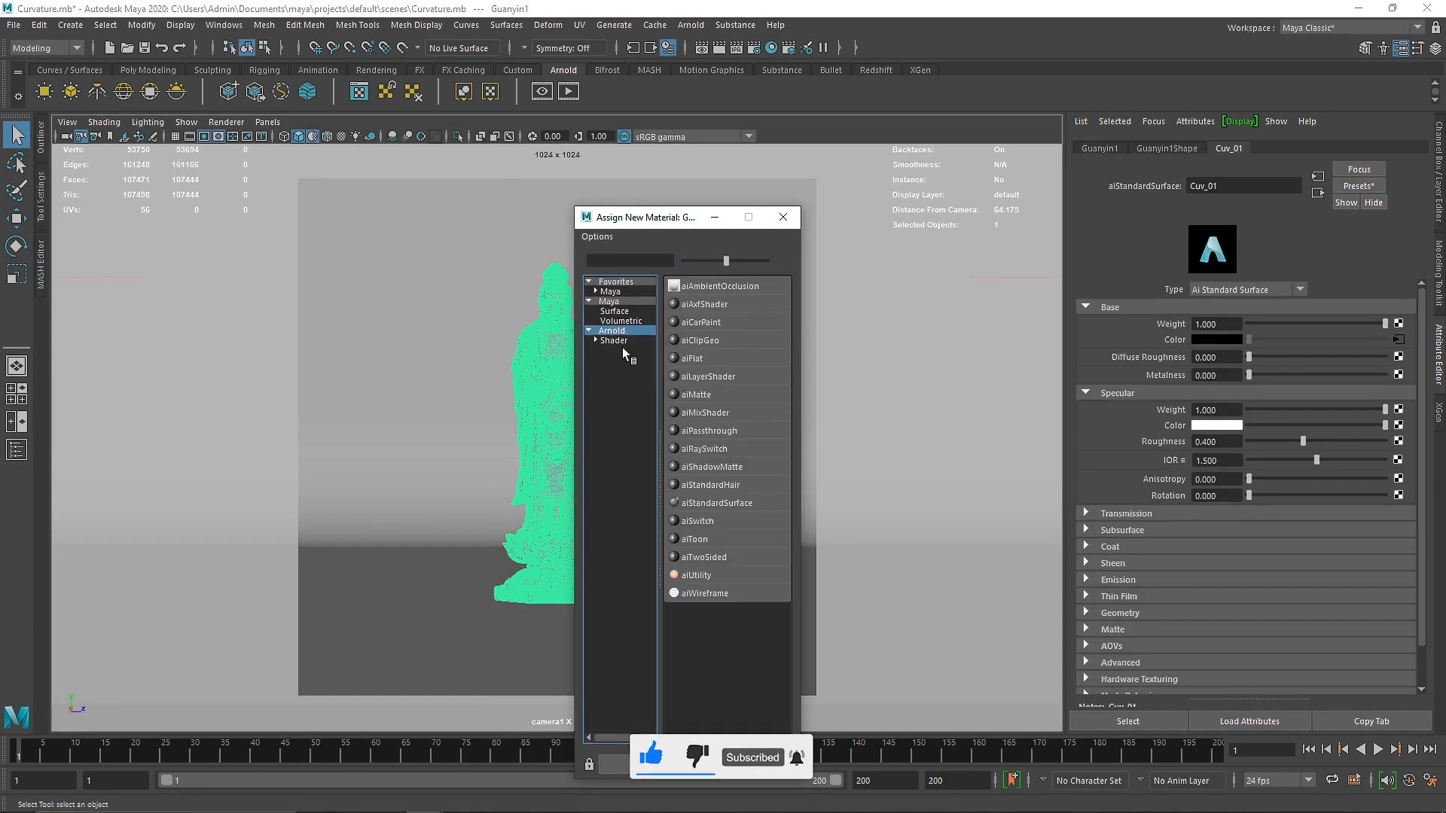
click(716, 503)
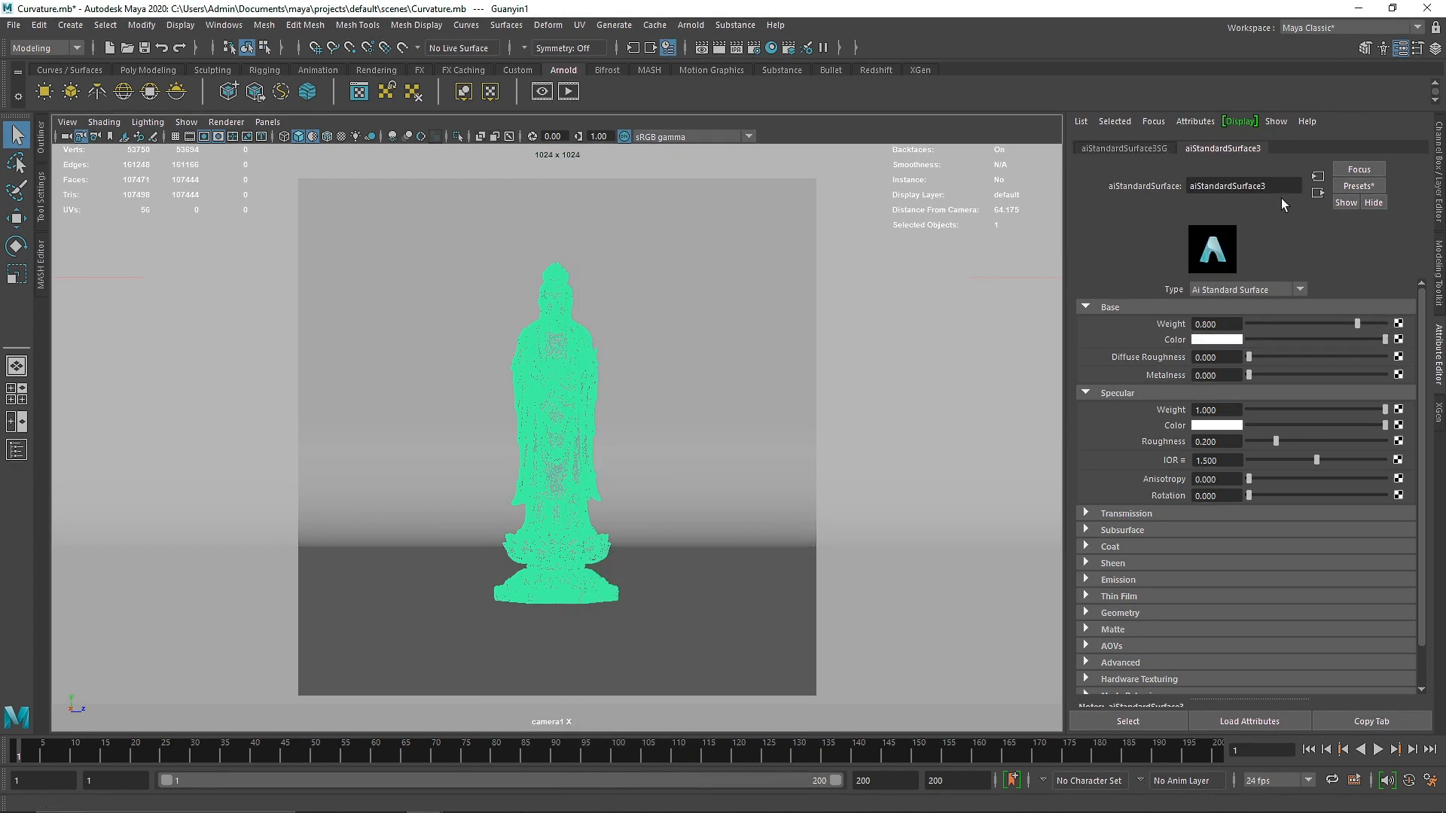
text(Cruva)
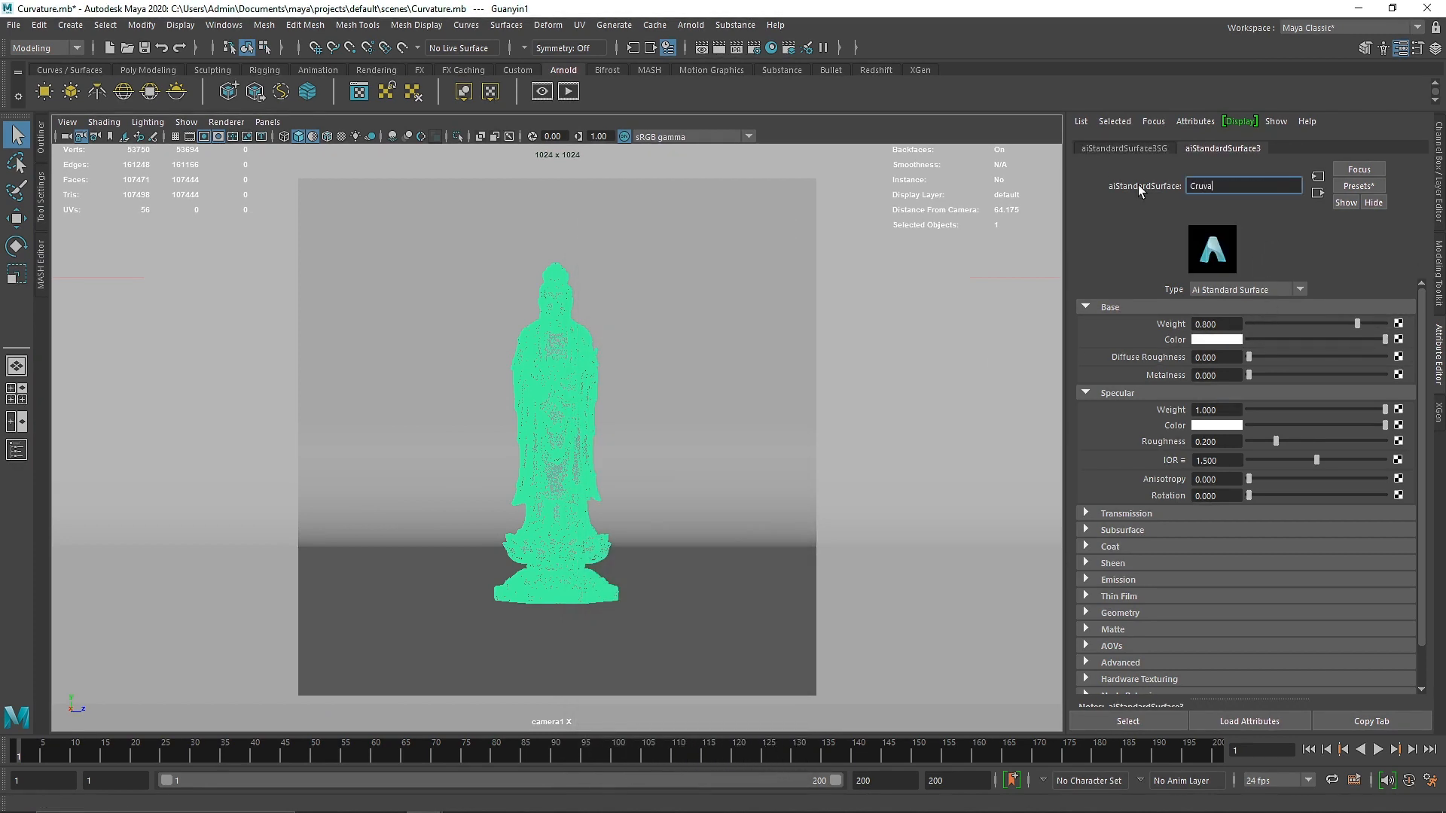
text(ture)
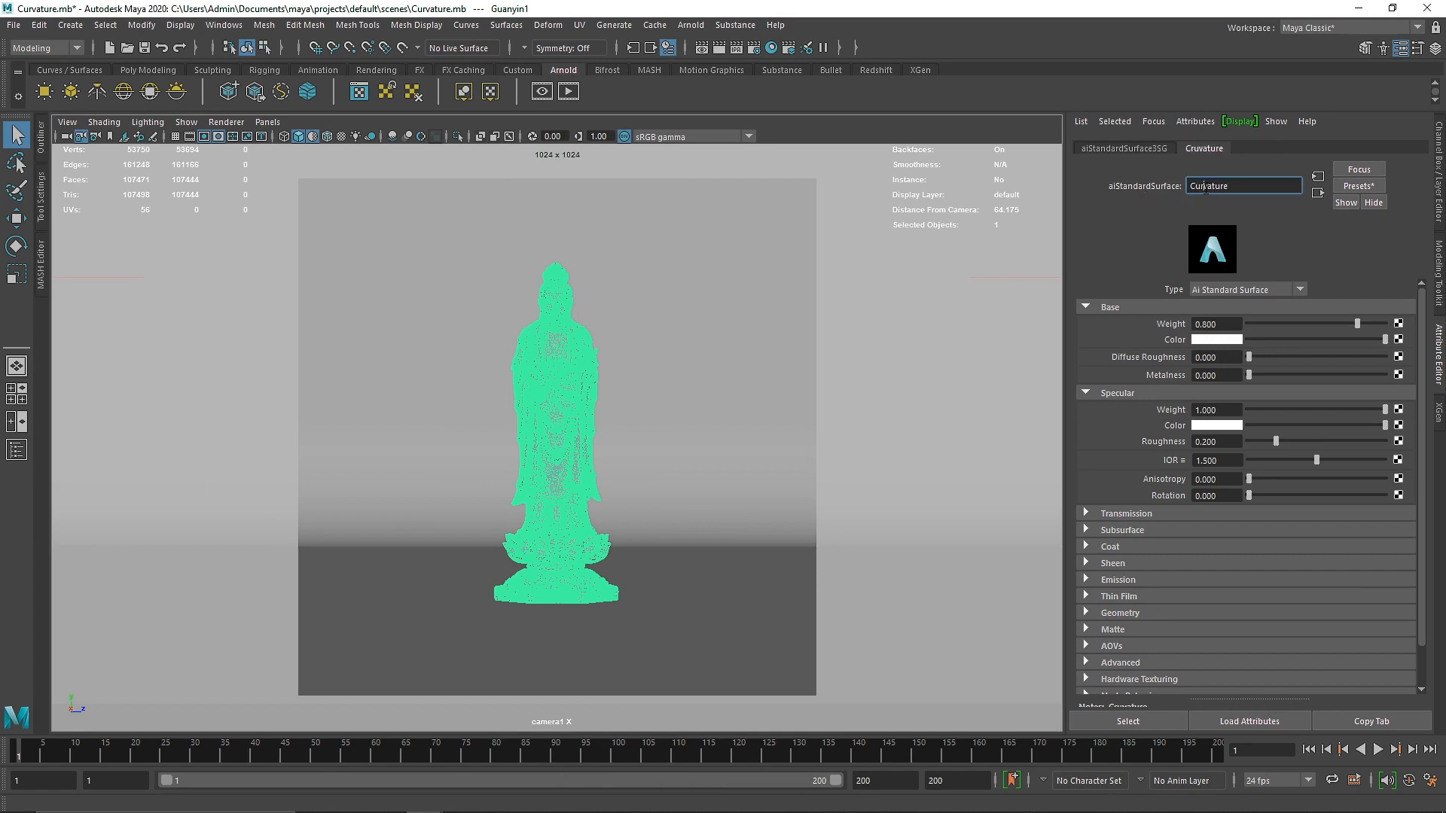
drag(1356, 324, 1384, 323)
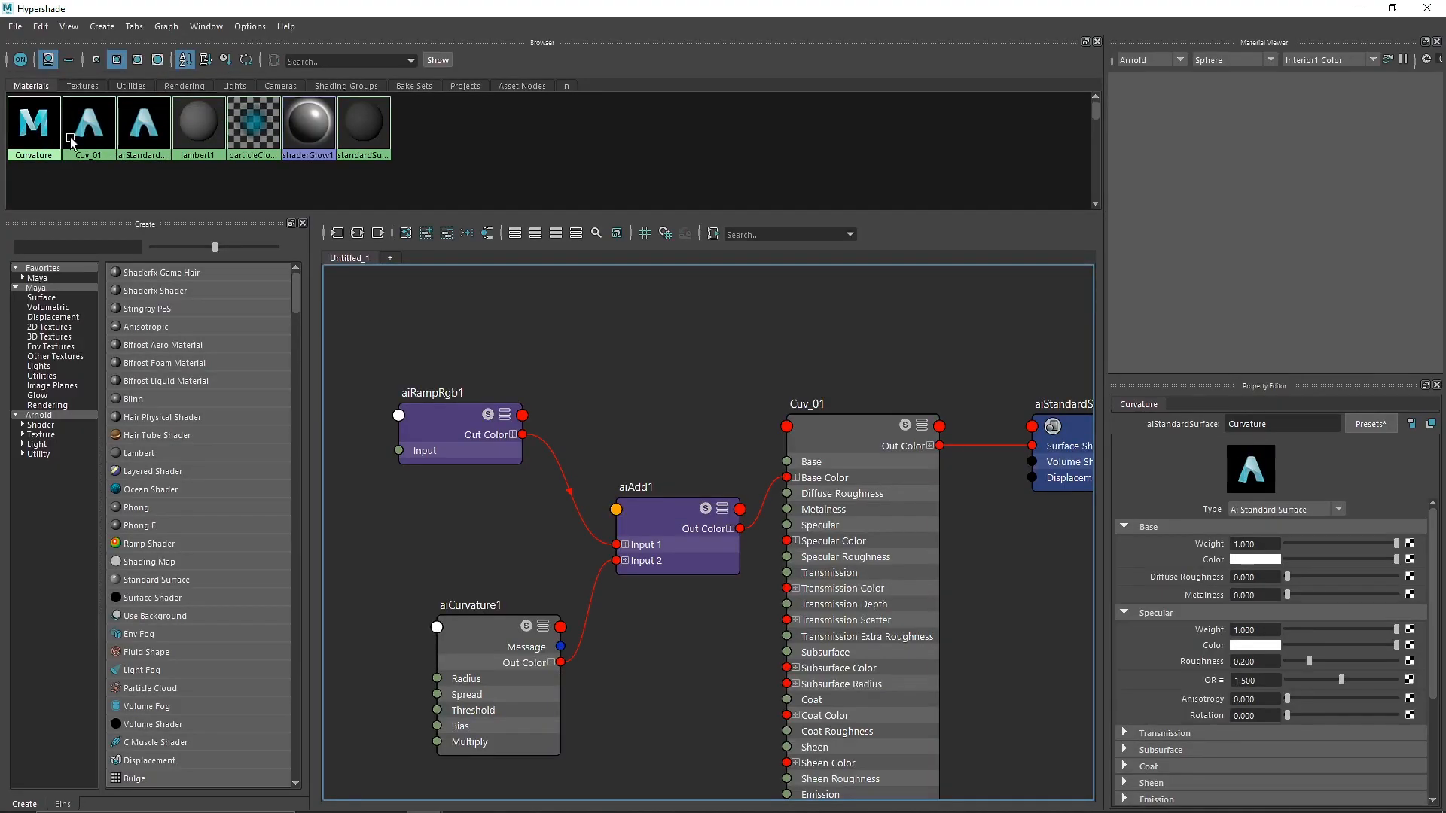
- Graph the Cuv_01 network and inspect its aiRampRgb and aiAdd nodes
right_click(144, 125)
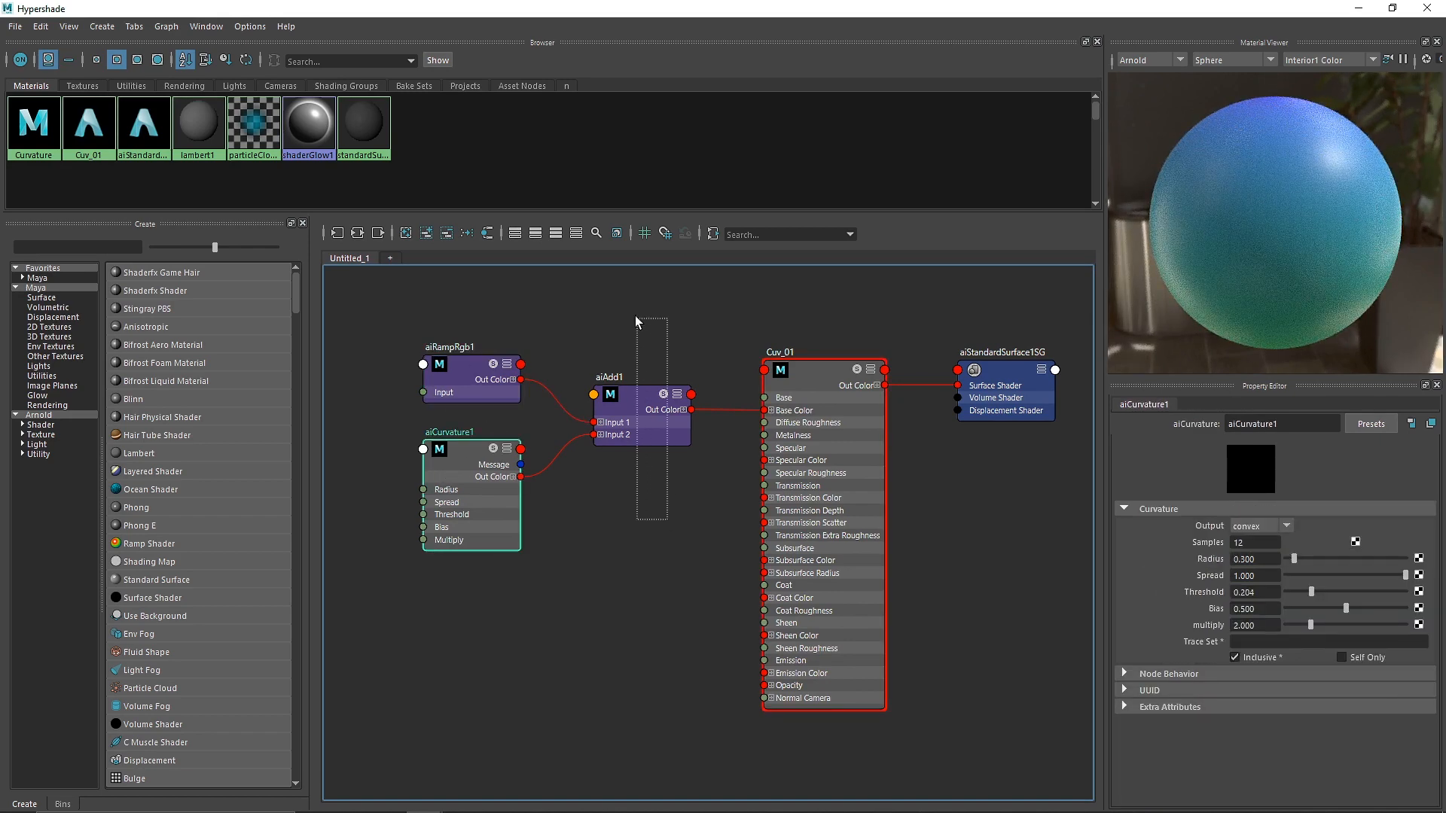
click(450, 364)
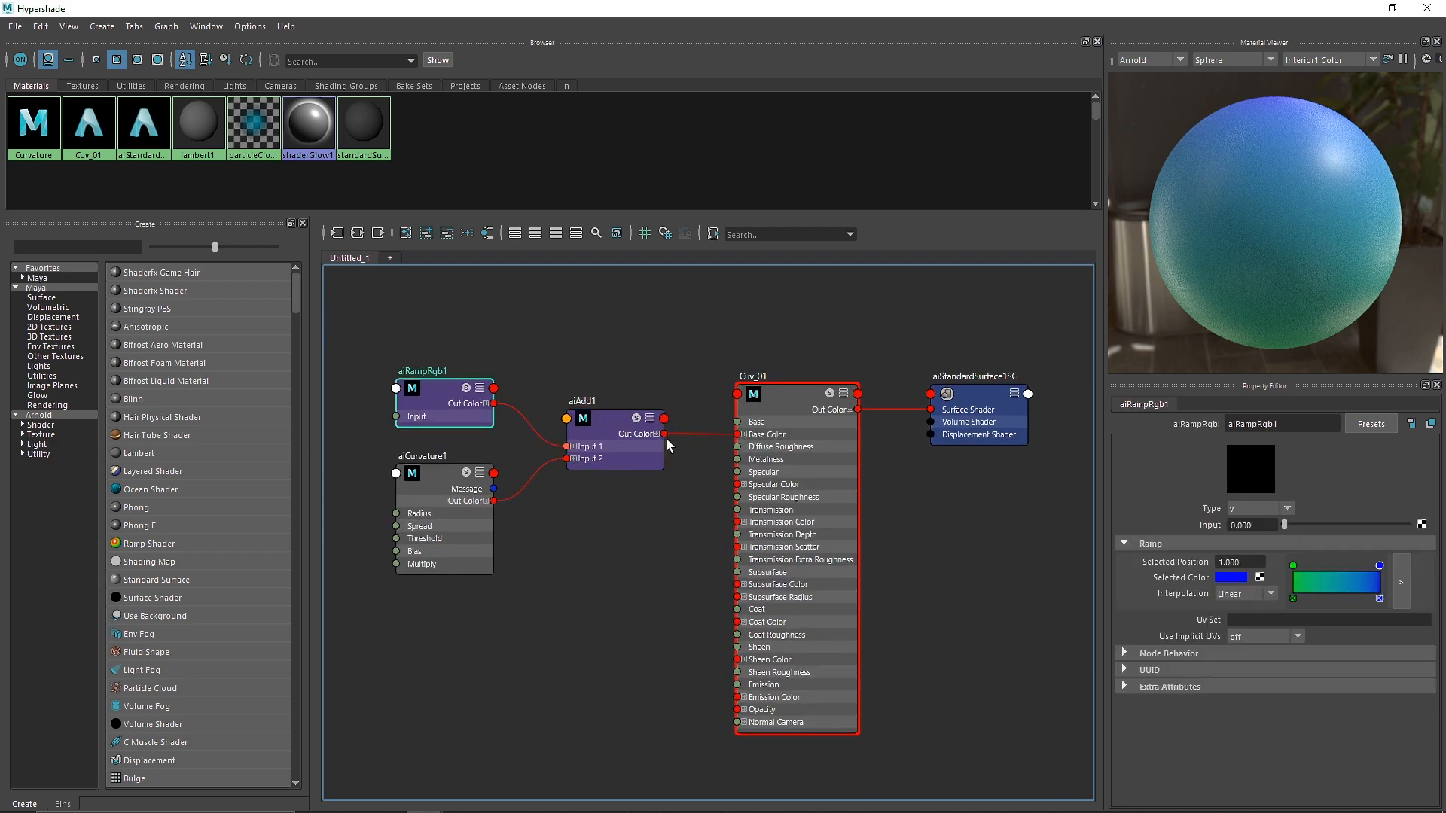
click(613, 420)
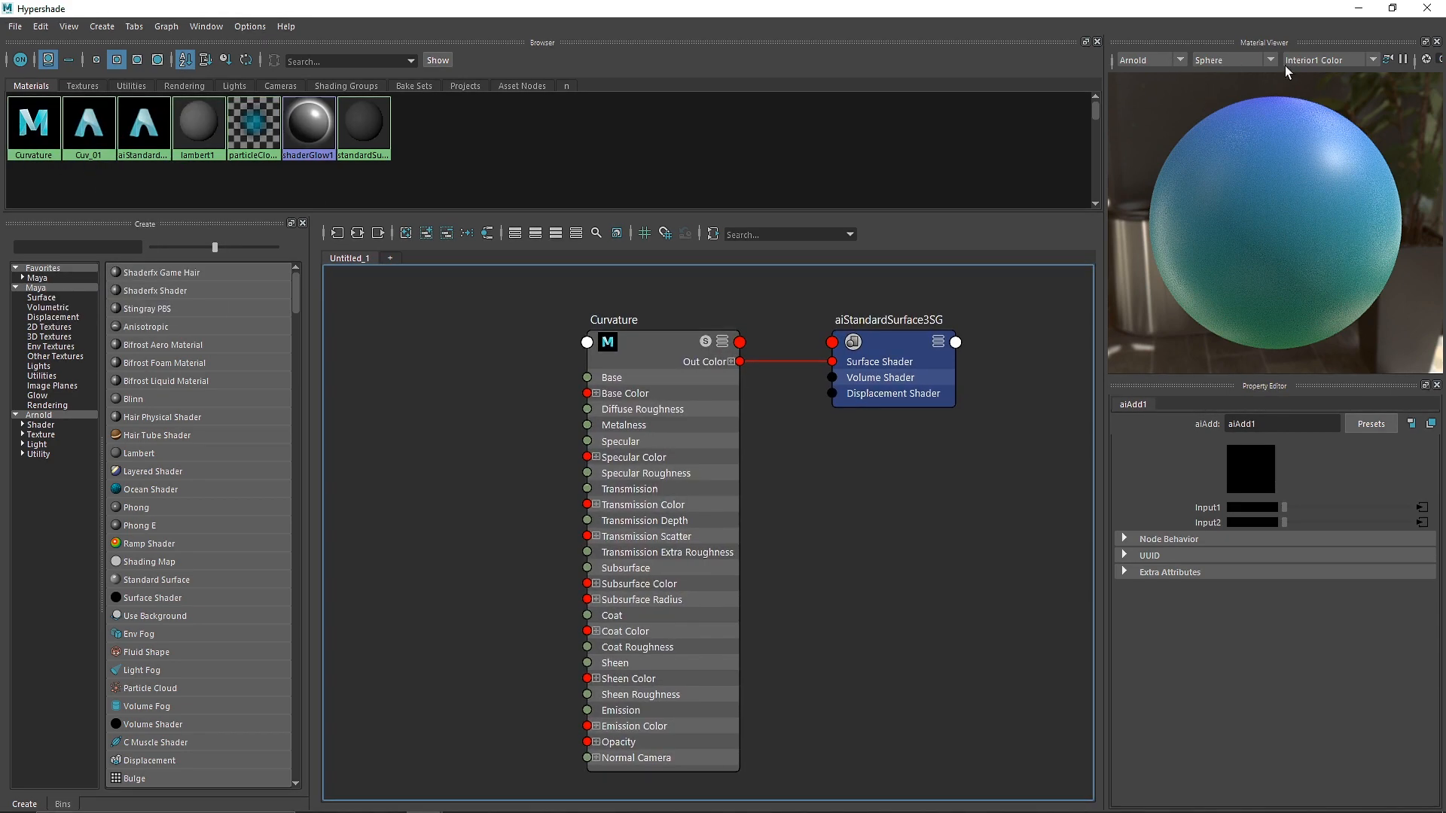
- Create an aiCurvature node and connect its Out Color to Curvature's Base Color
click(1269, 60)
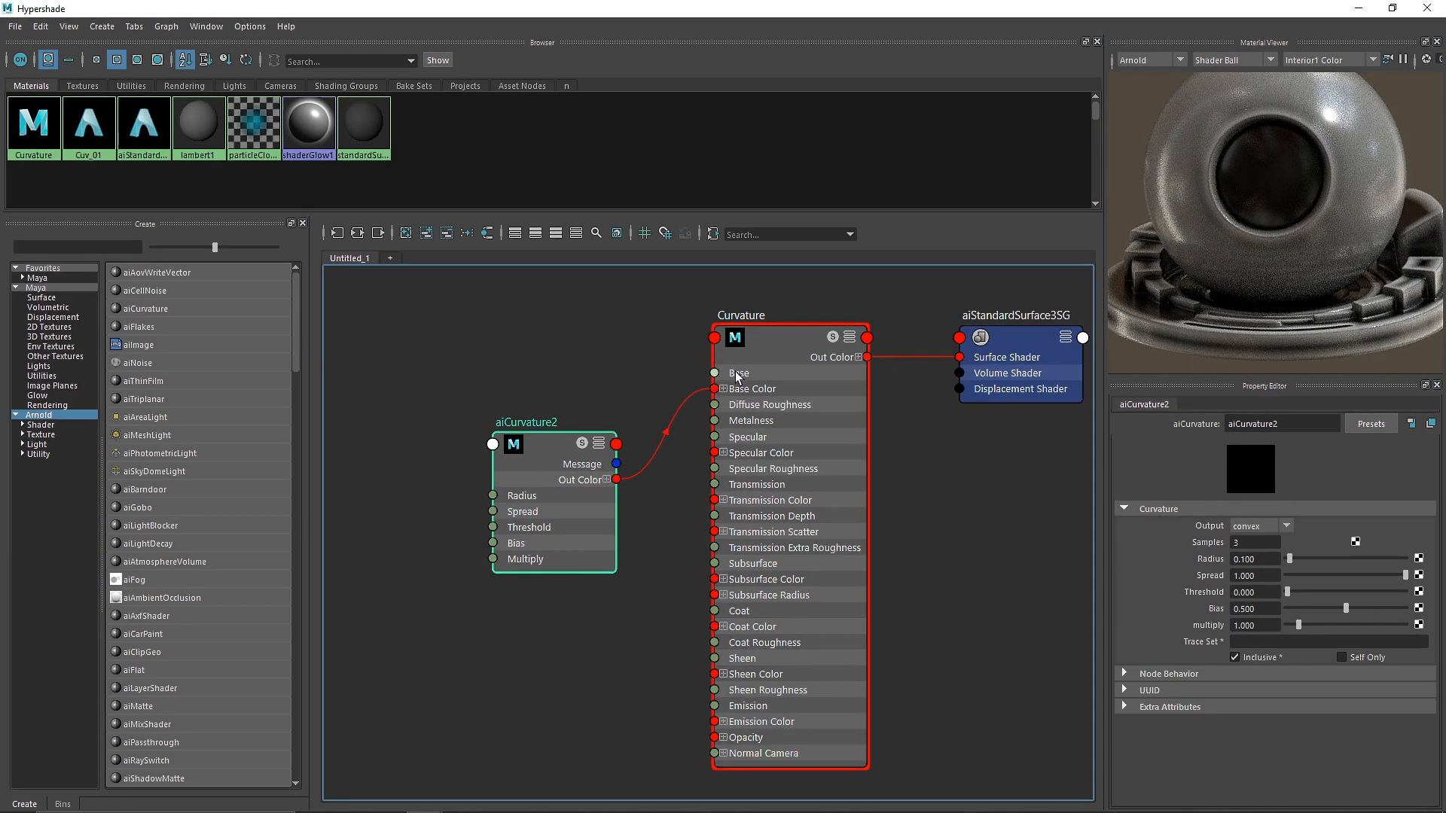
click(734, 337)
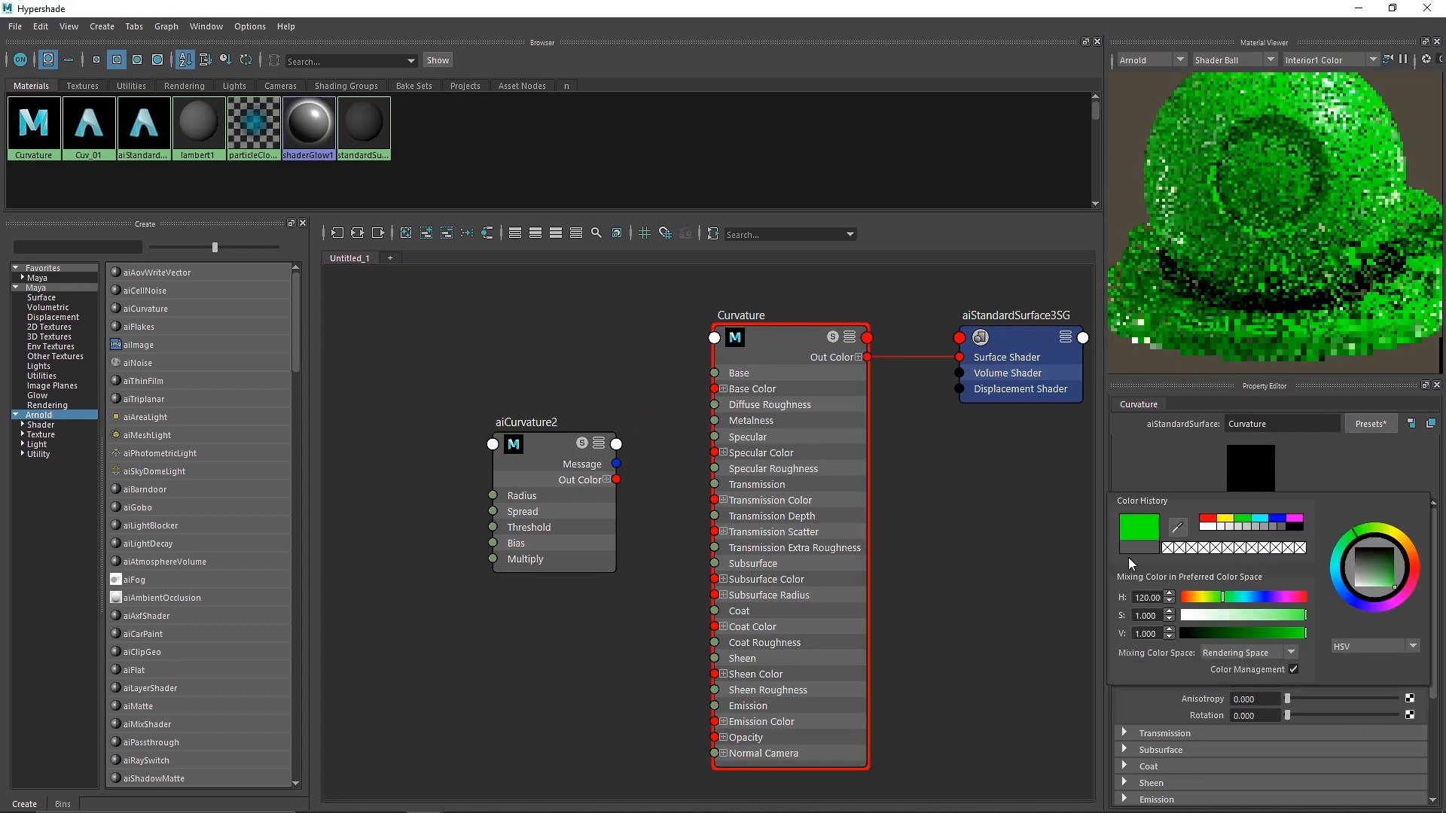
drag(616, 480, 713, 388)
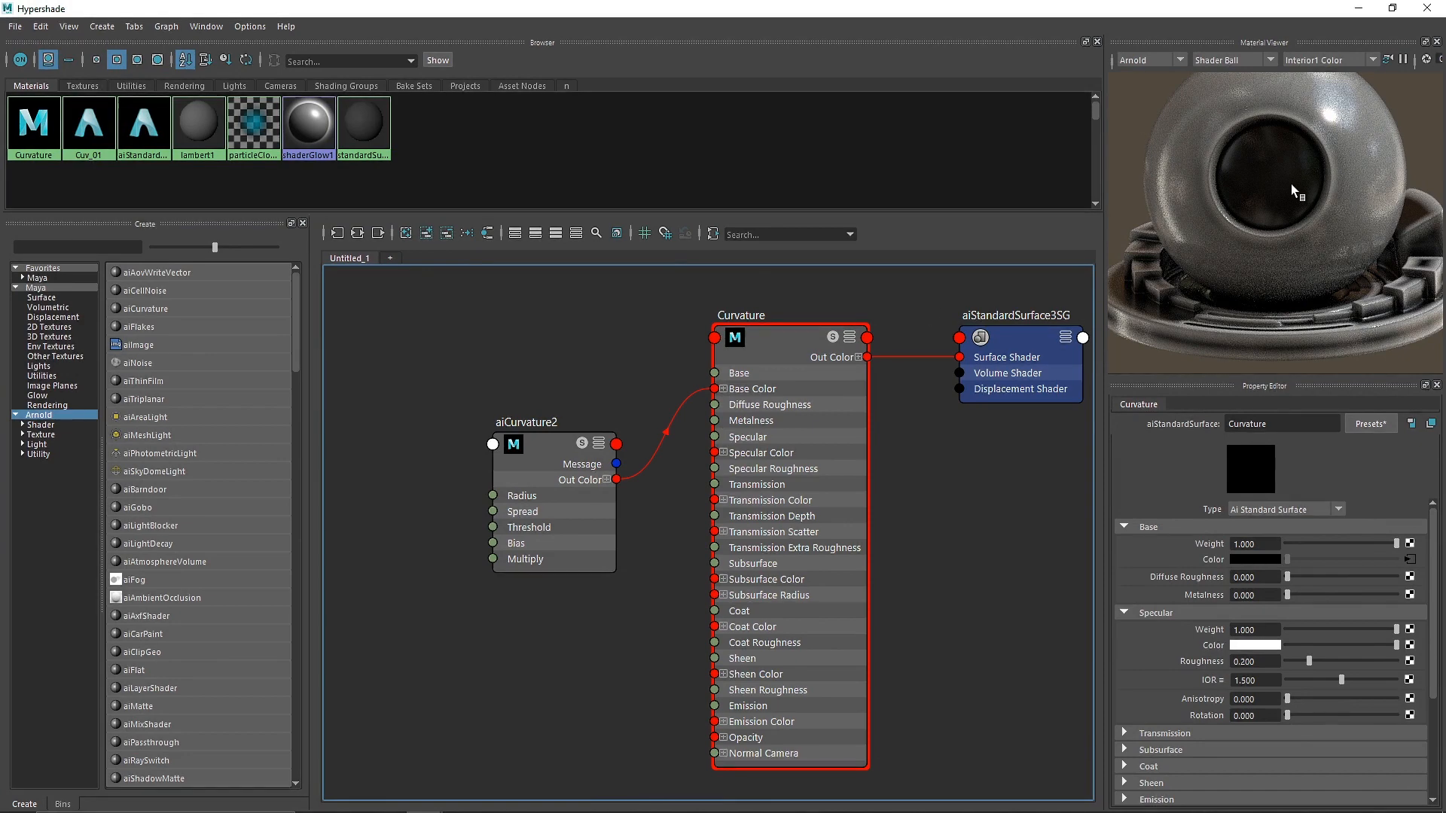
mouse_move(1290, 189)
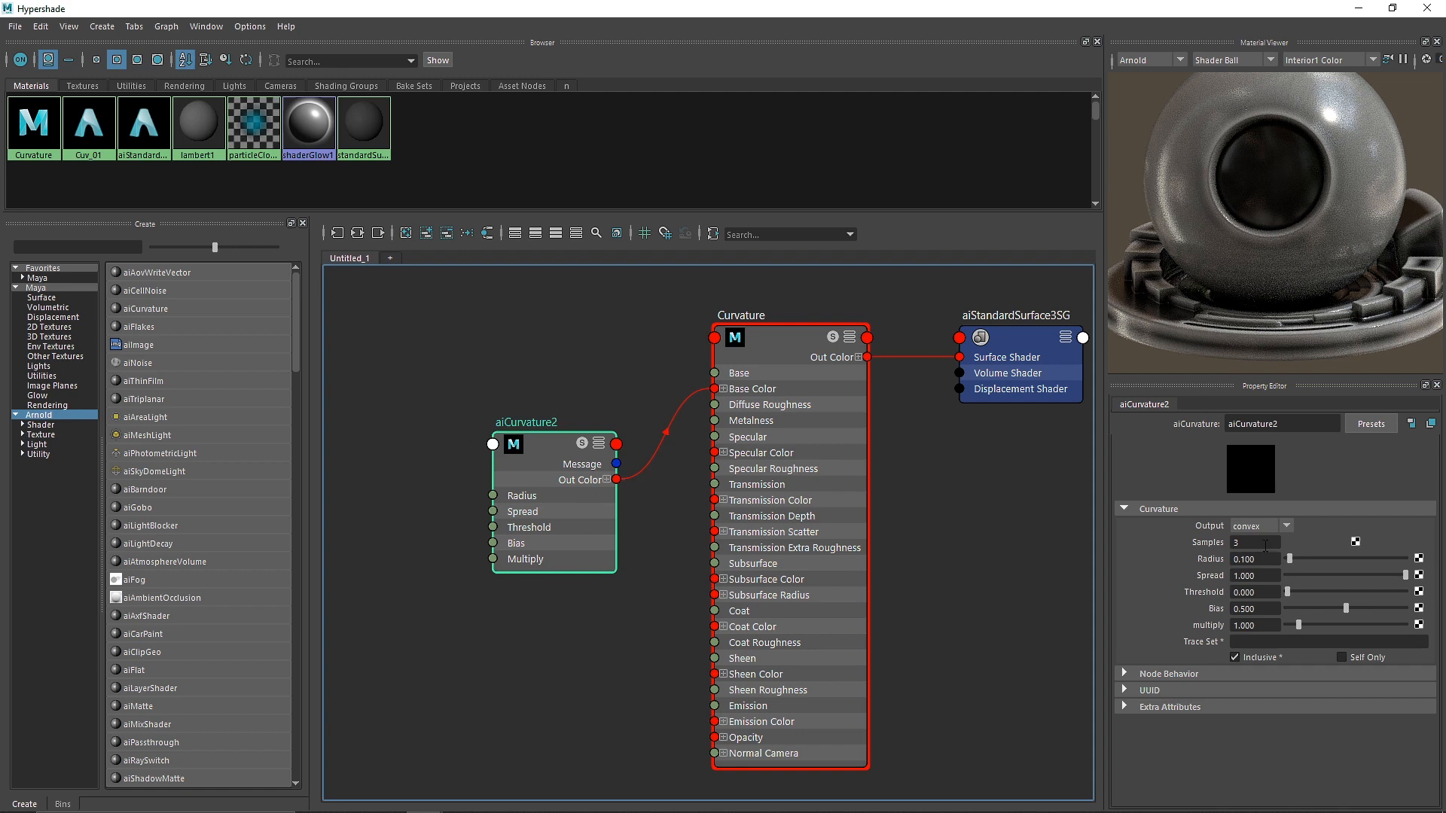
click(1262, 526)
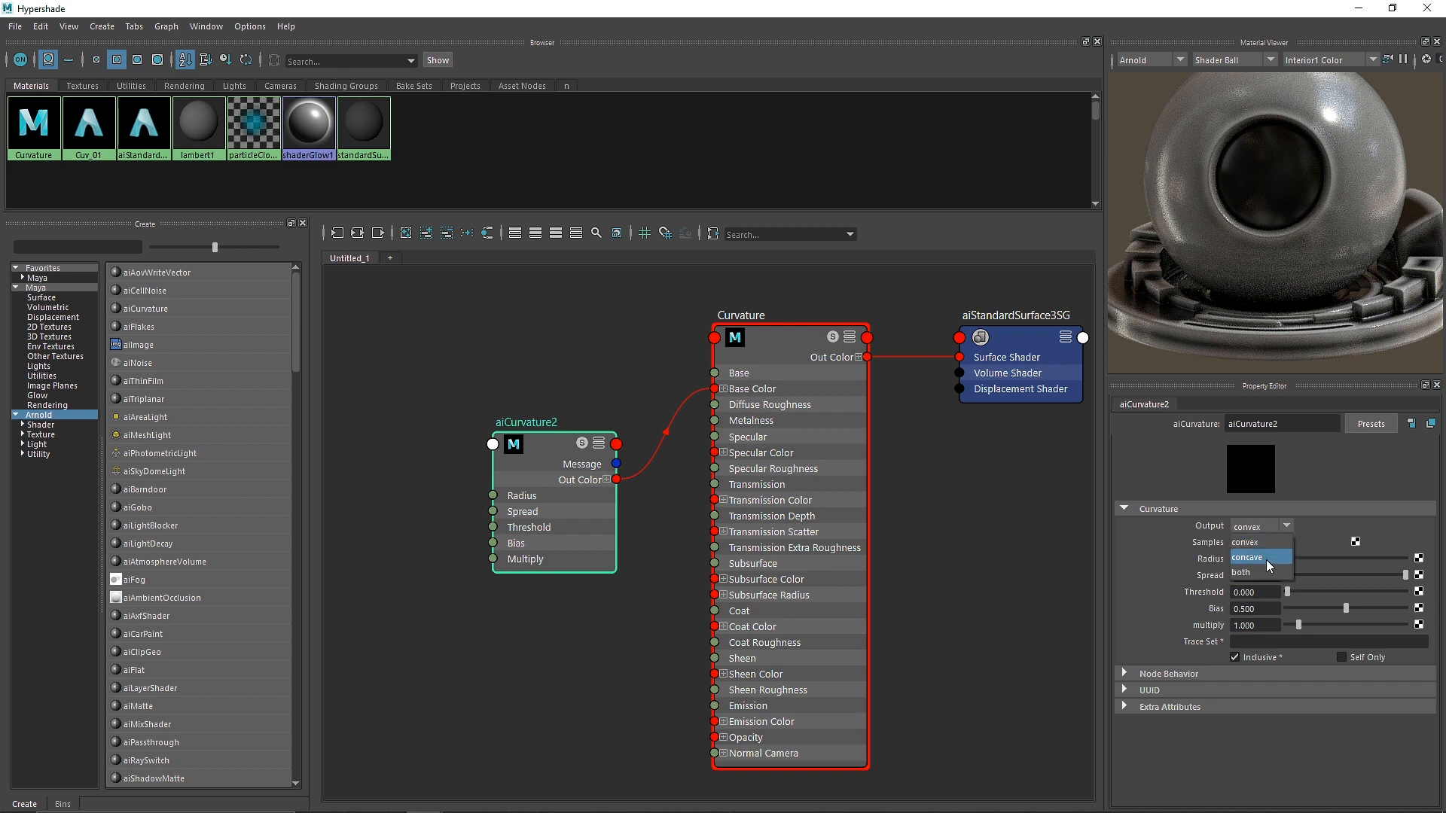
mouse_move(1277, 573)
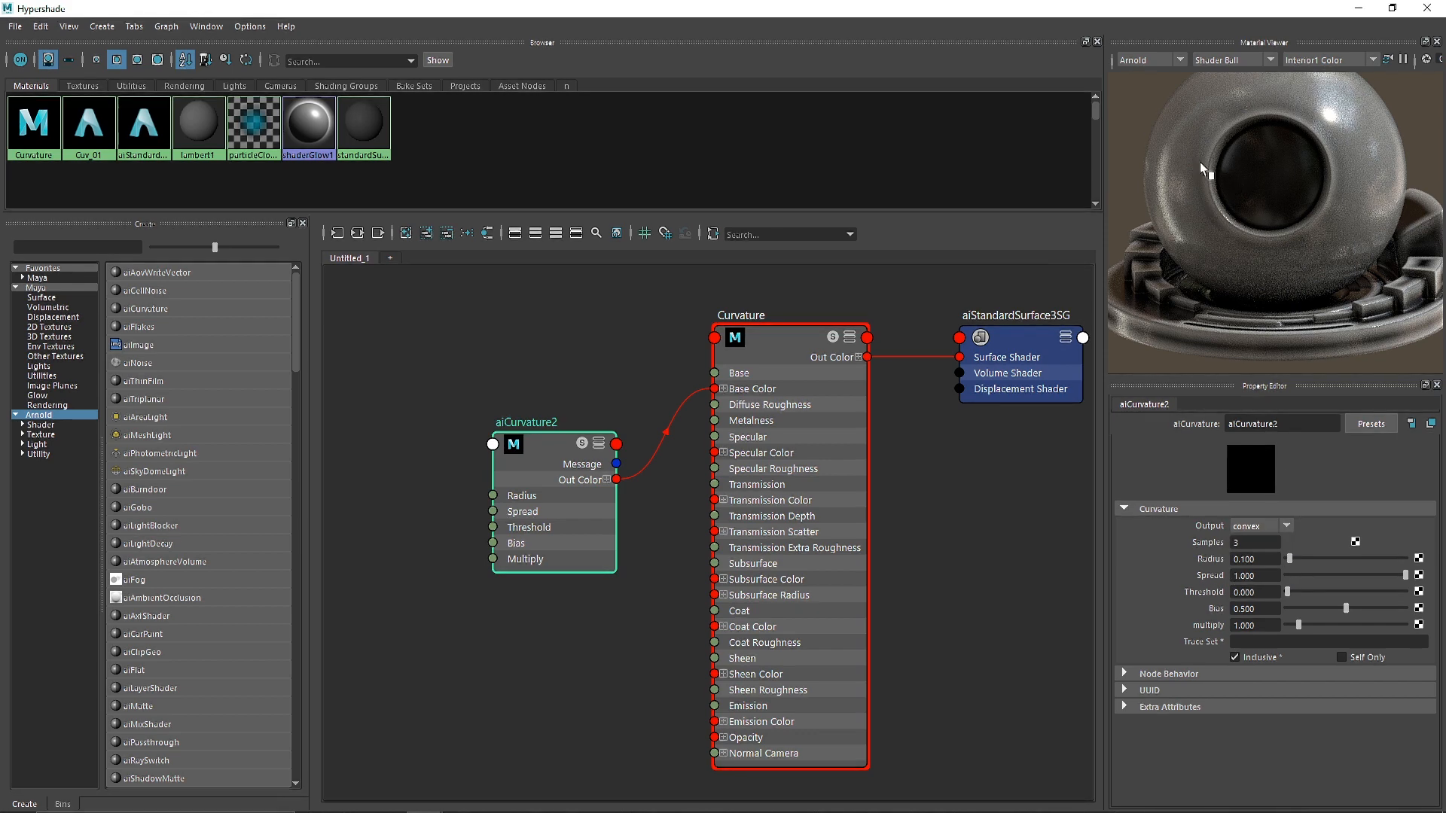
click(1260, 526)
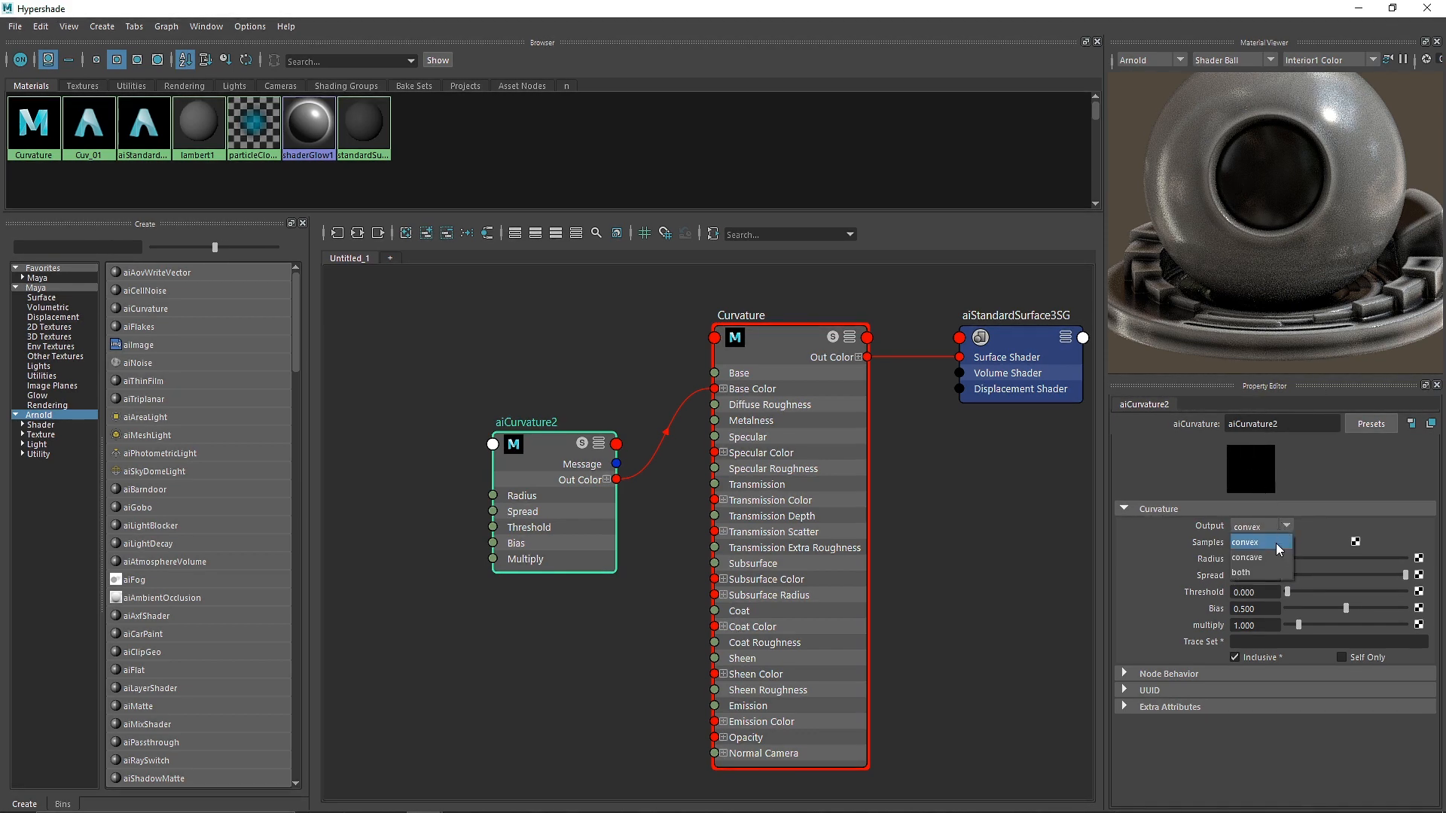
click(1246, 557)
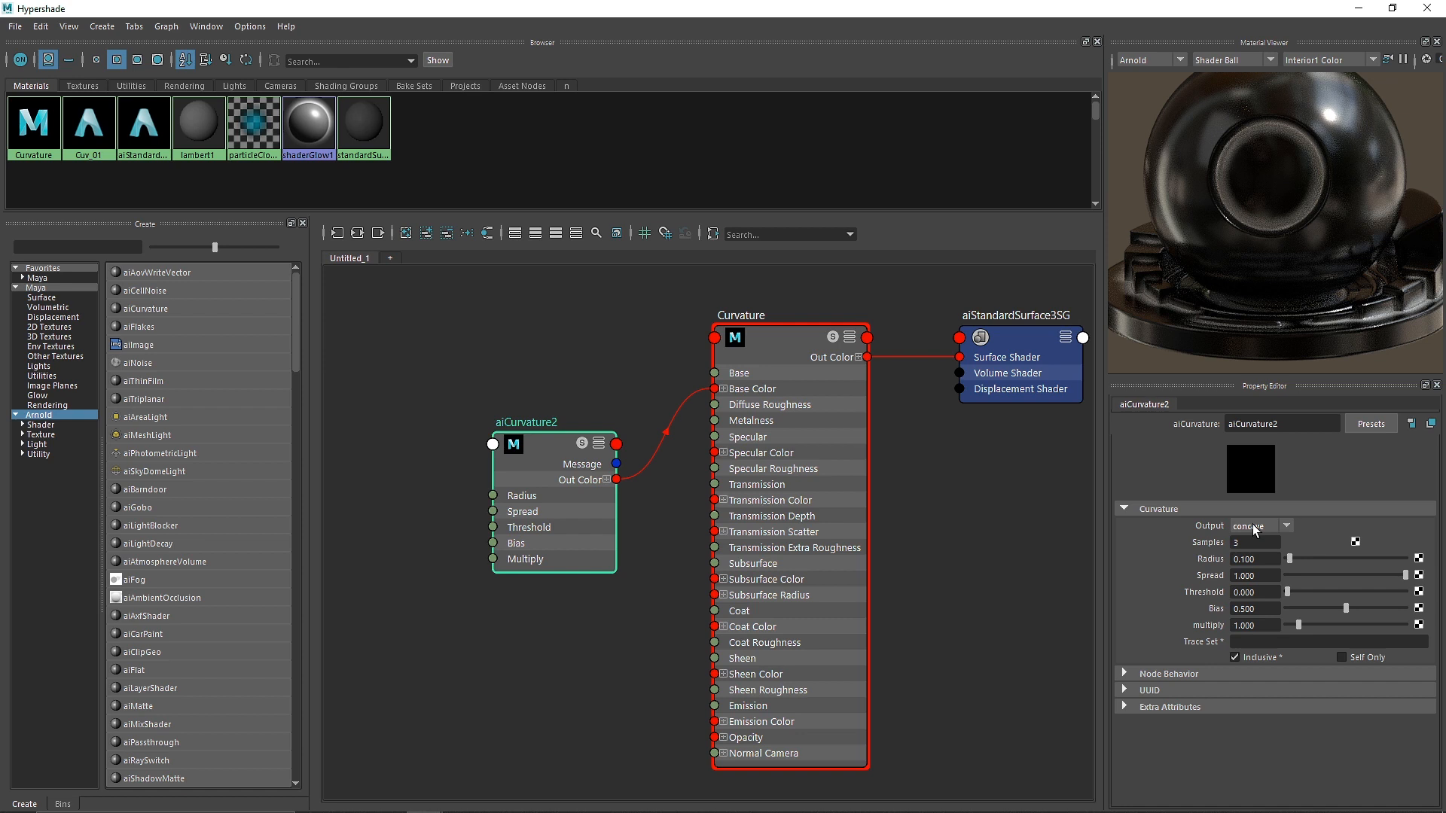
click(1281, 526)
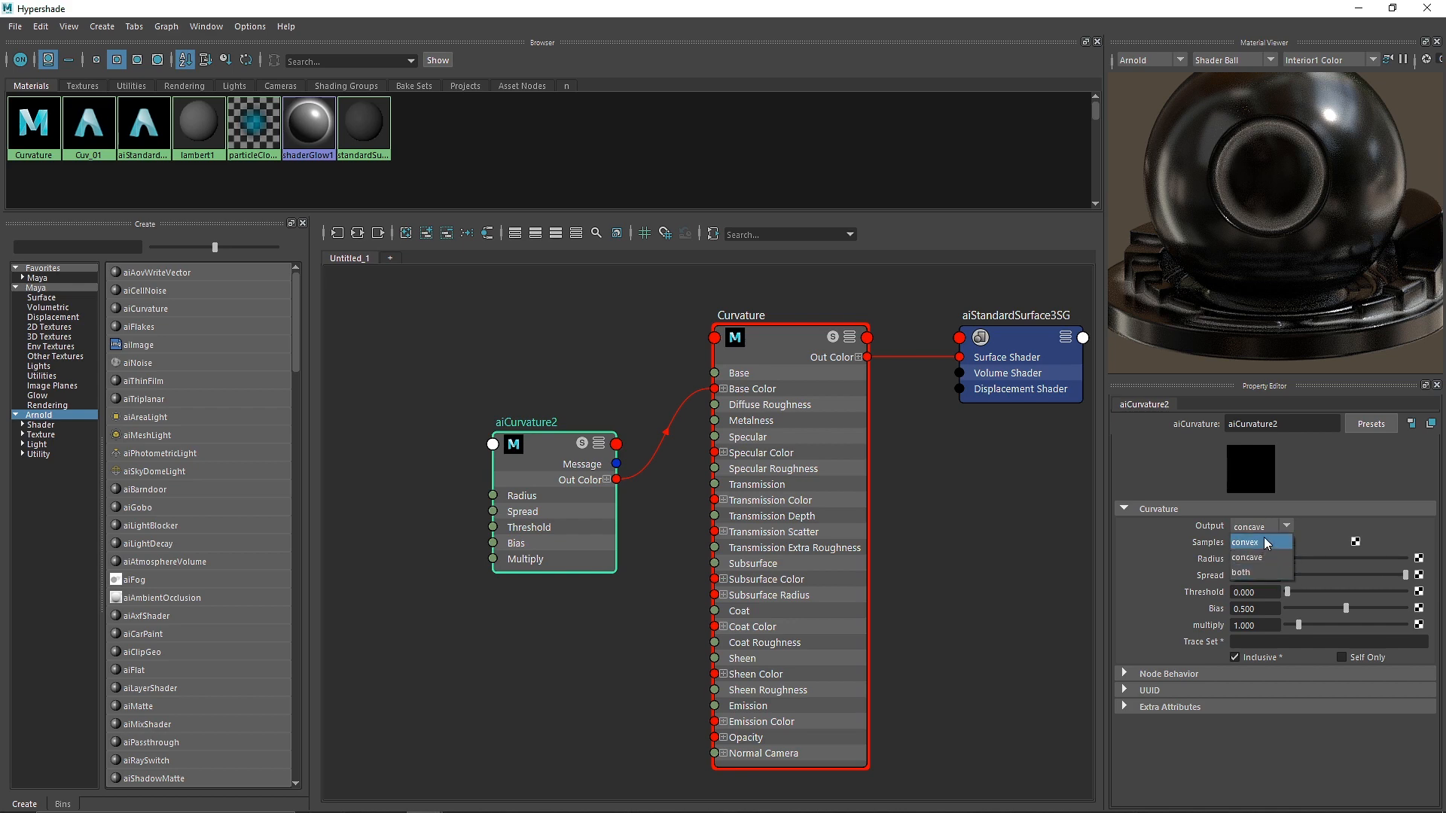
click(1245, 542)
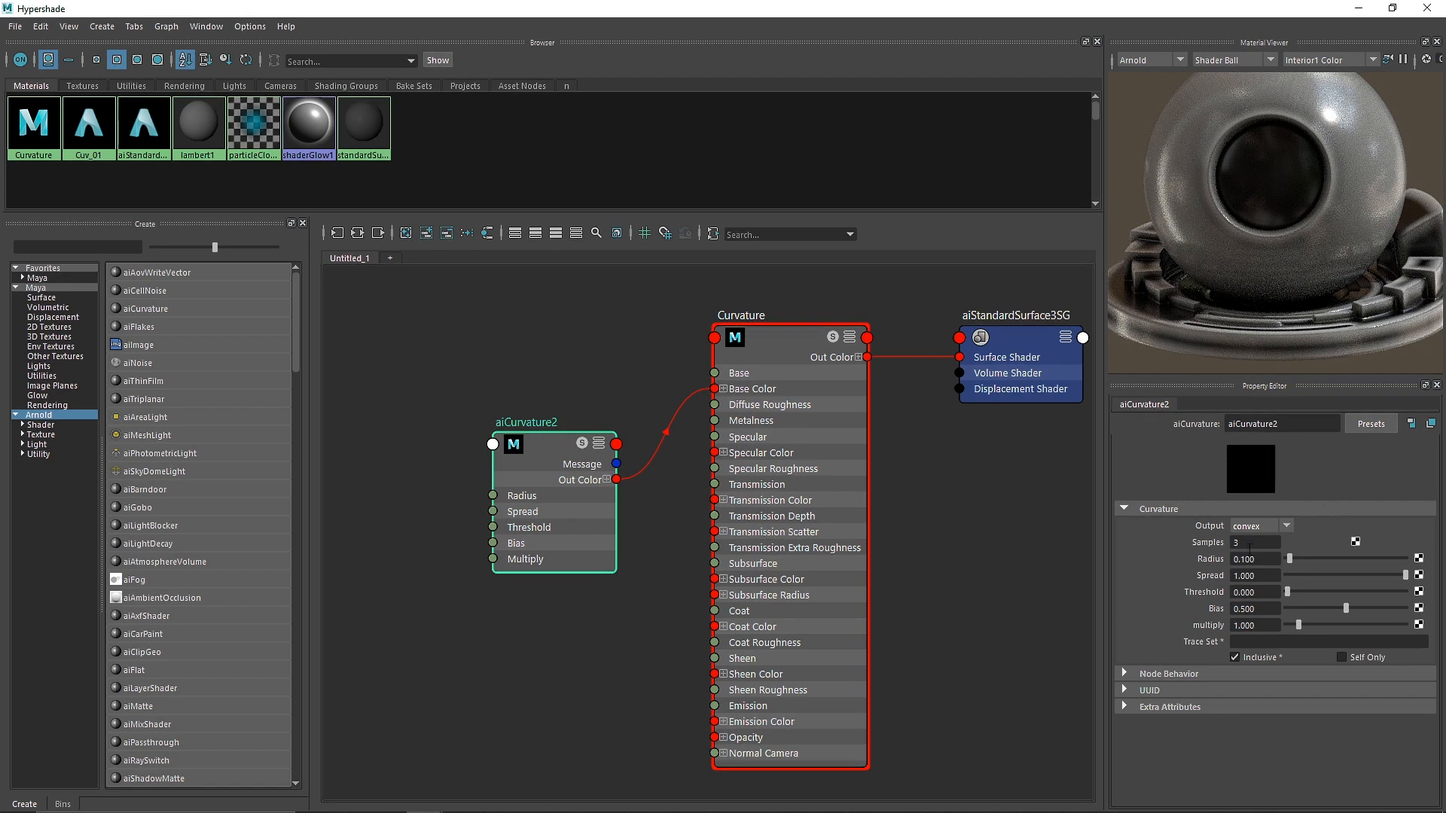
- Change the aiCurvature2 Samples value from 3 to 8
click(1255, 542)
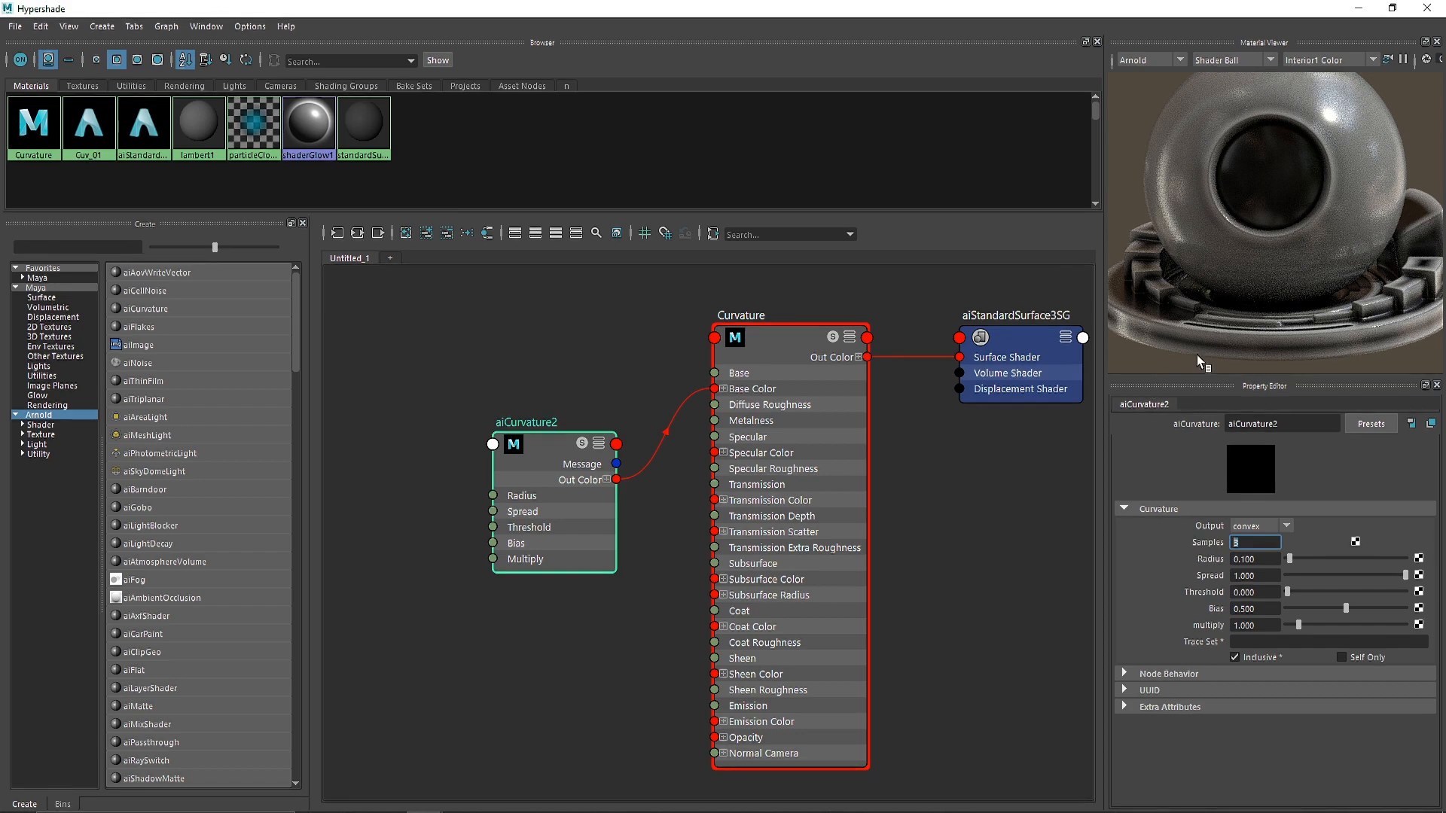
mouse_move(1279, 158)
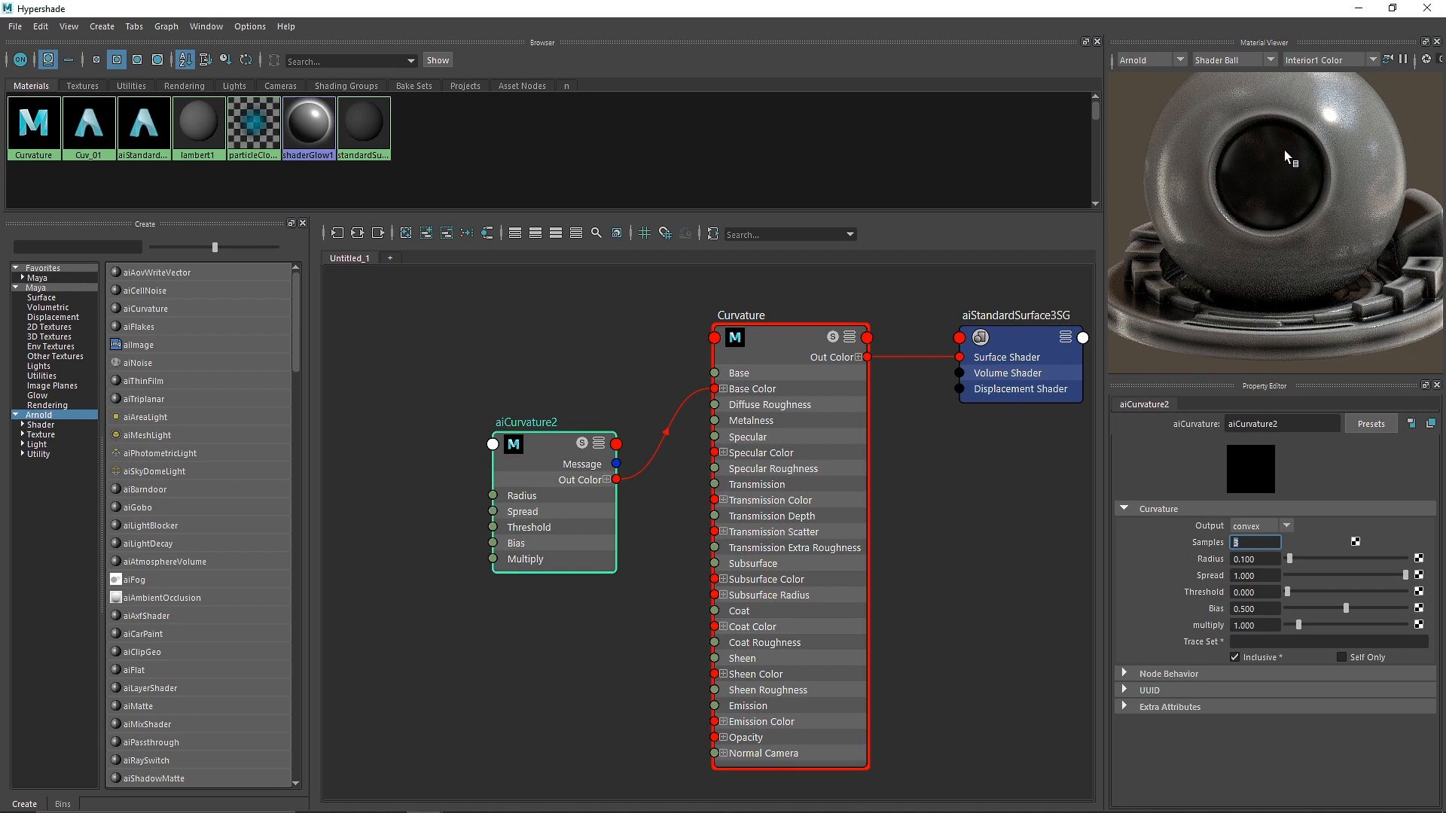
mouse_move(1273, 213)
text(8)
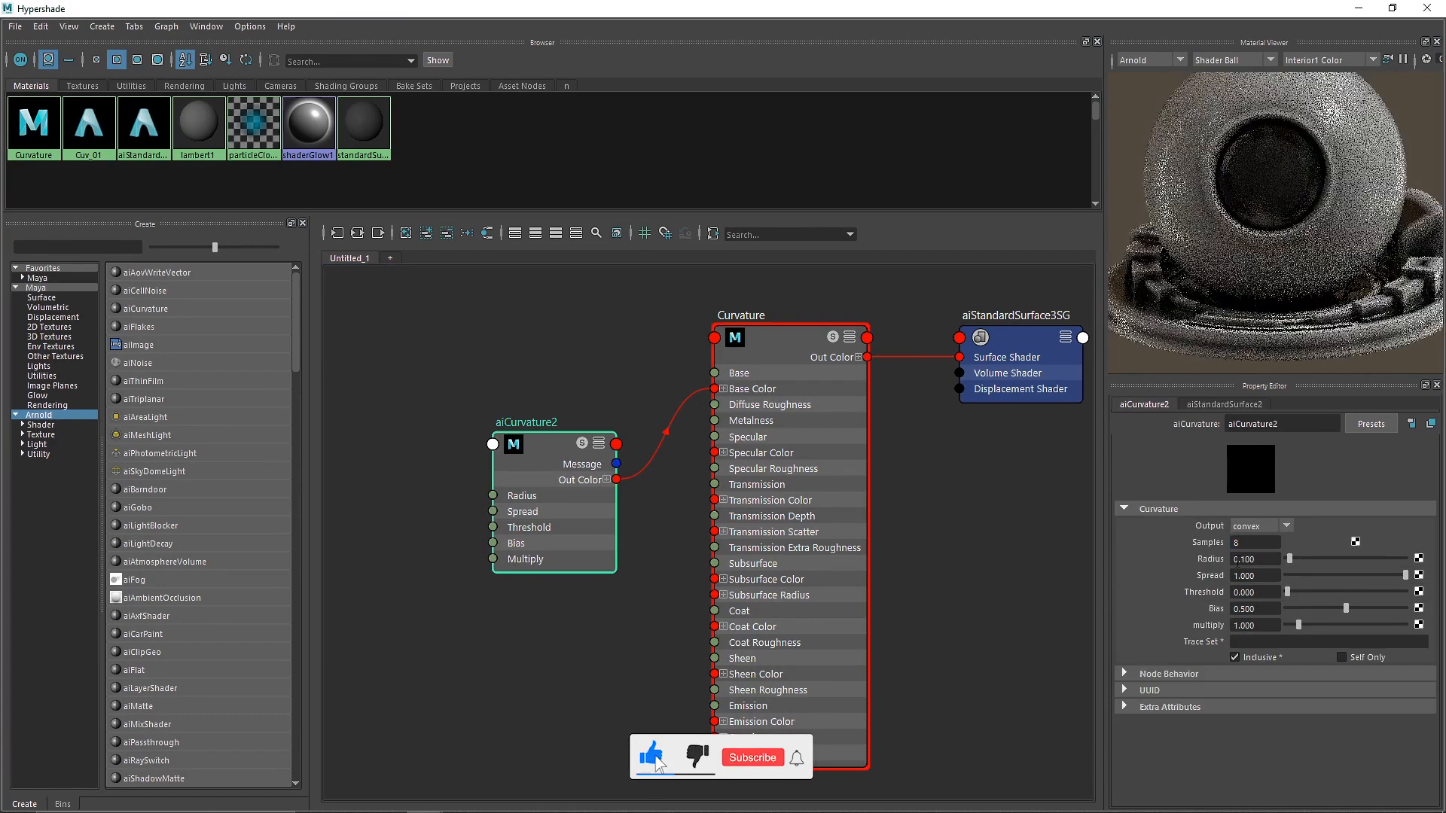
click(752, 757)
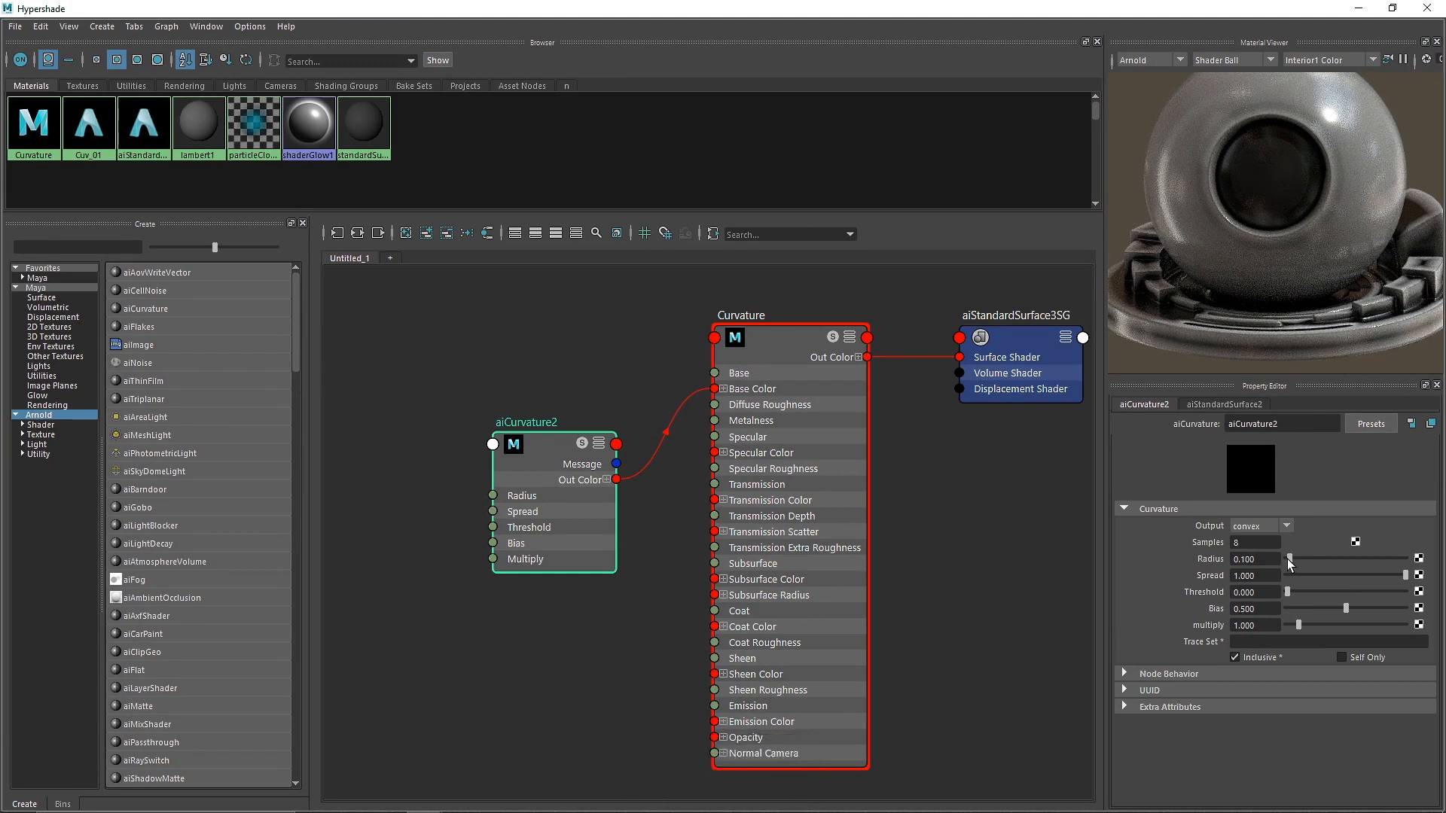
drag(1290, 559, 1318, 558)
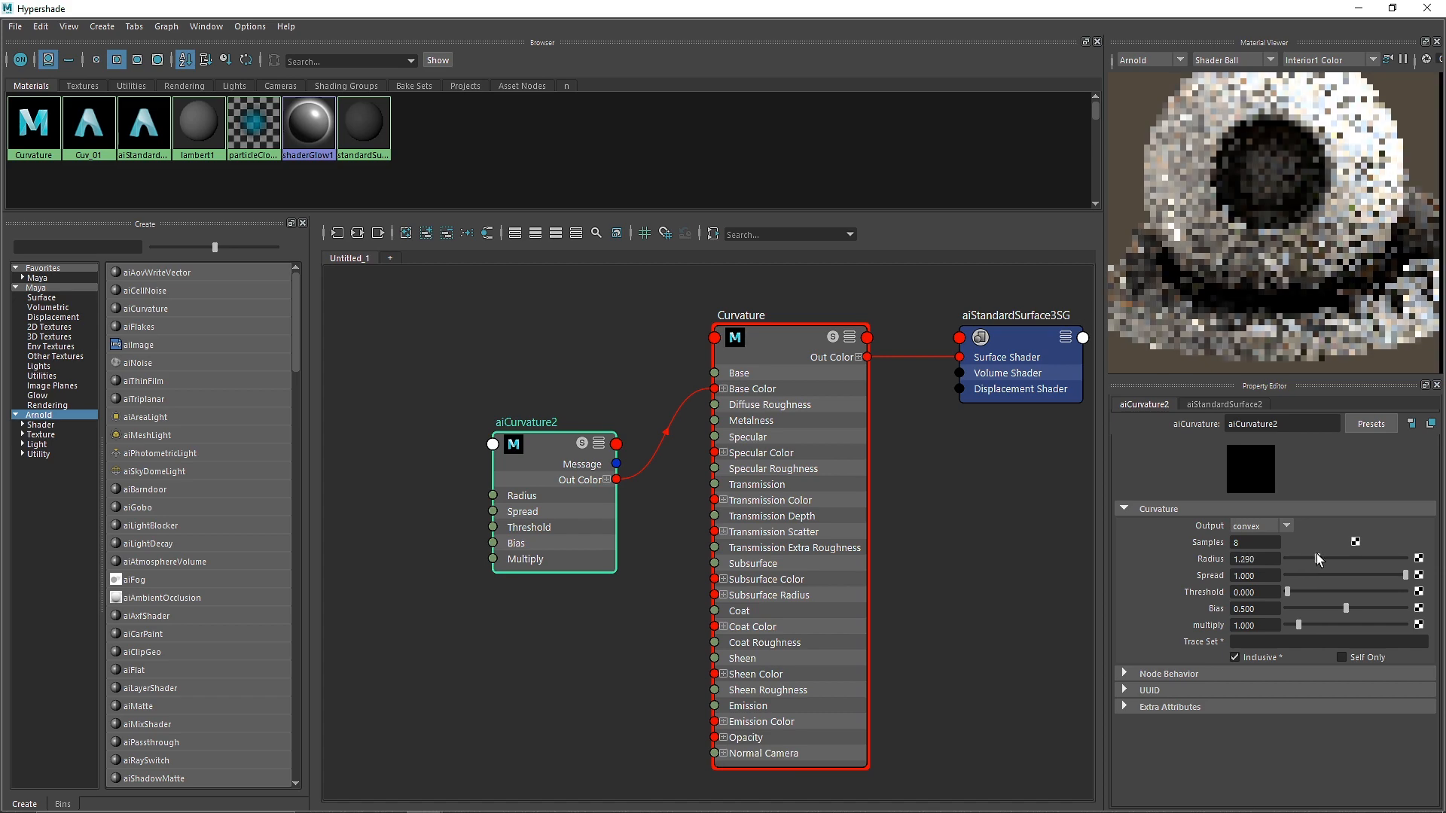
drag(1300, 559, 1320, 559)
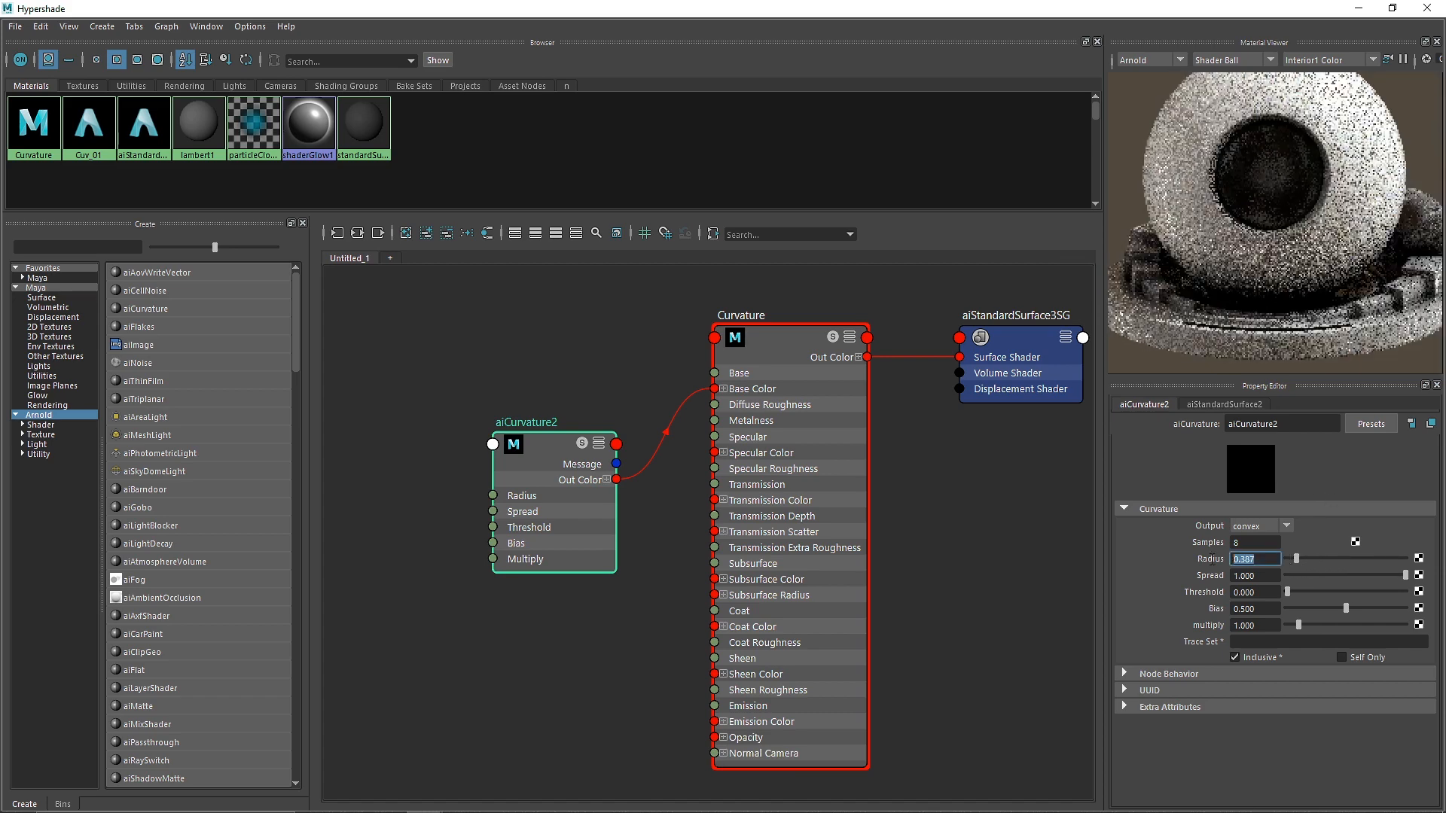
text(0.100)
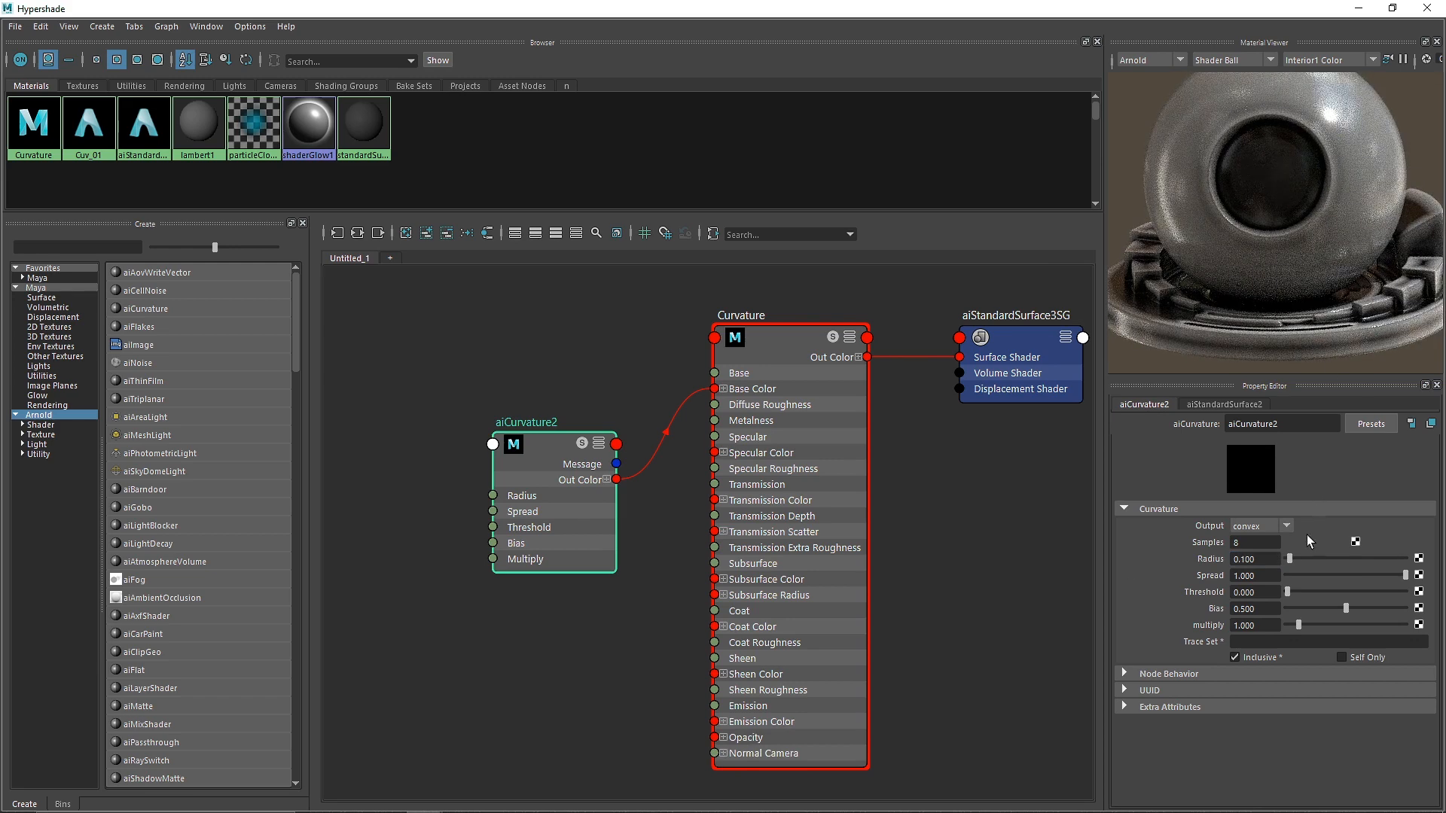
drag(1301, 559, 1360, 559)
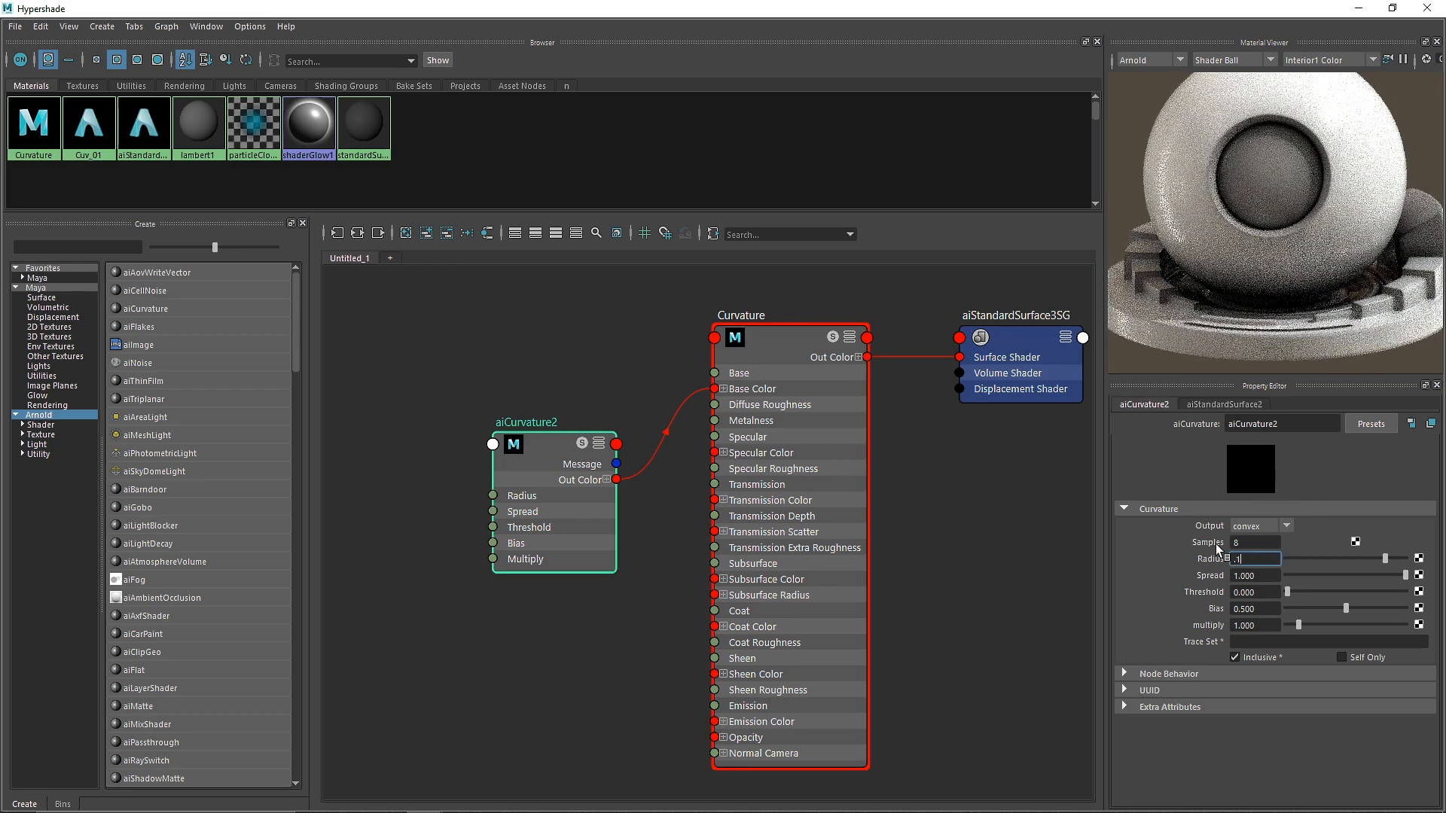
text(0.100)
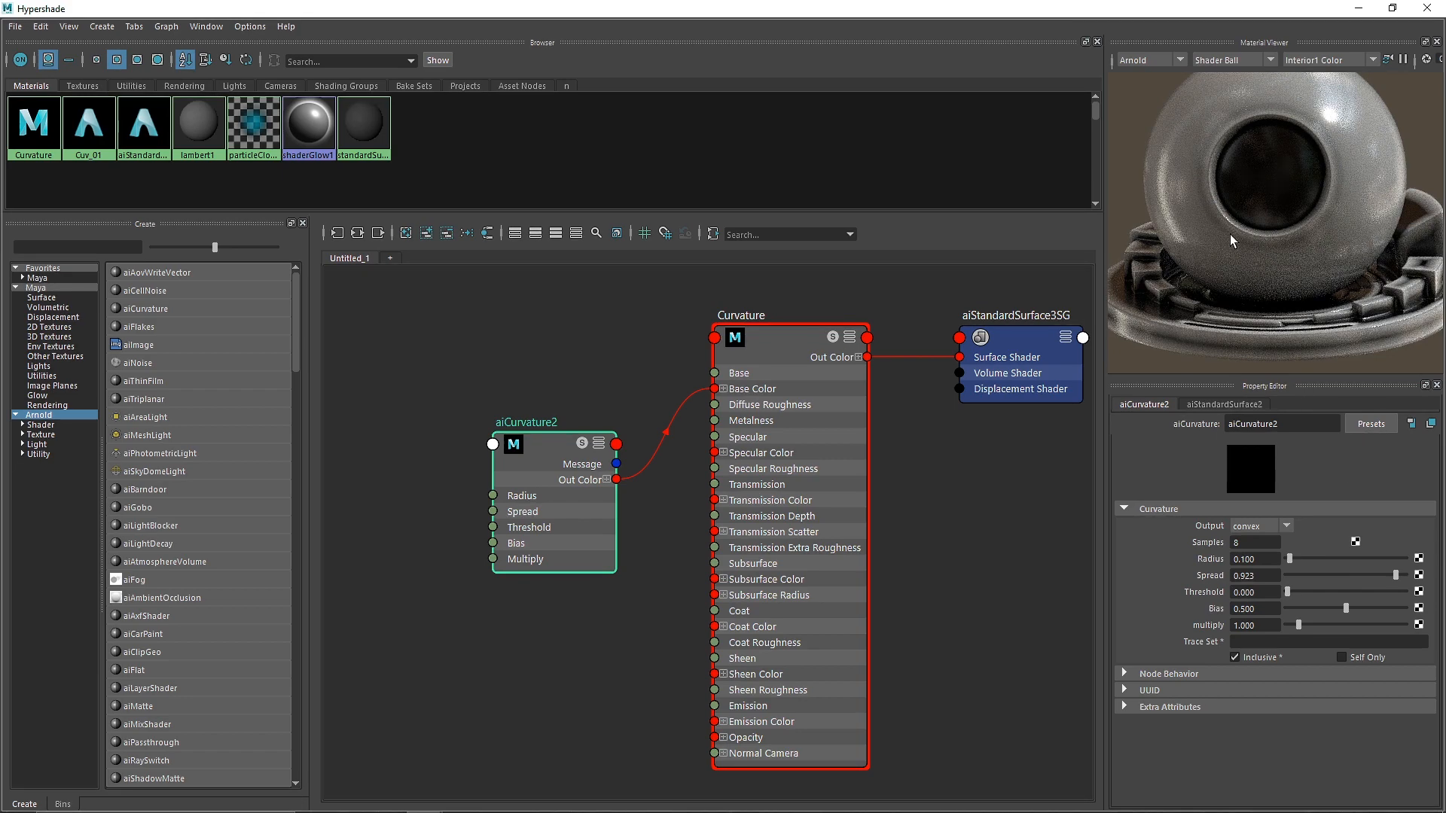
- Try curvature radius values up to about 0.9 and settle Spread at 1.0
drag(1373, 575, 1334, 575)
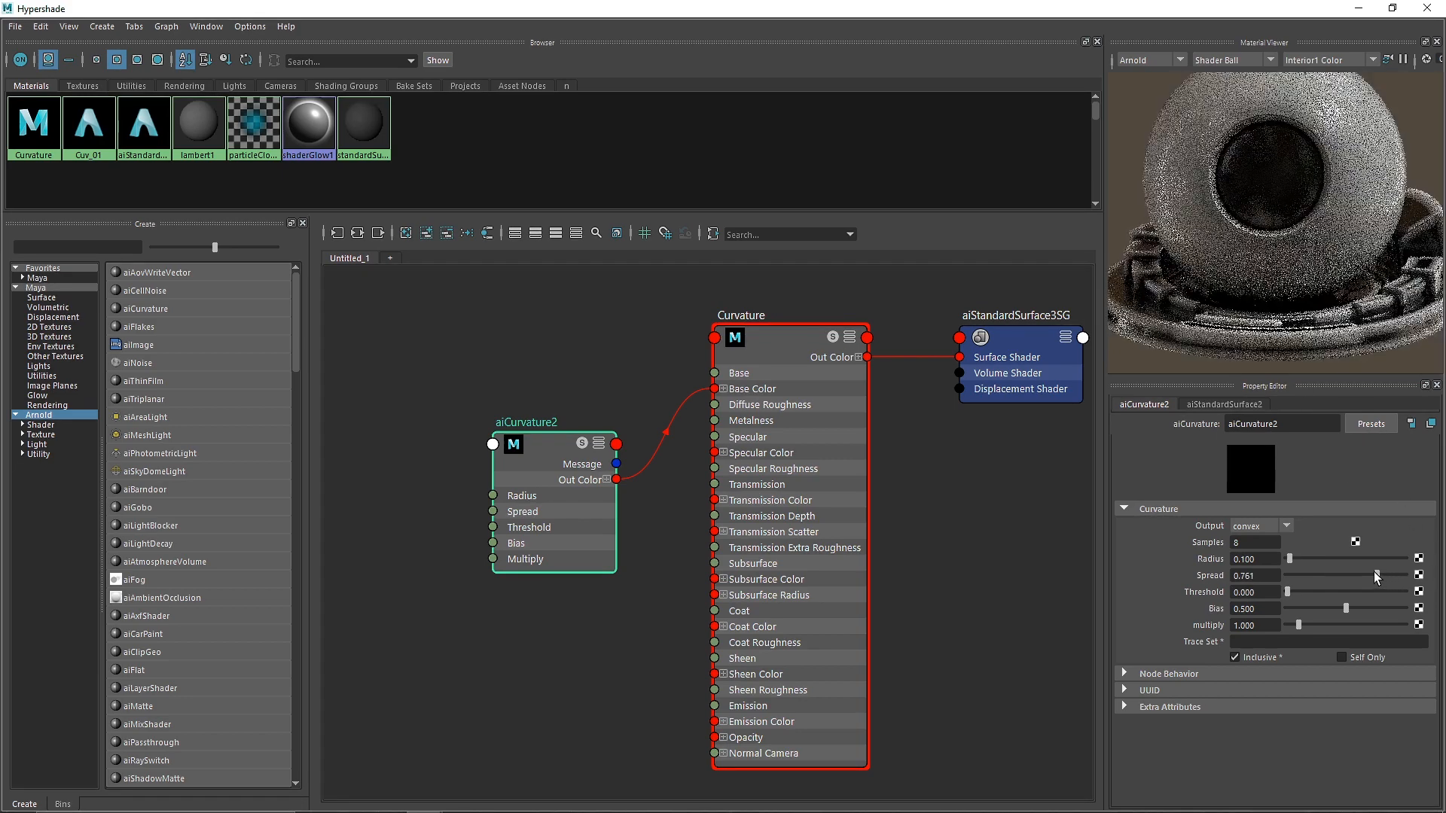
drag(1376, 575, 1368, 576)
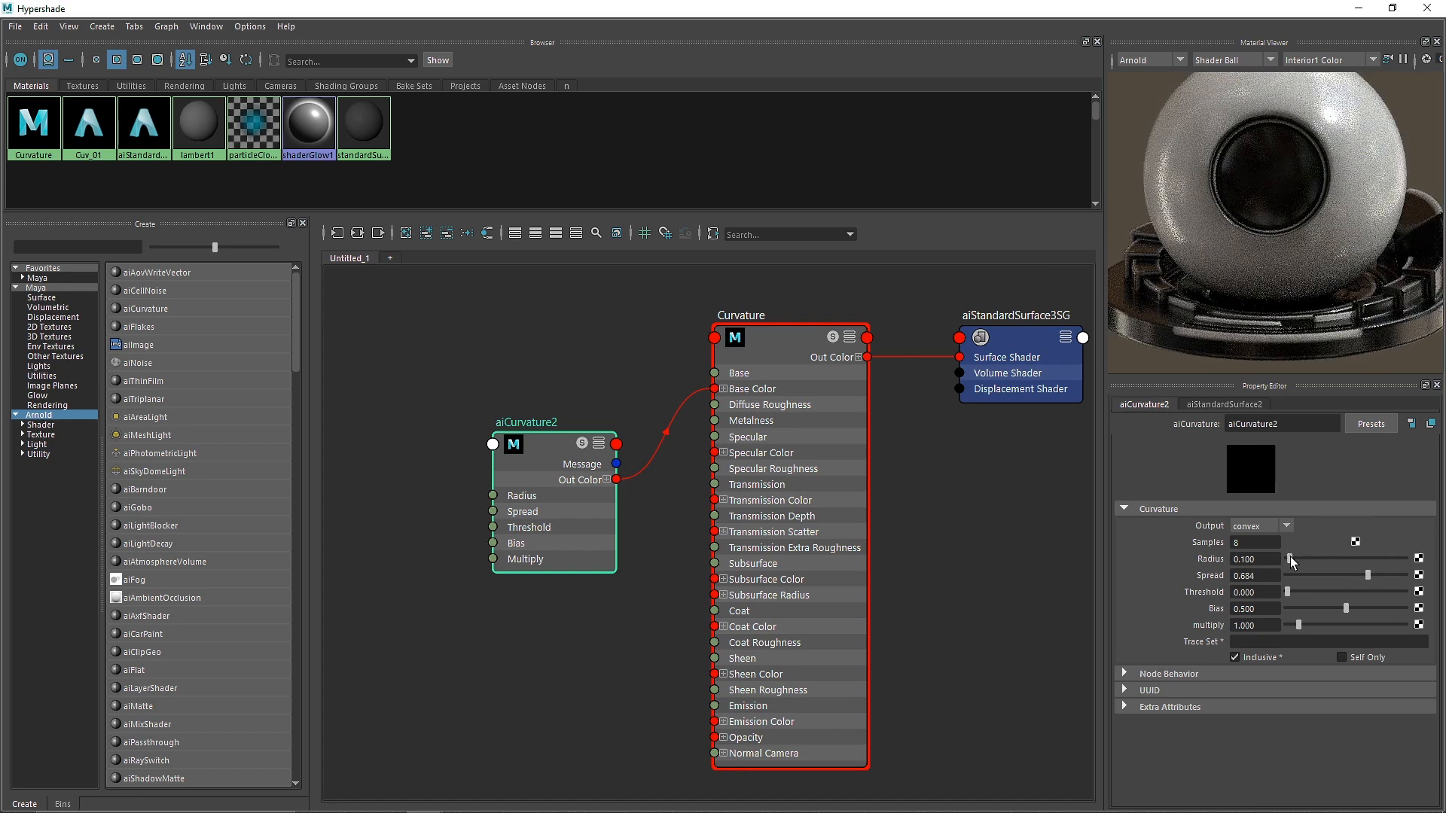
drag(1290, 558, 1323, 559)
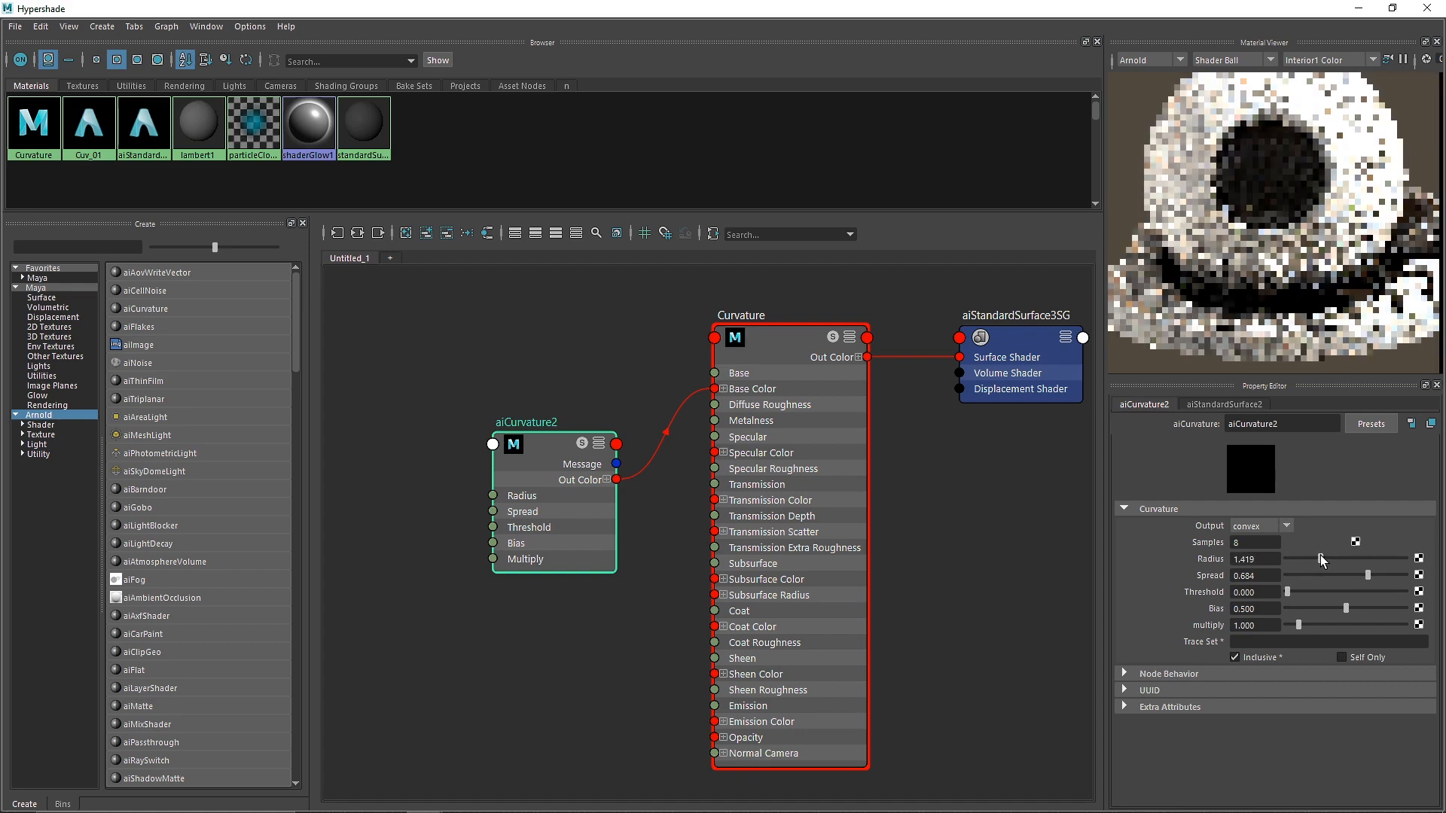
drag(1337, 559, 1302, 559)
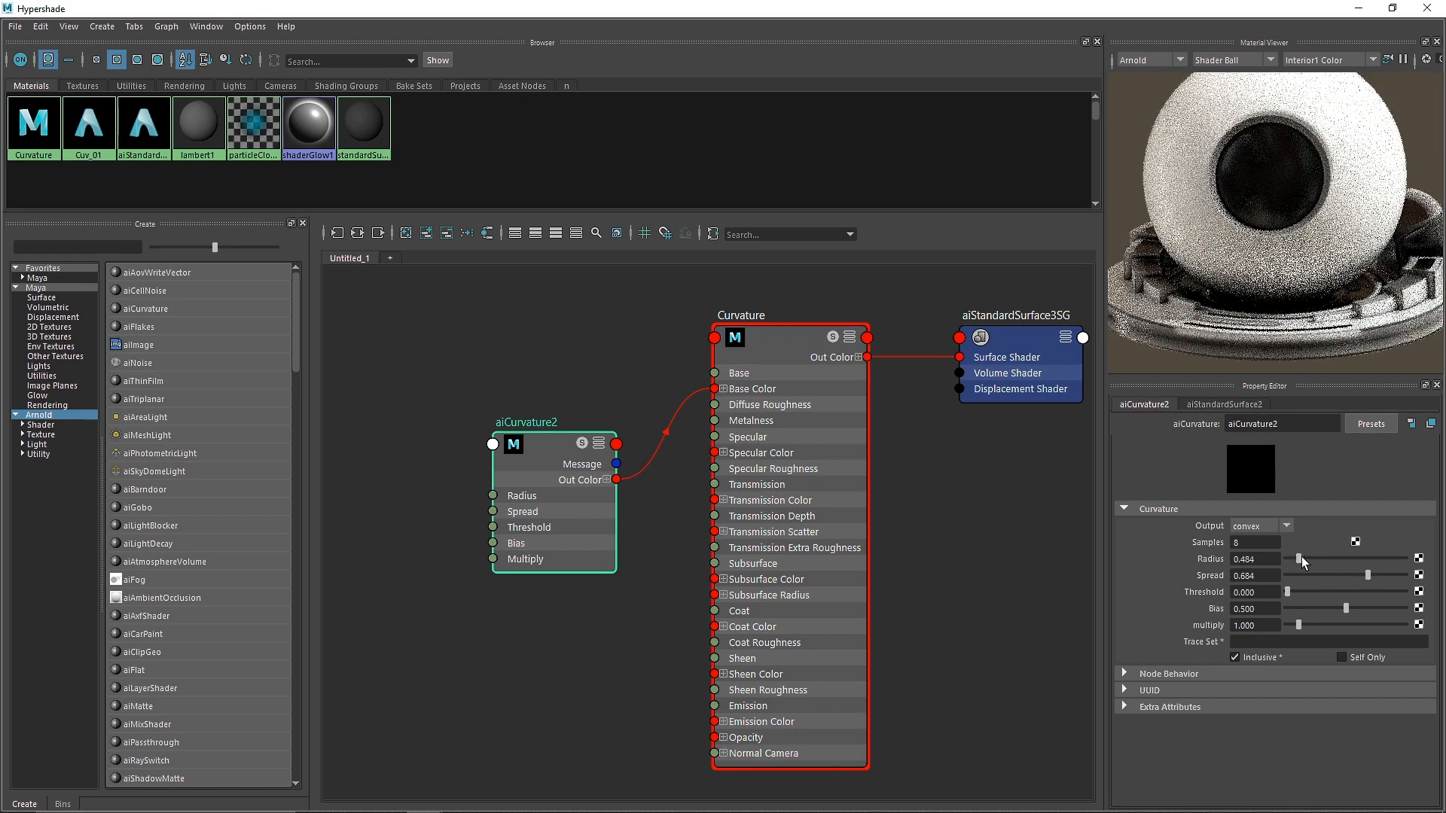
drag(1302, 559, 1355, 559)
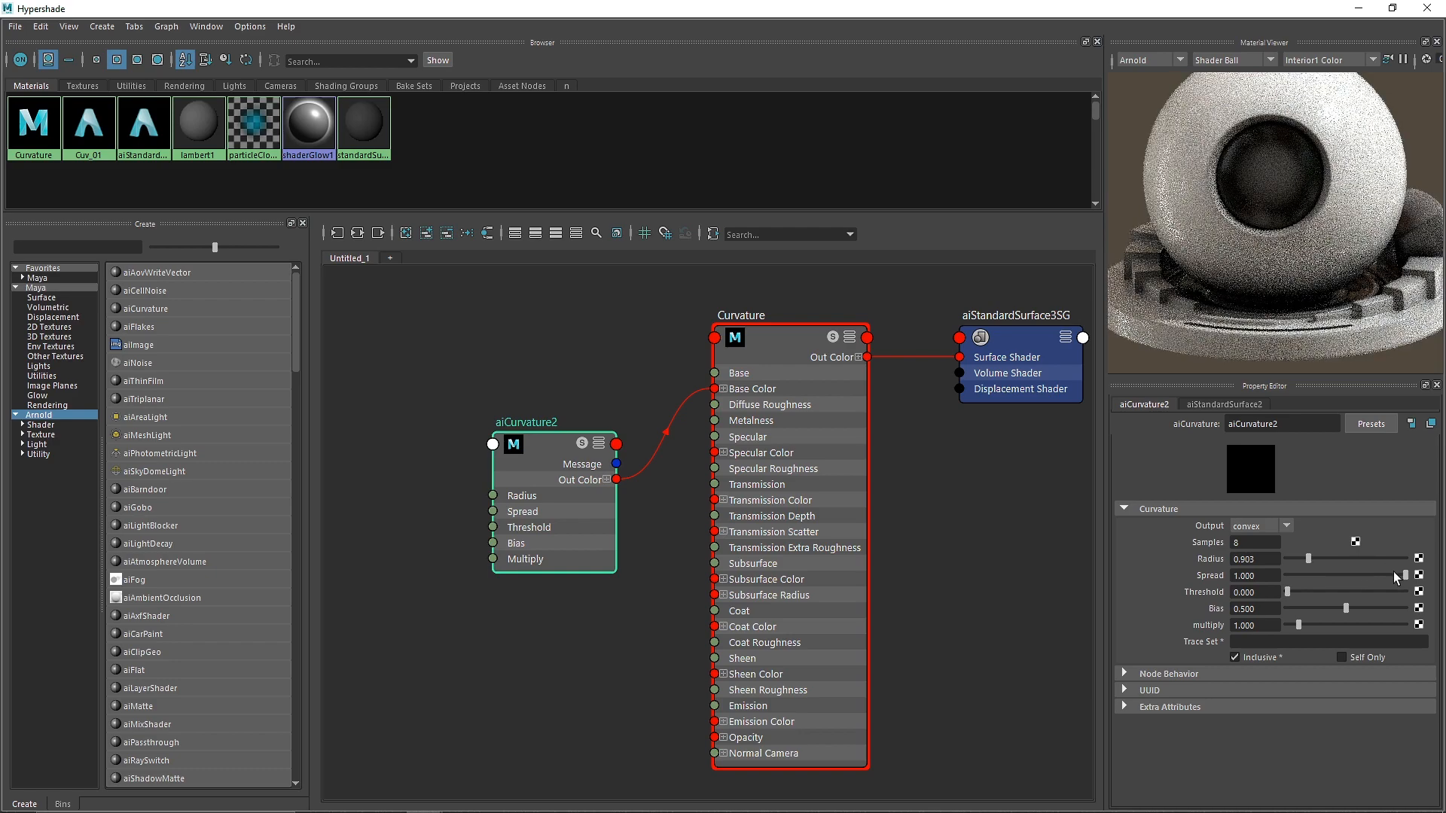
drag(1392, 575, 1374, 576)
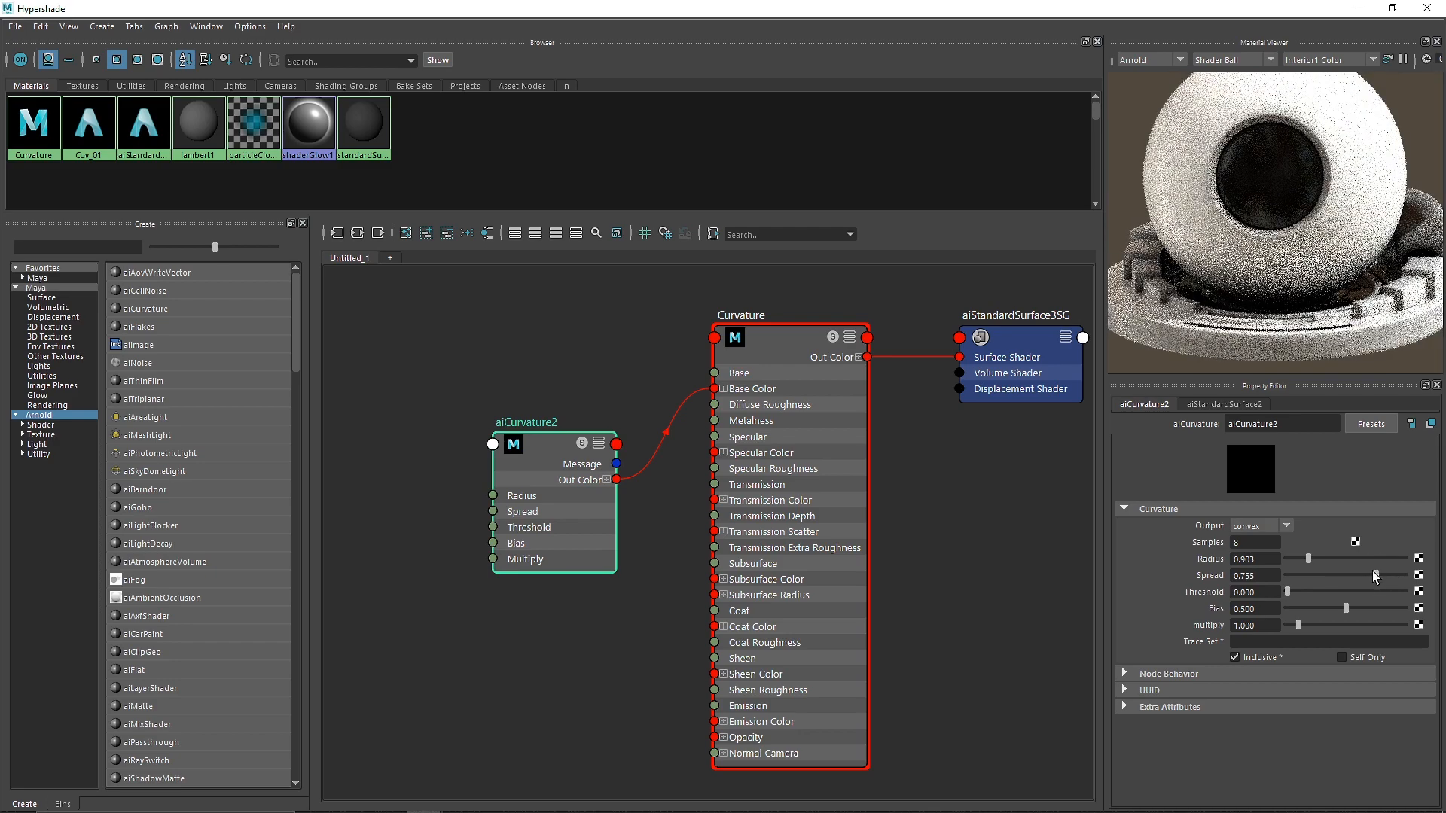
drag(1374, 574, 1439, 575)
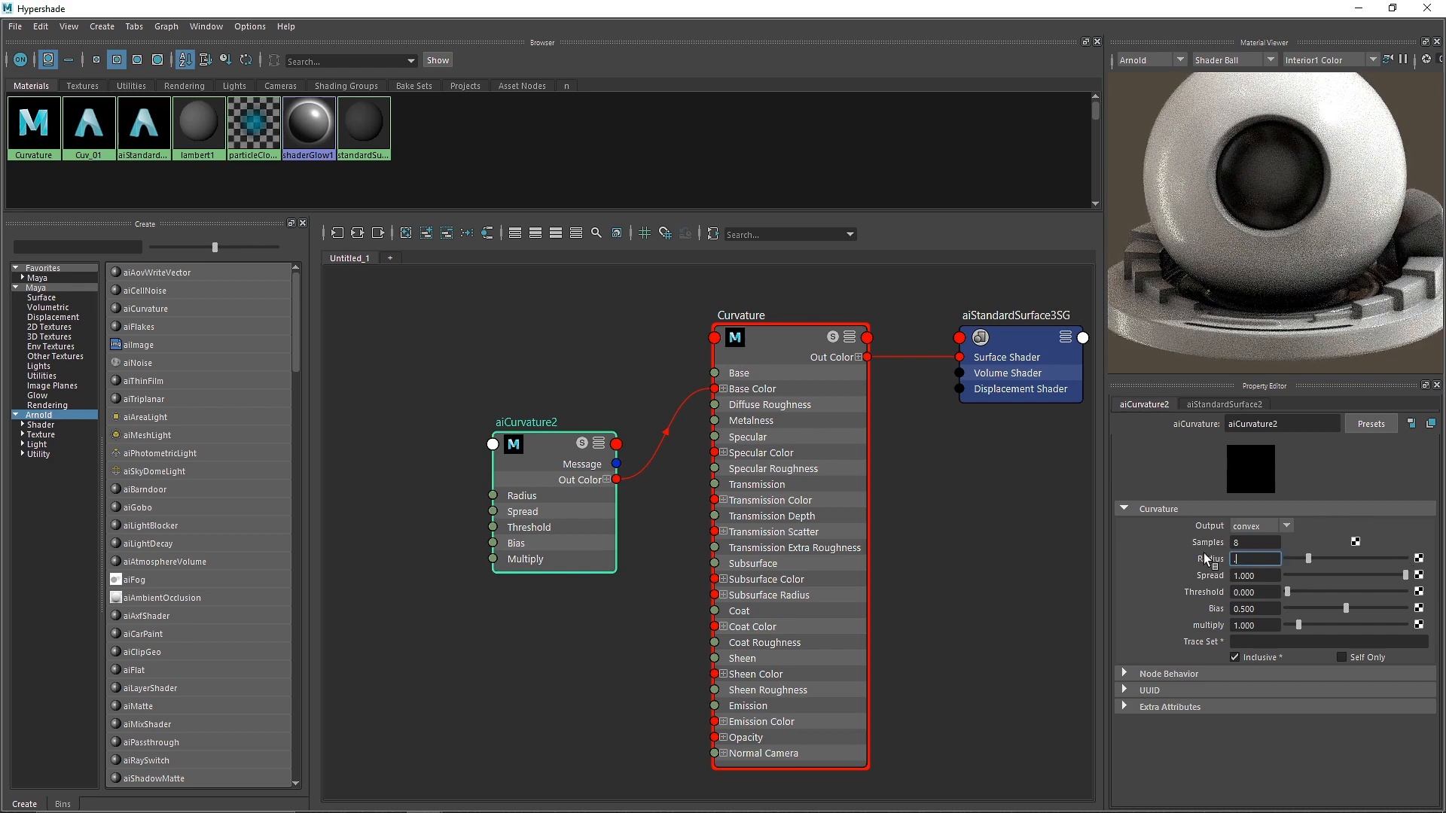
- Set Radius to 0.1, try Bias 0.5, test Multiply 10, then reset it to 1
text(0.100)
click(1256, 609)
text(0.91)
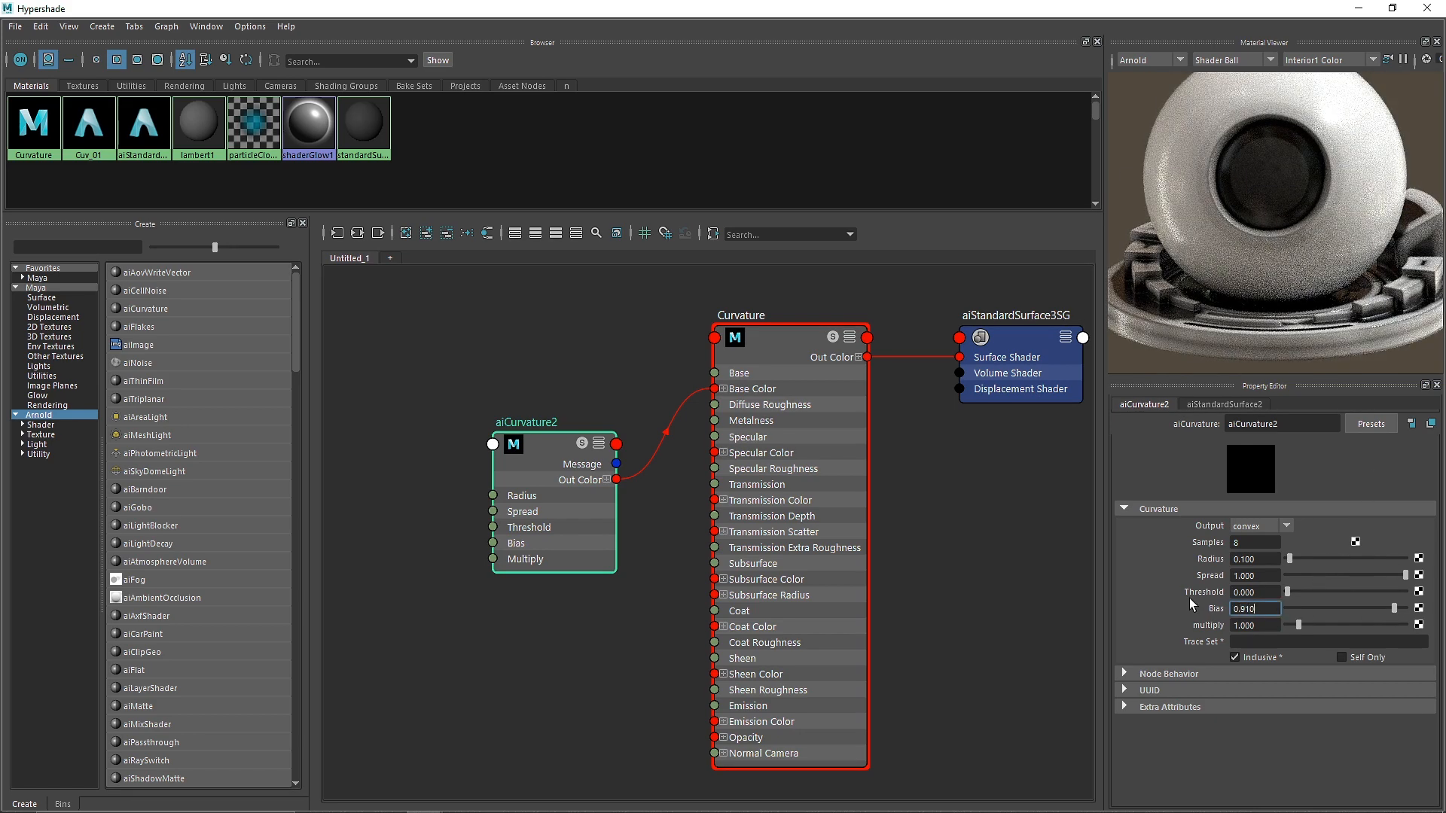
text(0.500)
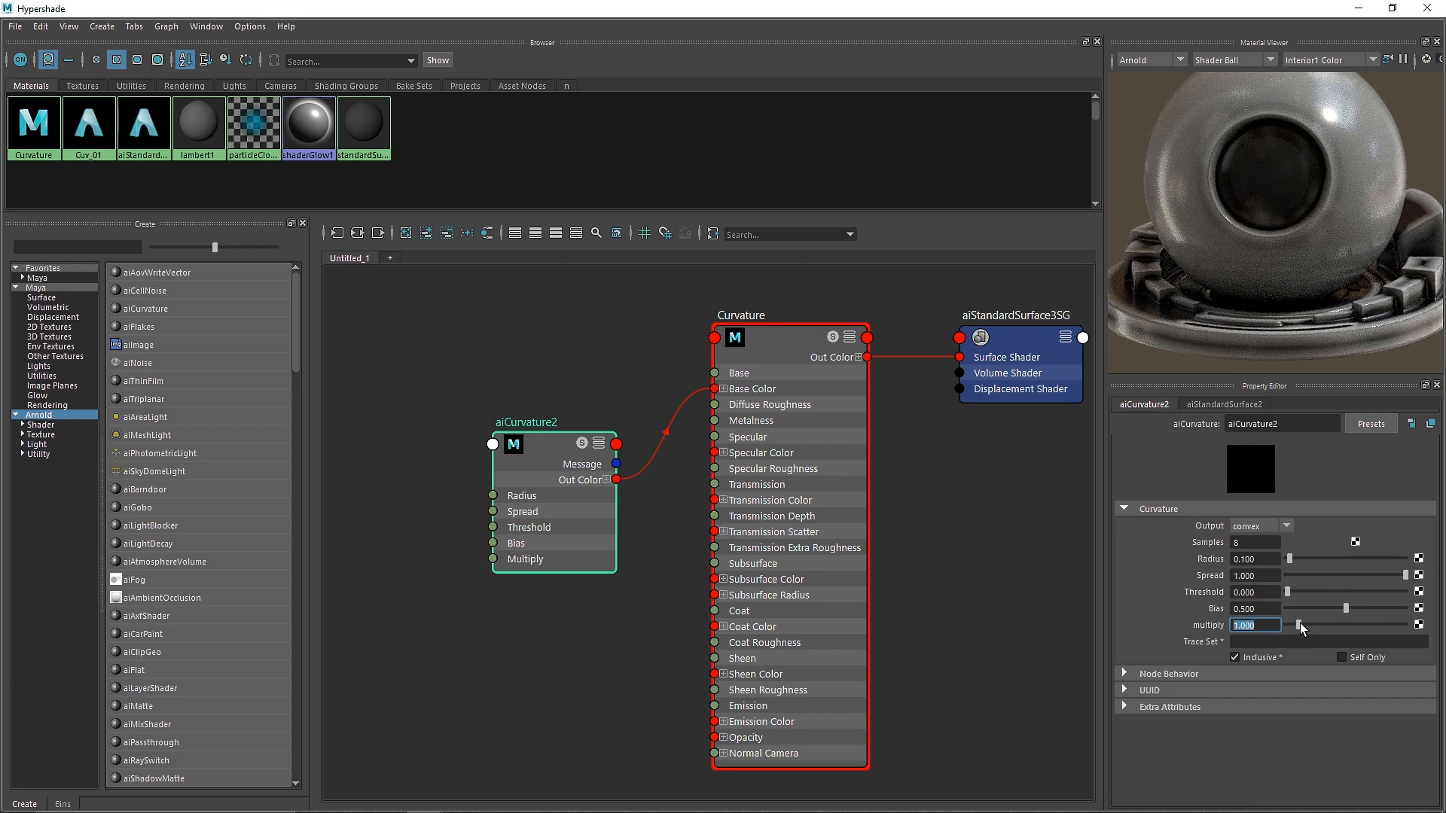
drag(1302, 625, 1411, 625)
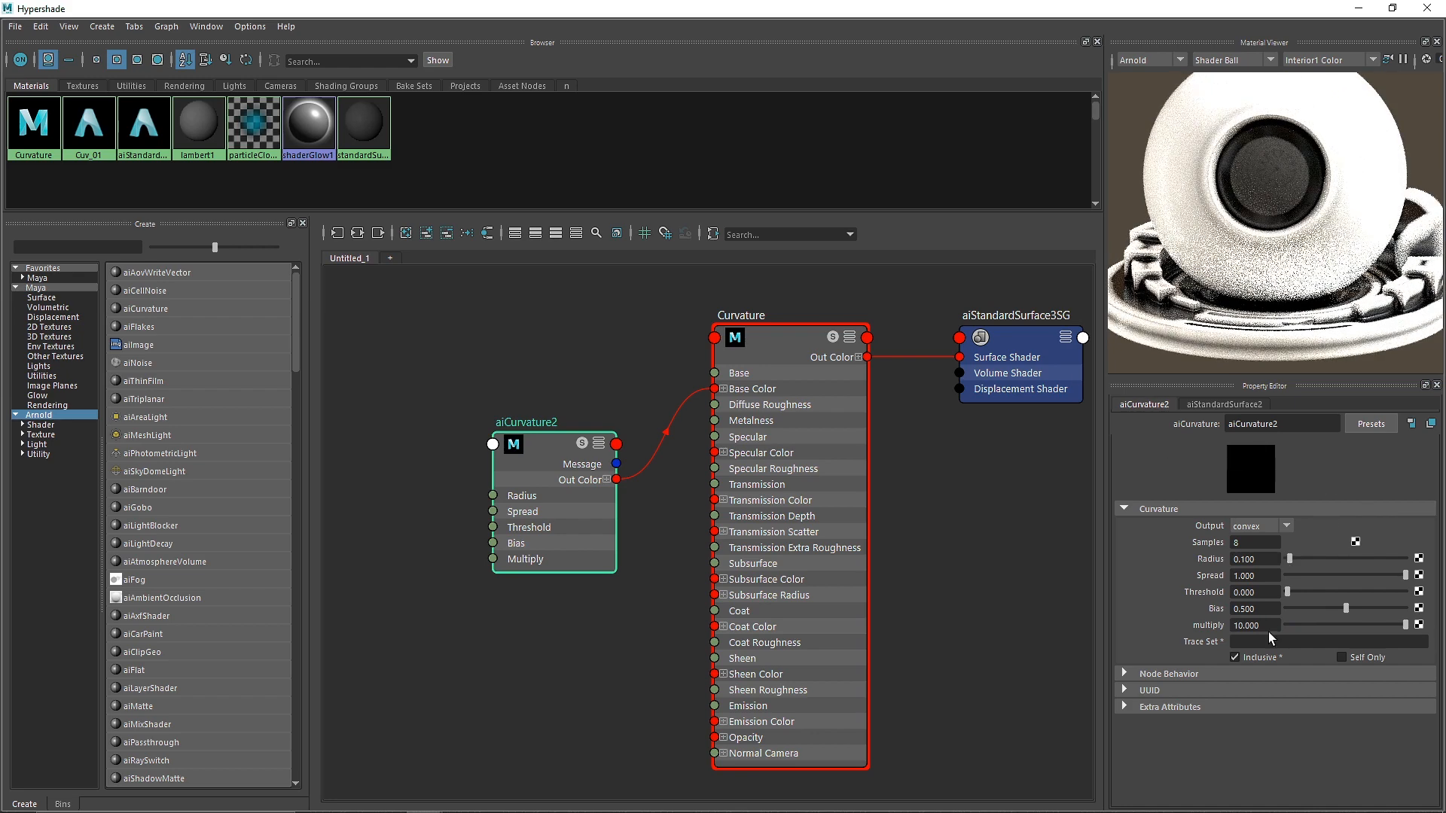
text(1.000)
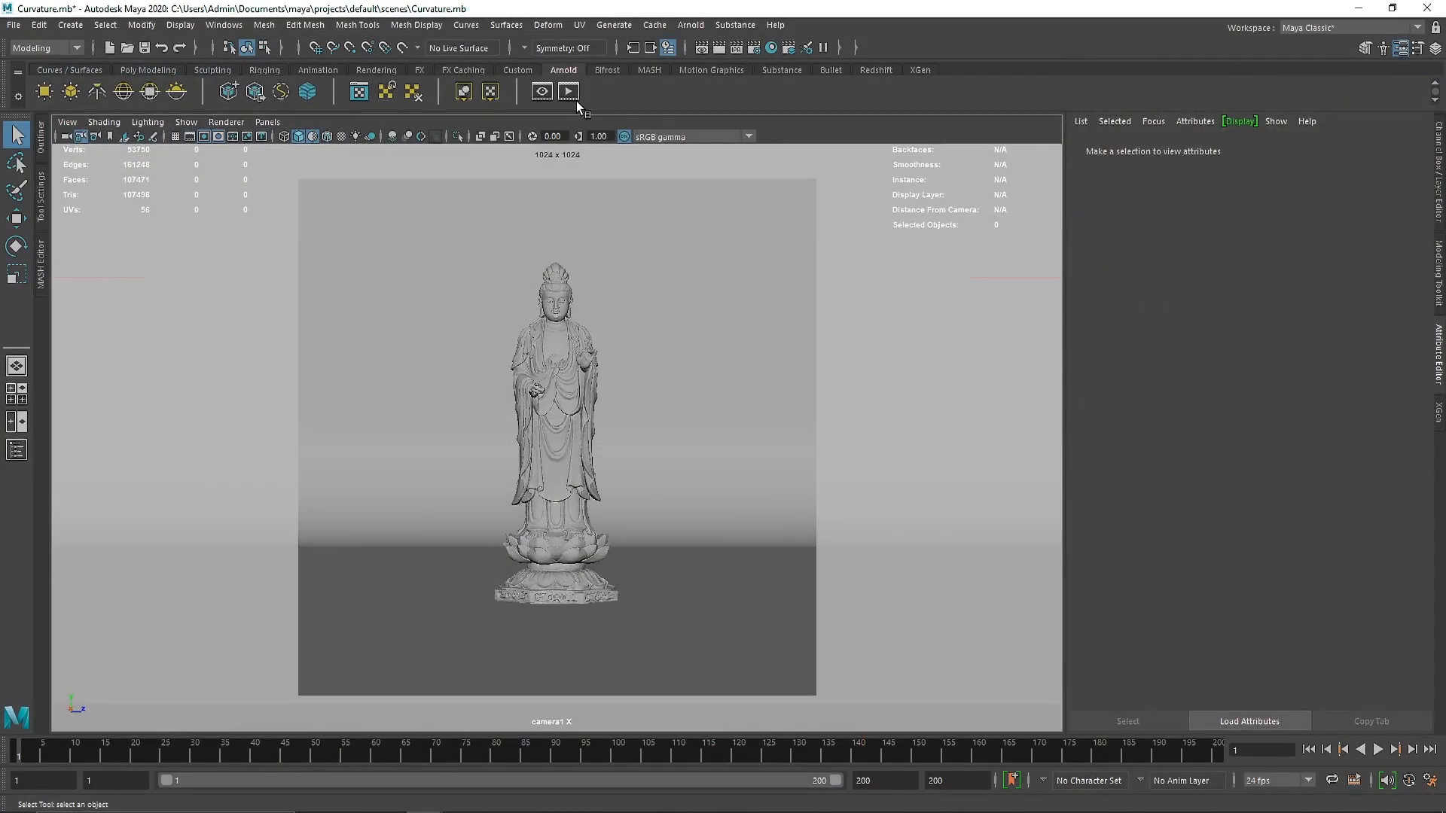
- Render the statue in Arnold at 2048×2048 and dismiss Render Settings
click(568, 91)
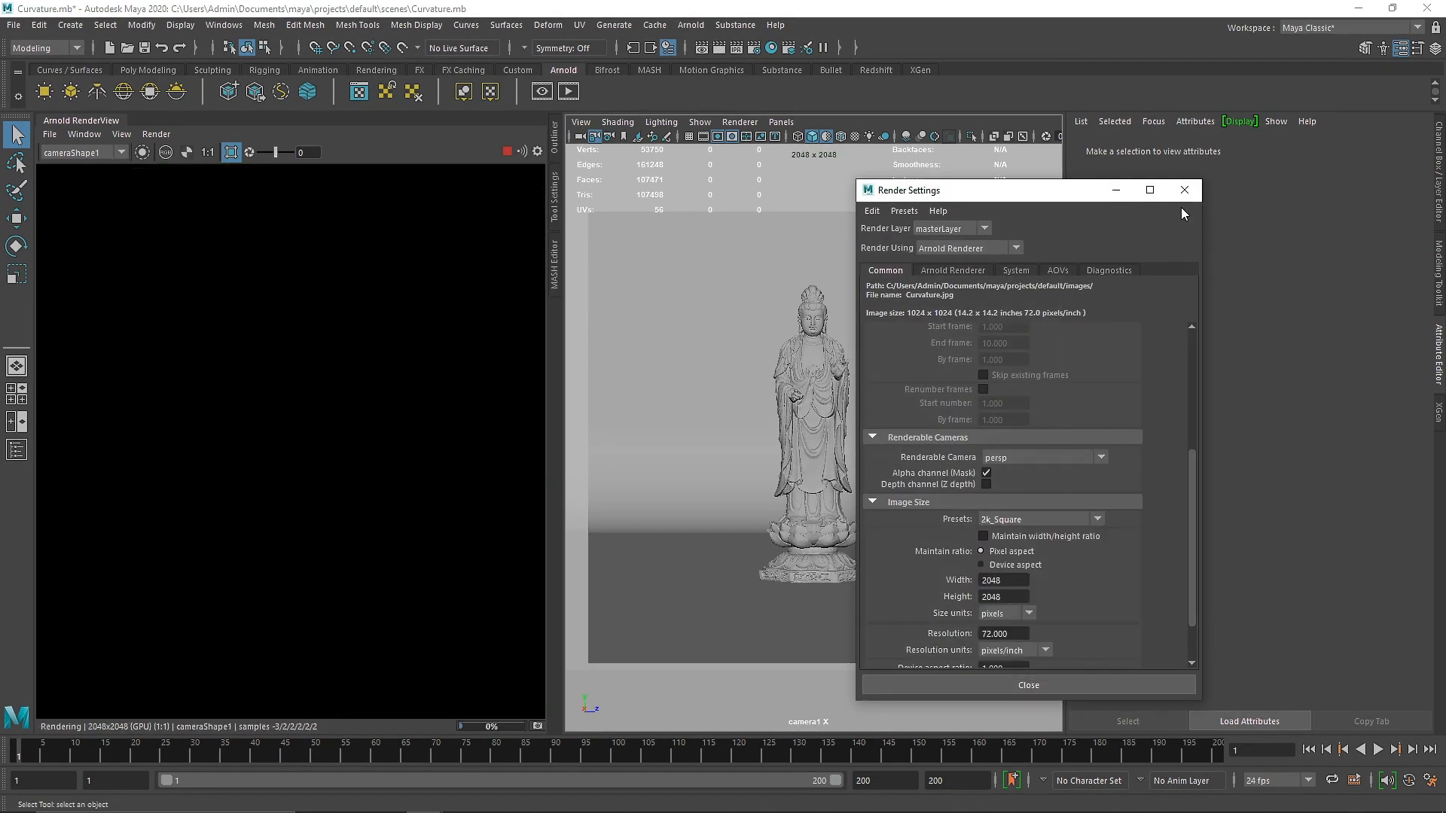
click(1184, 190)
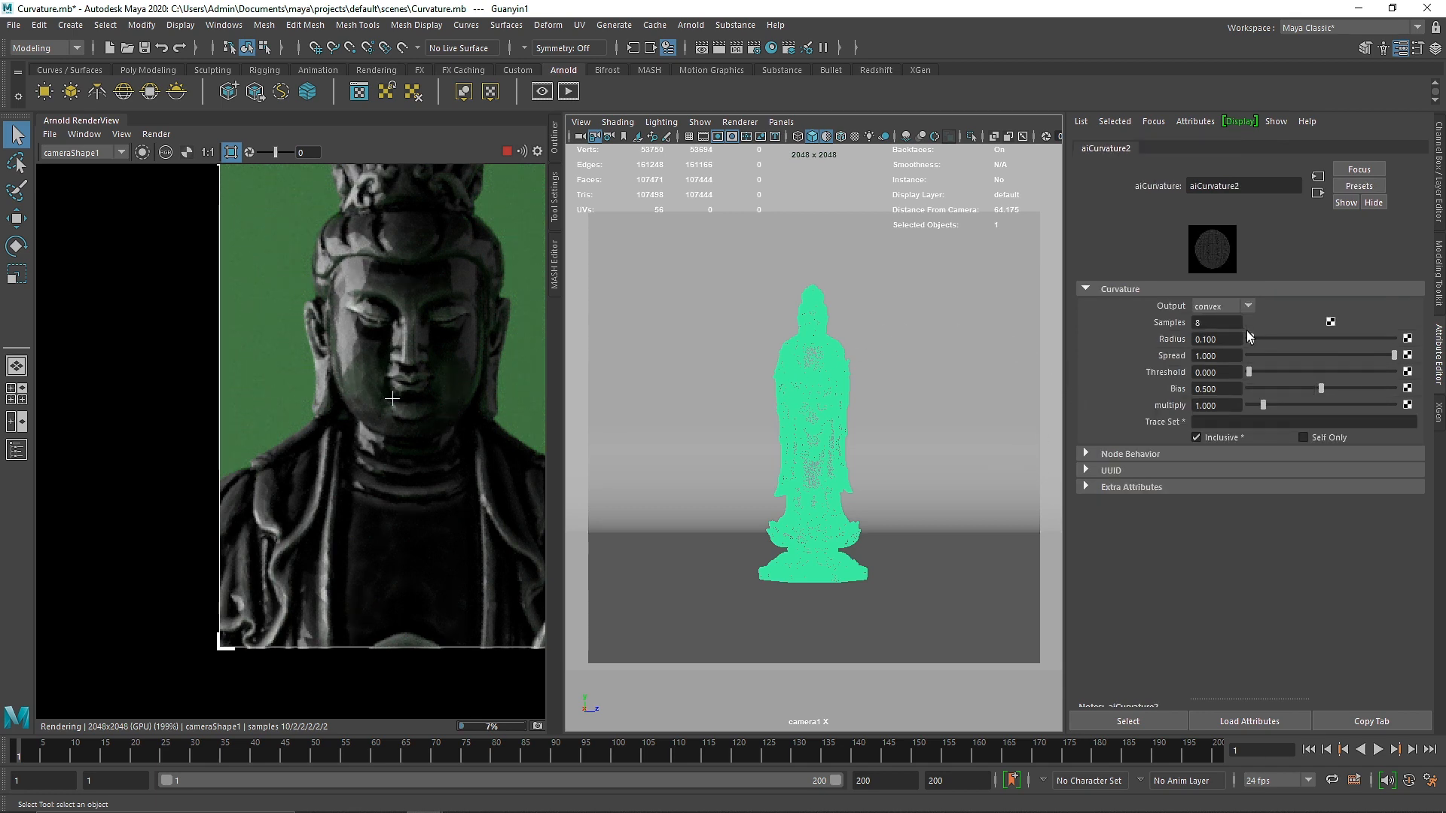
mouse_move(968, 398)
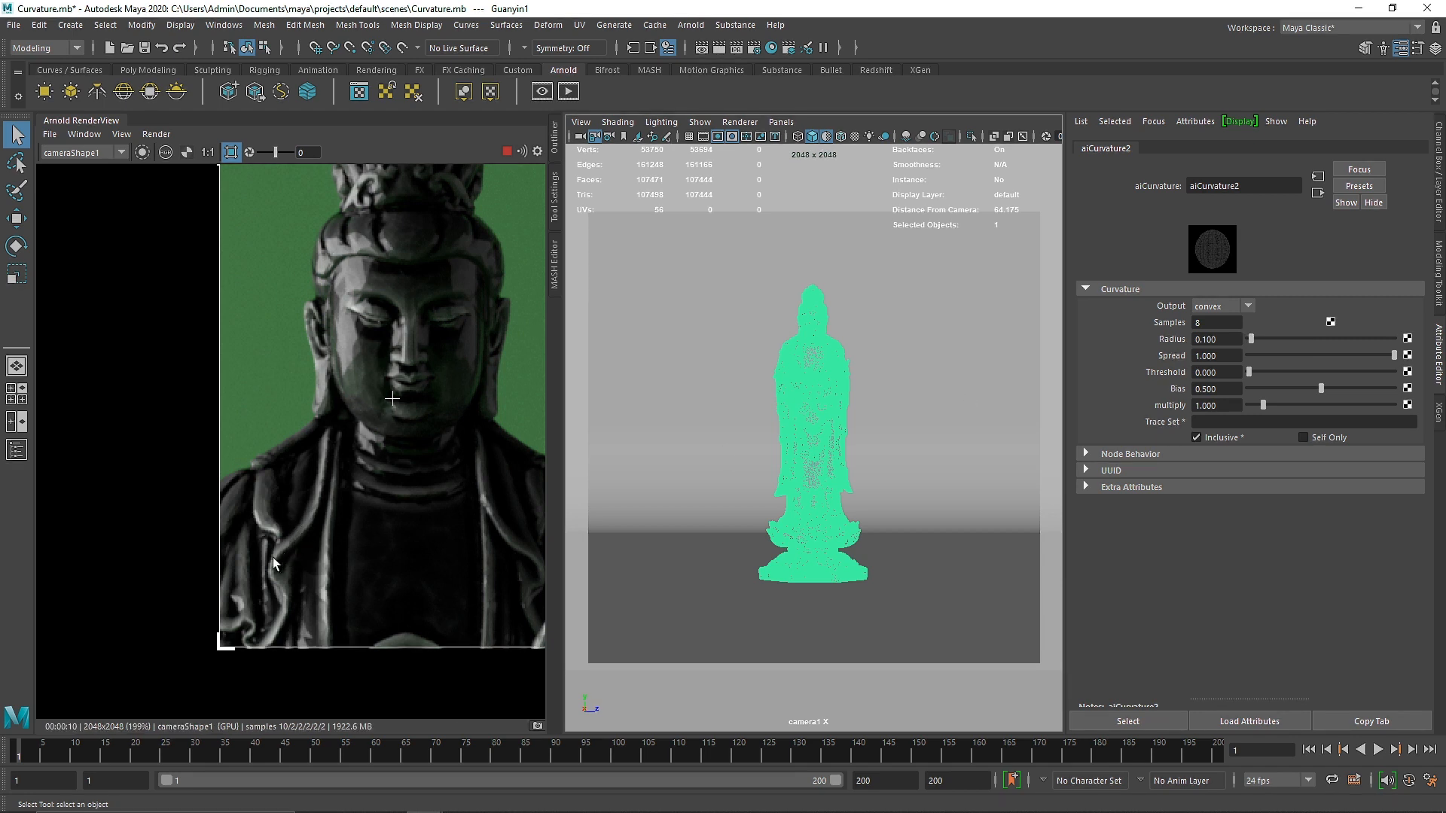
- Set aiCurvature2 Radius to 0.1 and Spread to 0.9 for bright edges
drag(1251, 338, 1256, 338)
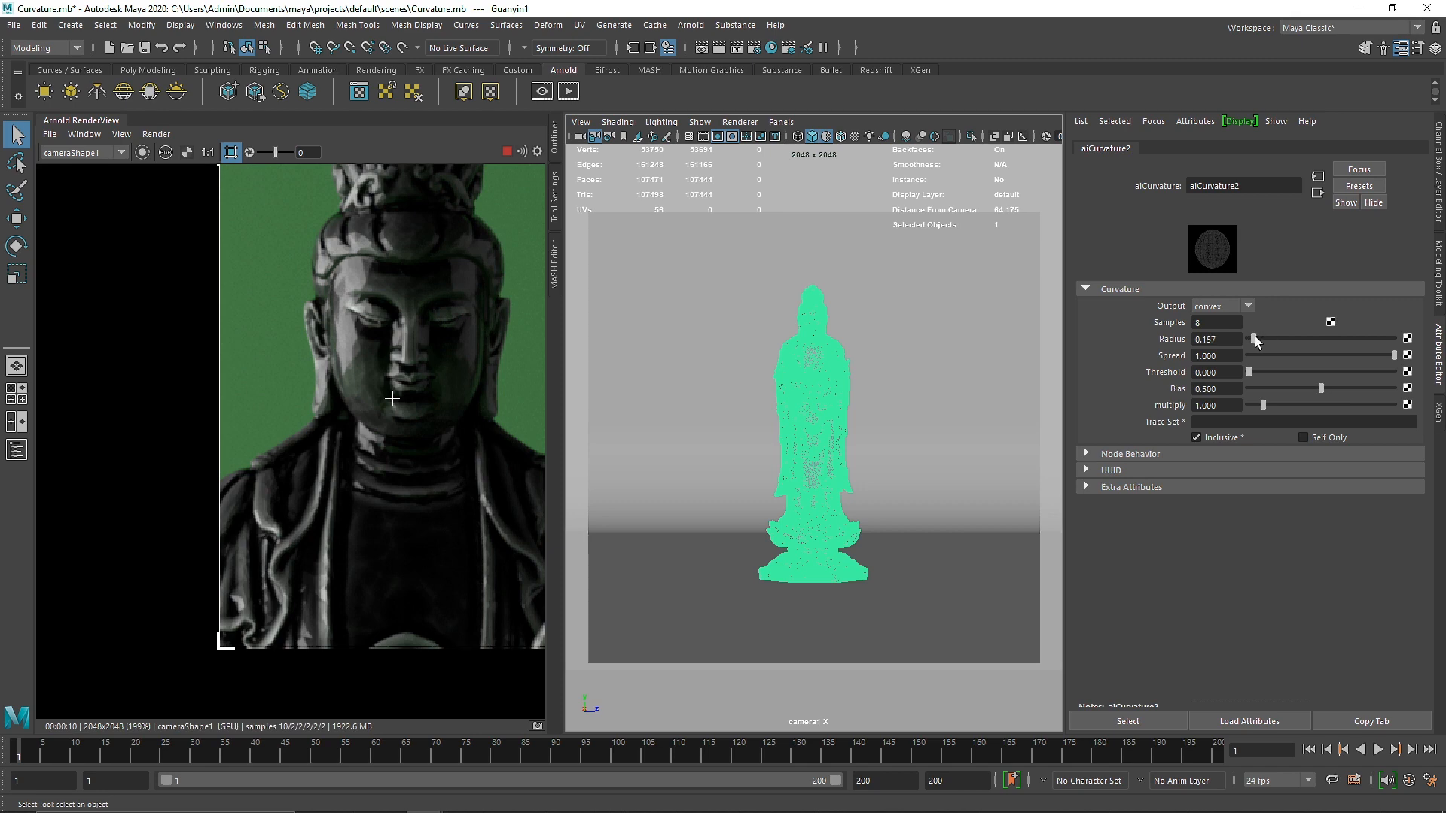
drag(1254, 338, 1310, 338)
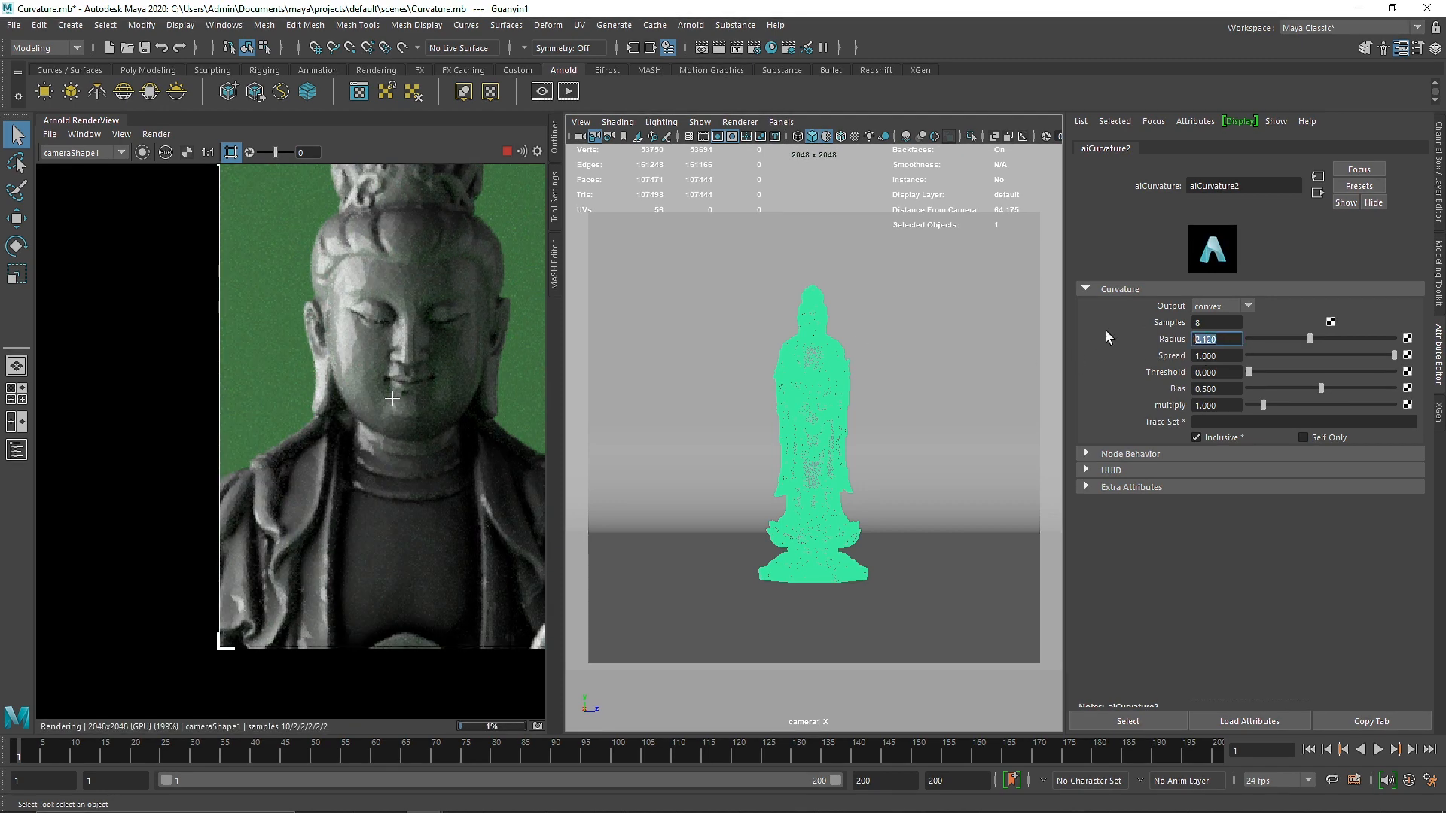
text(0.100)
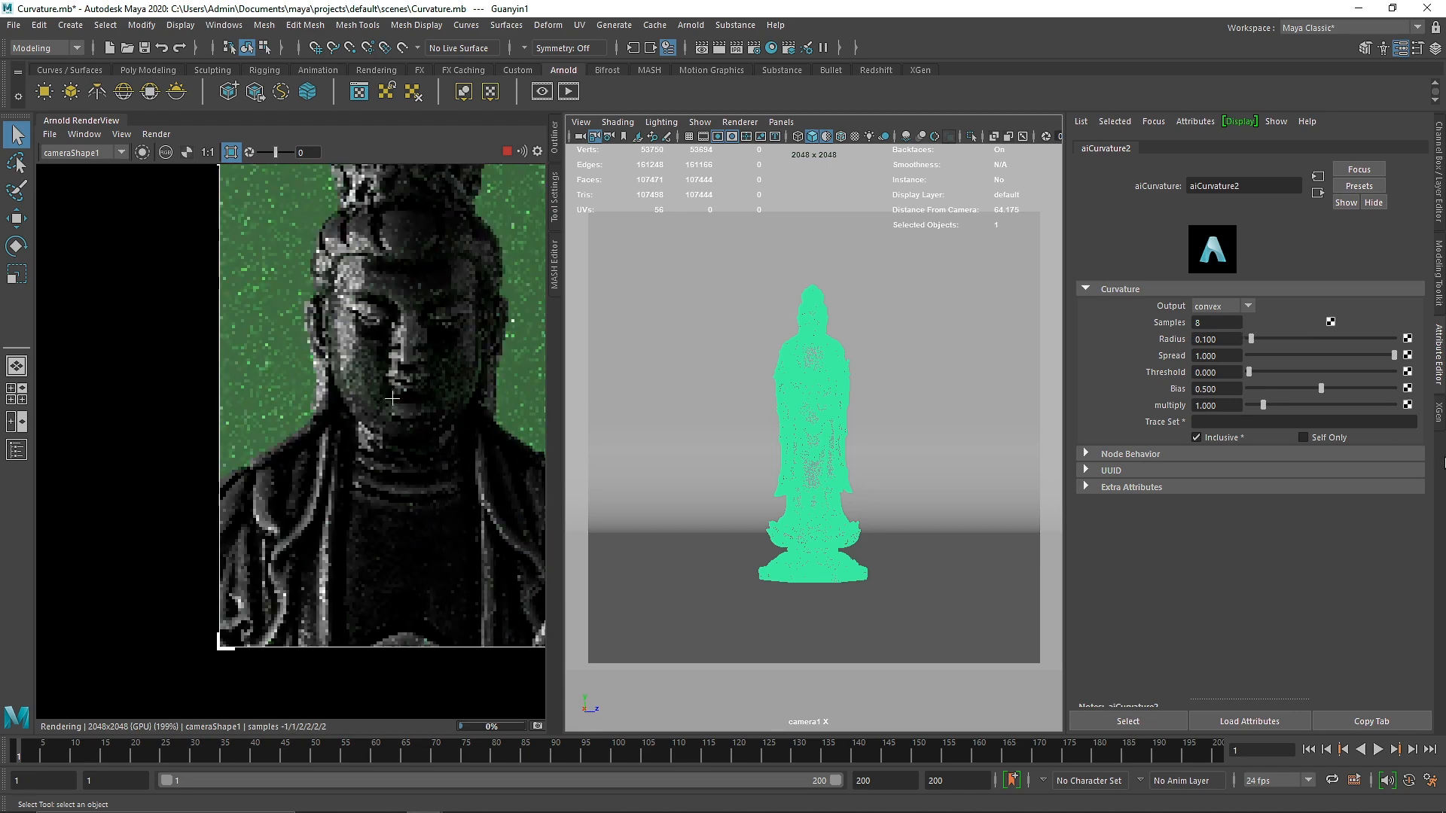
drag(1406, 356, 1381, 356)
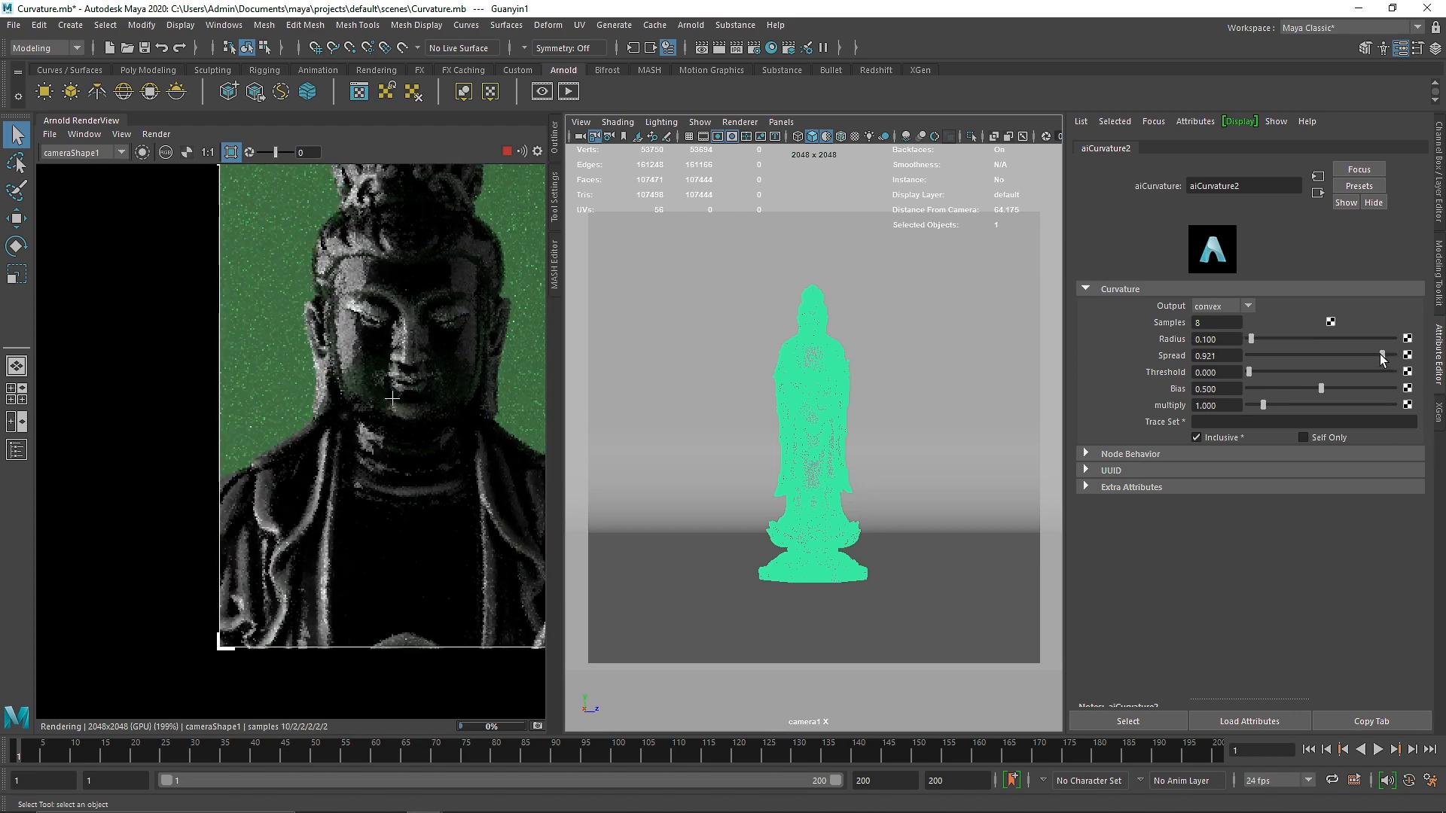
drag(1381, 355, 1374, 355)
text(5)
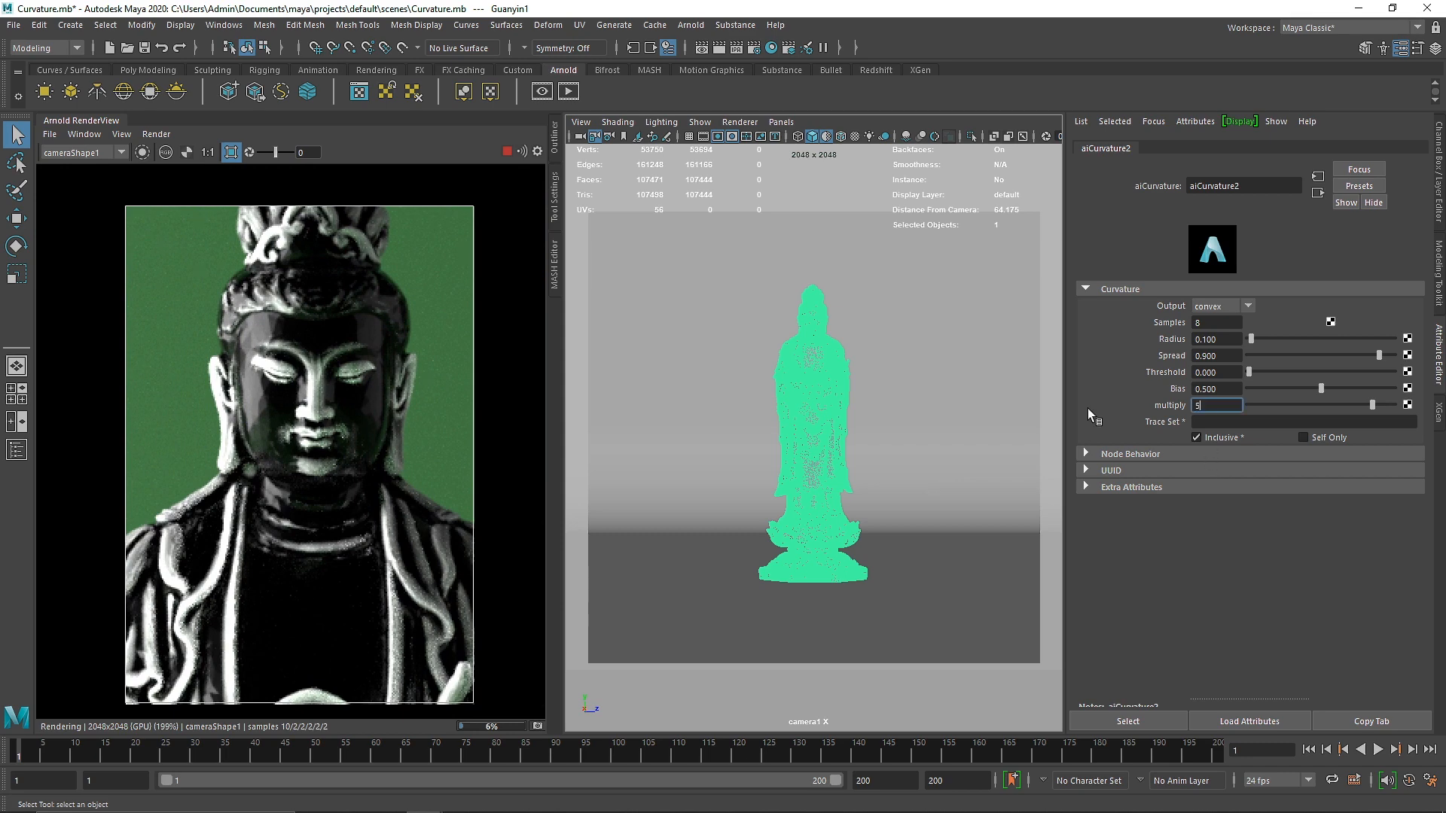
- Apply Multiply 3 and compare concave, both and convex curvature outputs
key(Enter)
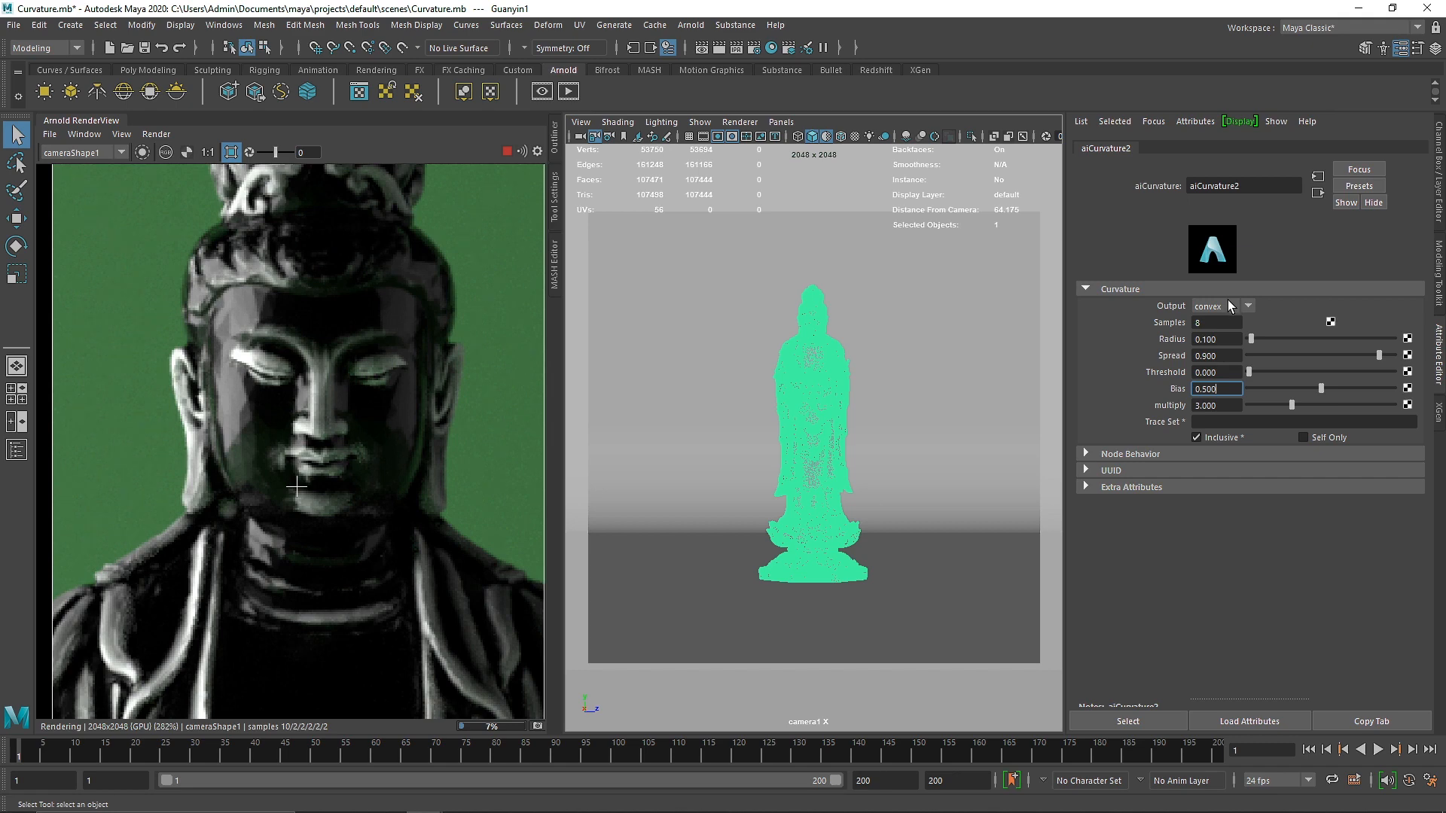
click(1247, 306)
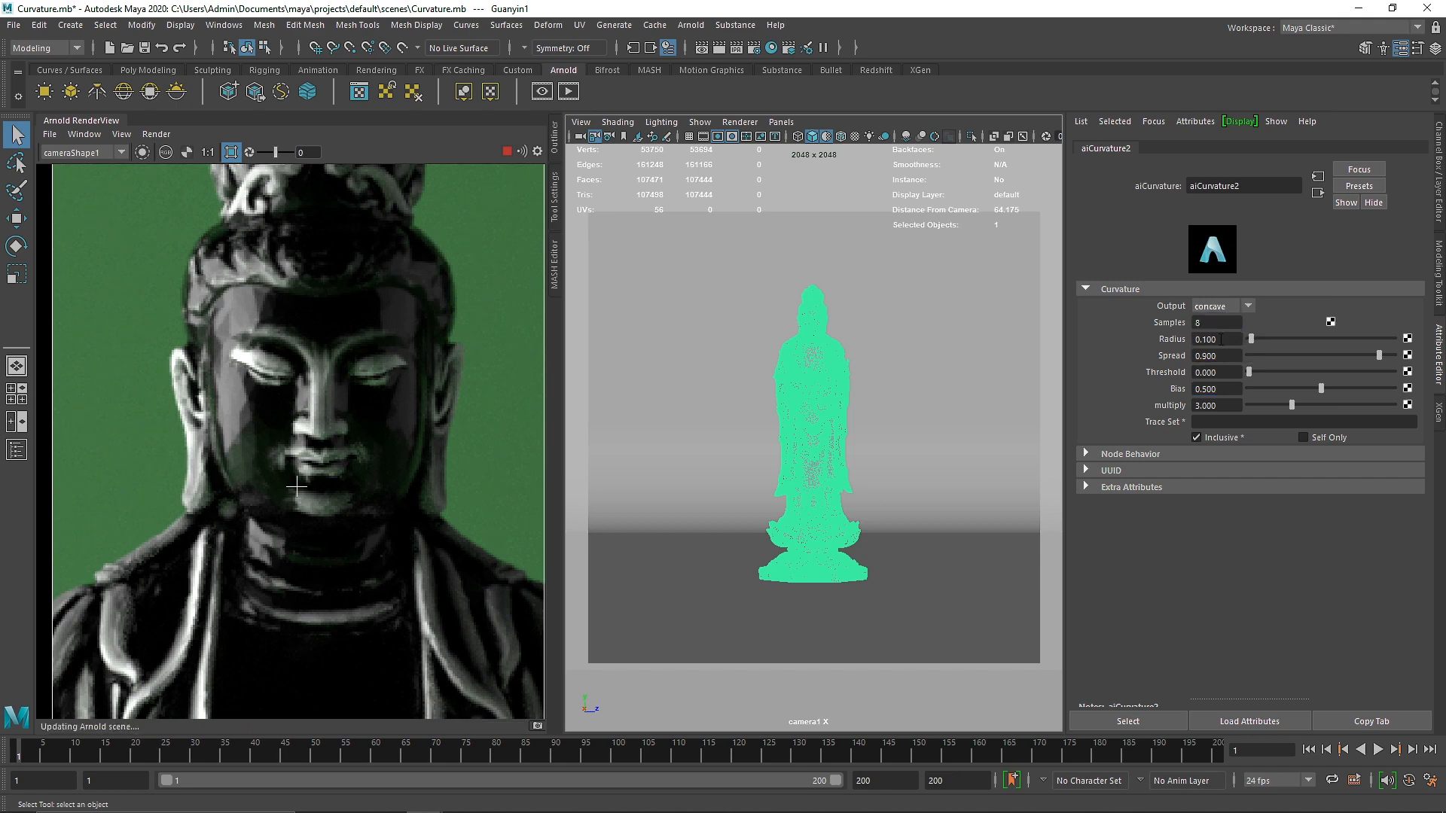
click(1221, 305)
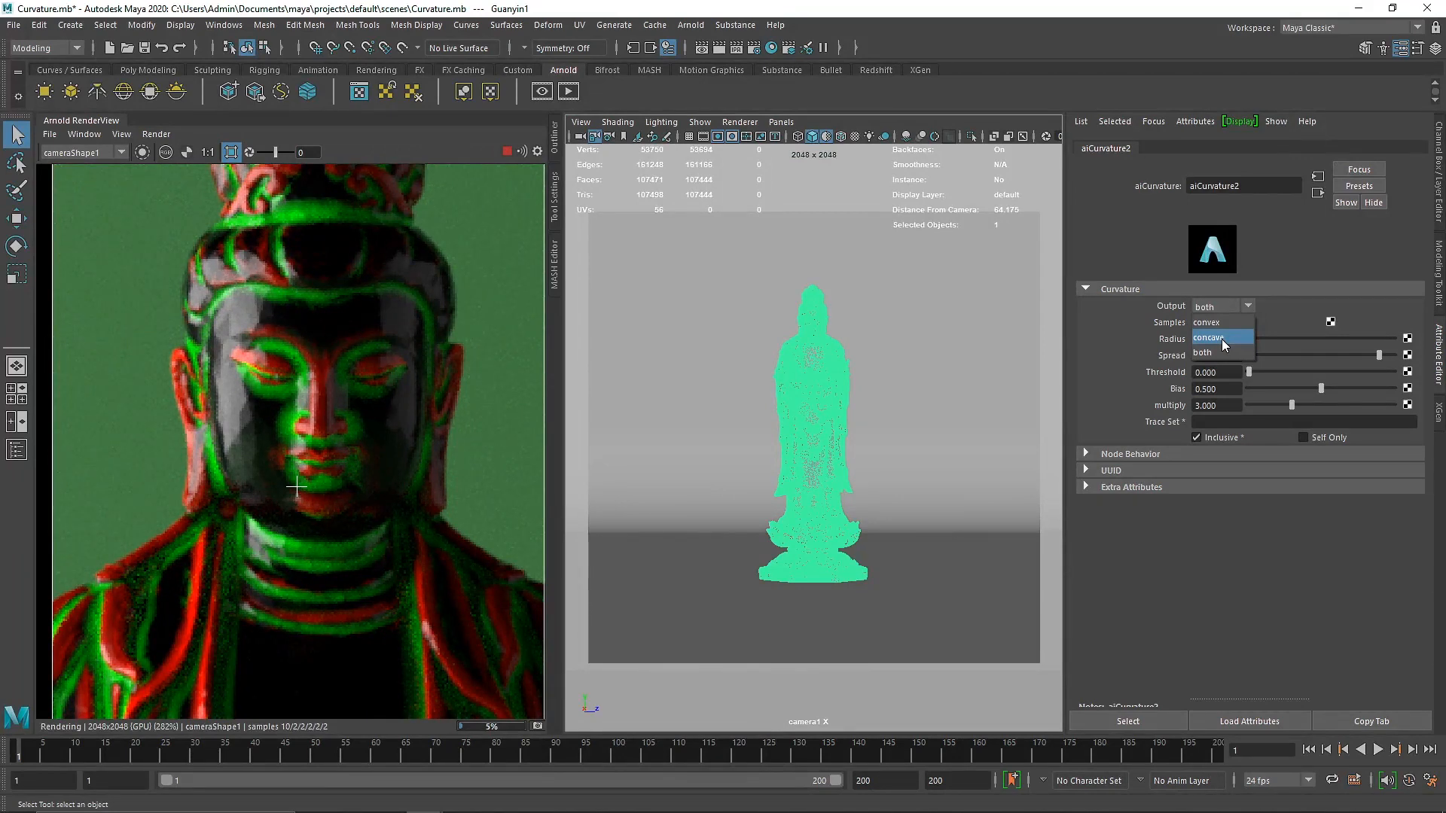
click(1208, 337)
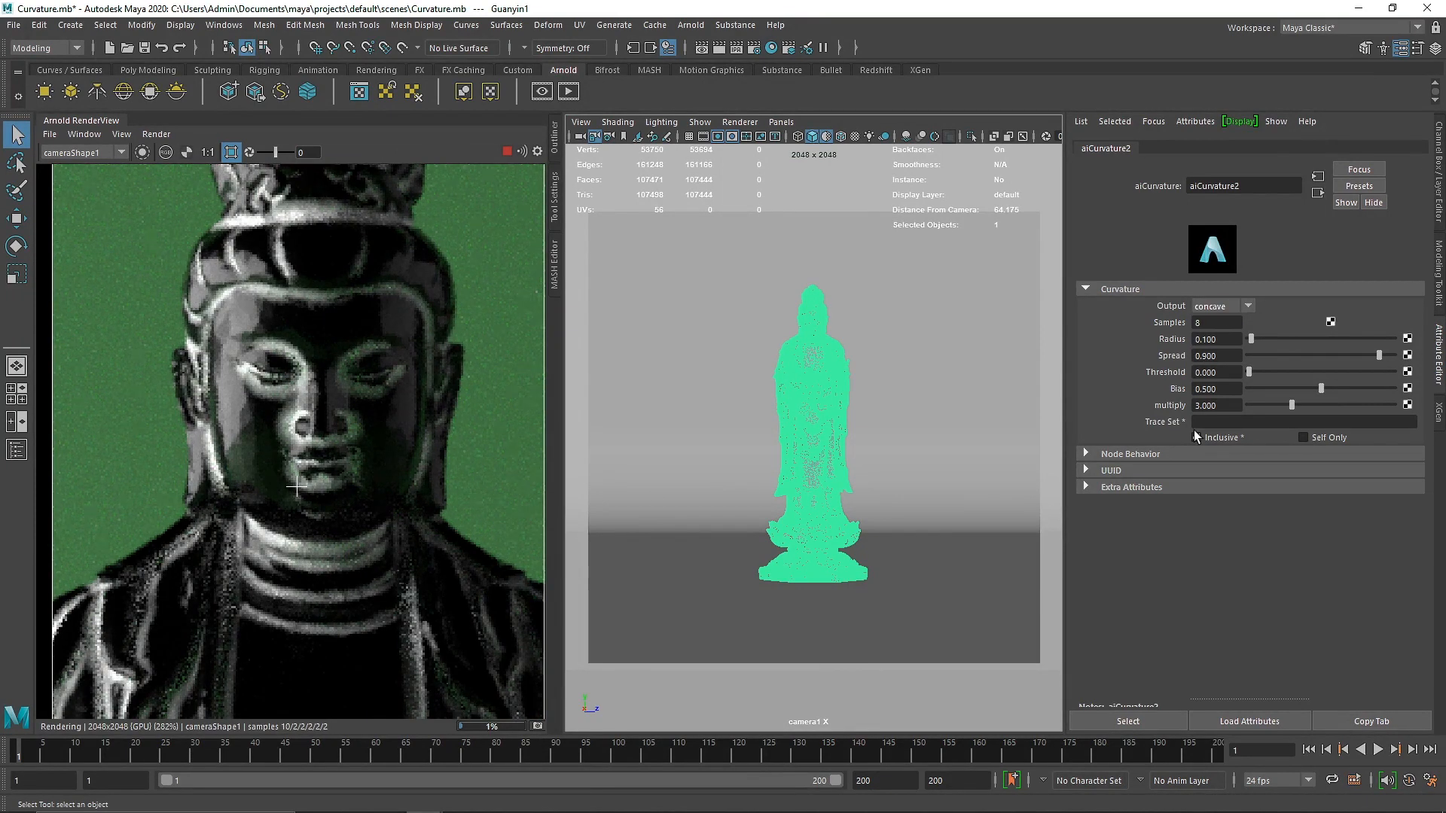
click(1222, 305)
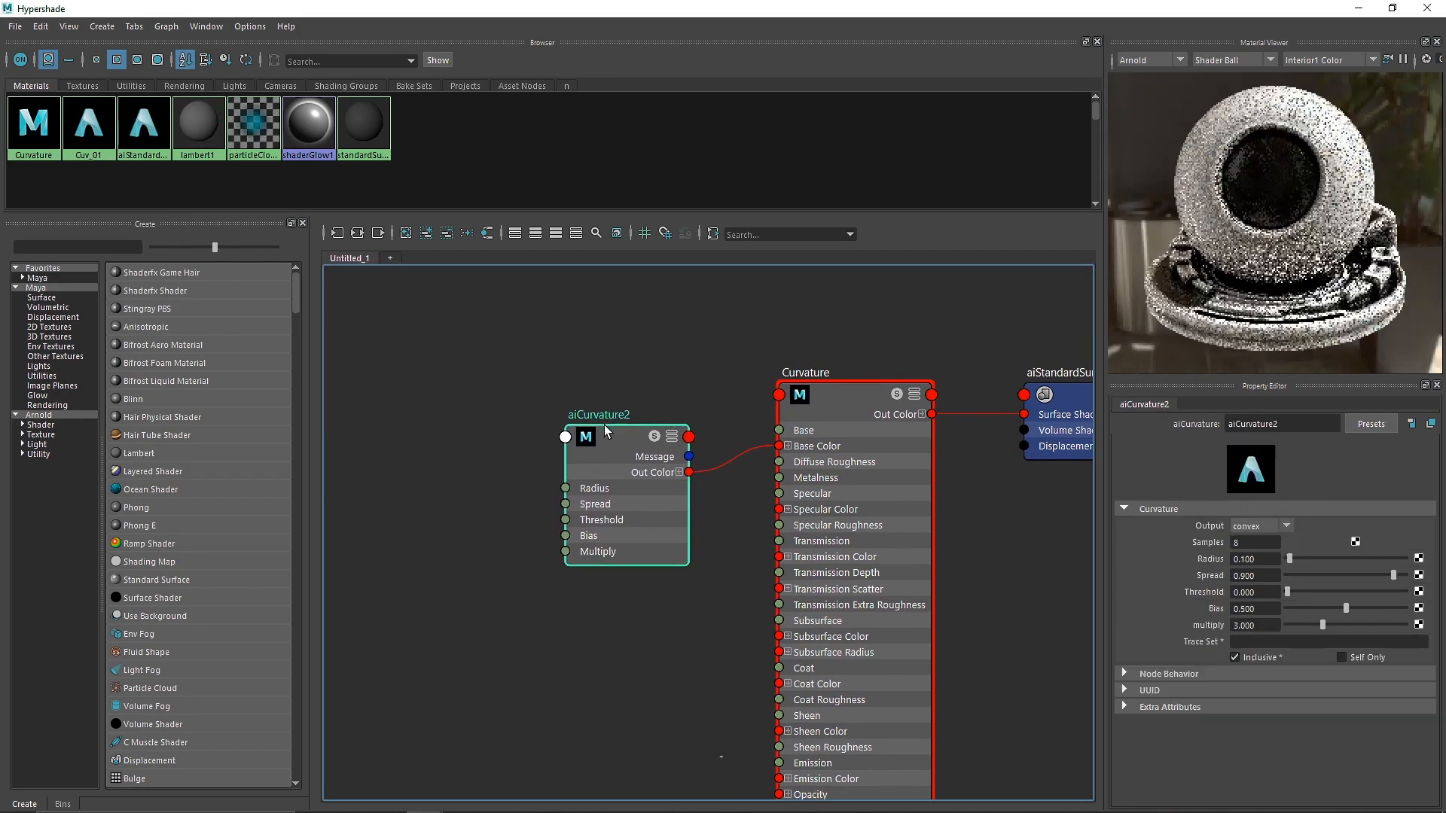
- Add a blue aiRampRgb2 and wire aiCurvature2 into aiAdd2's Input 2
text(ramp)
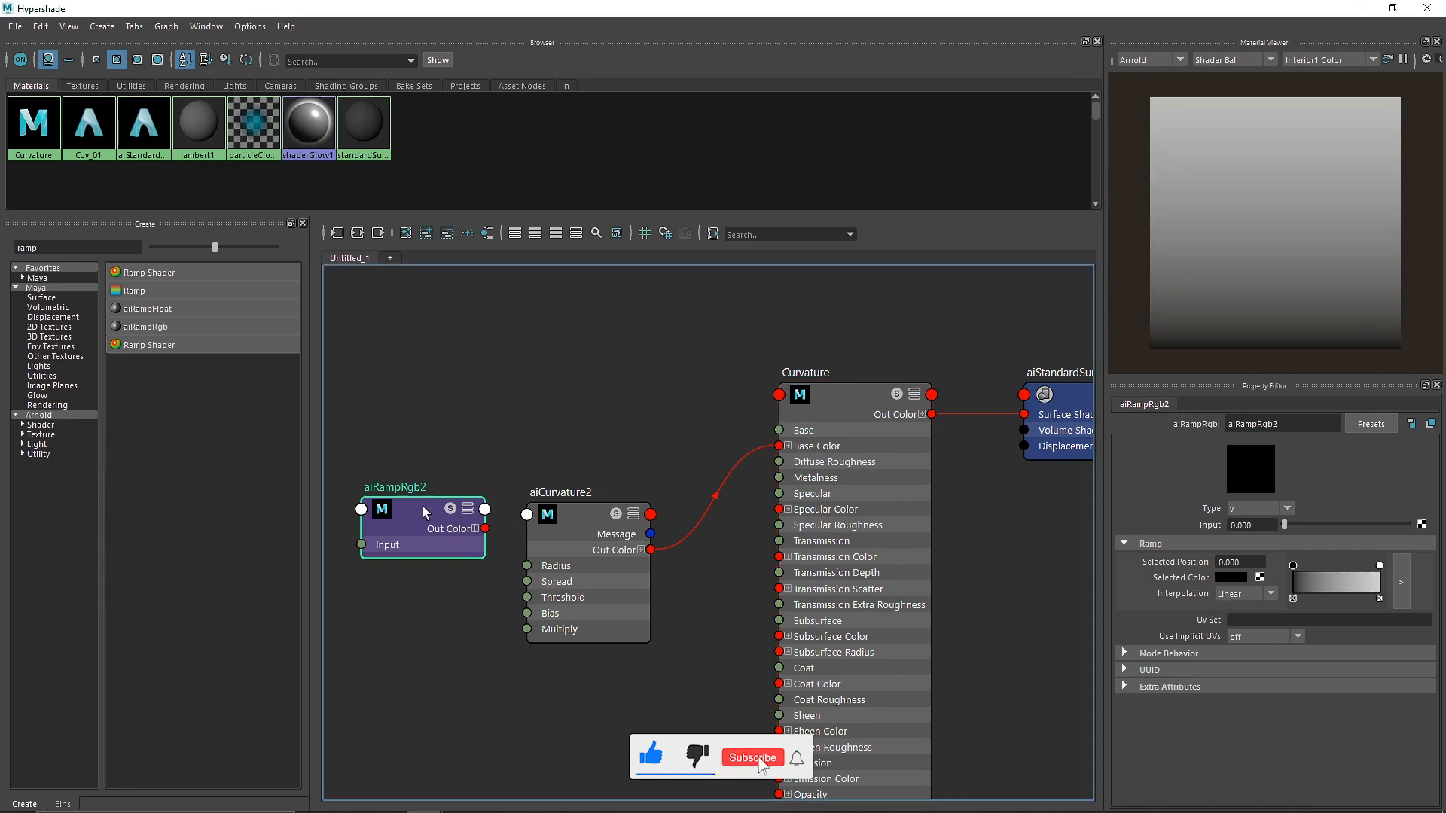
click(569, 531)
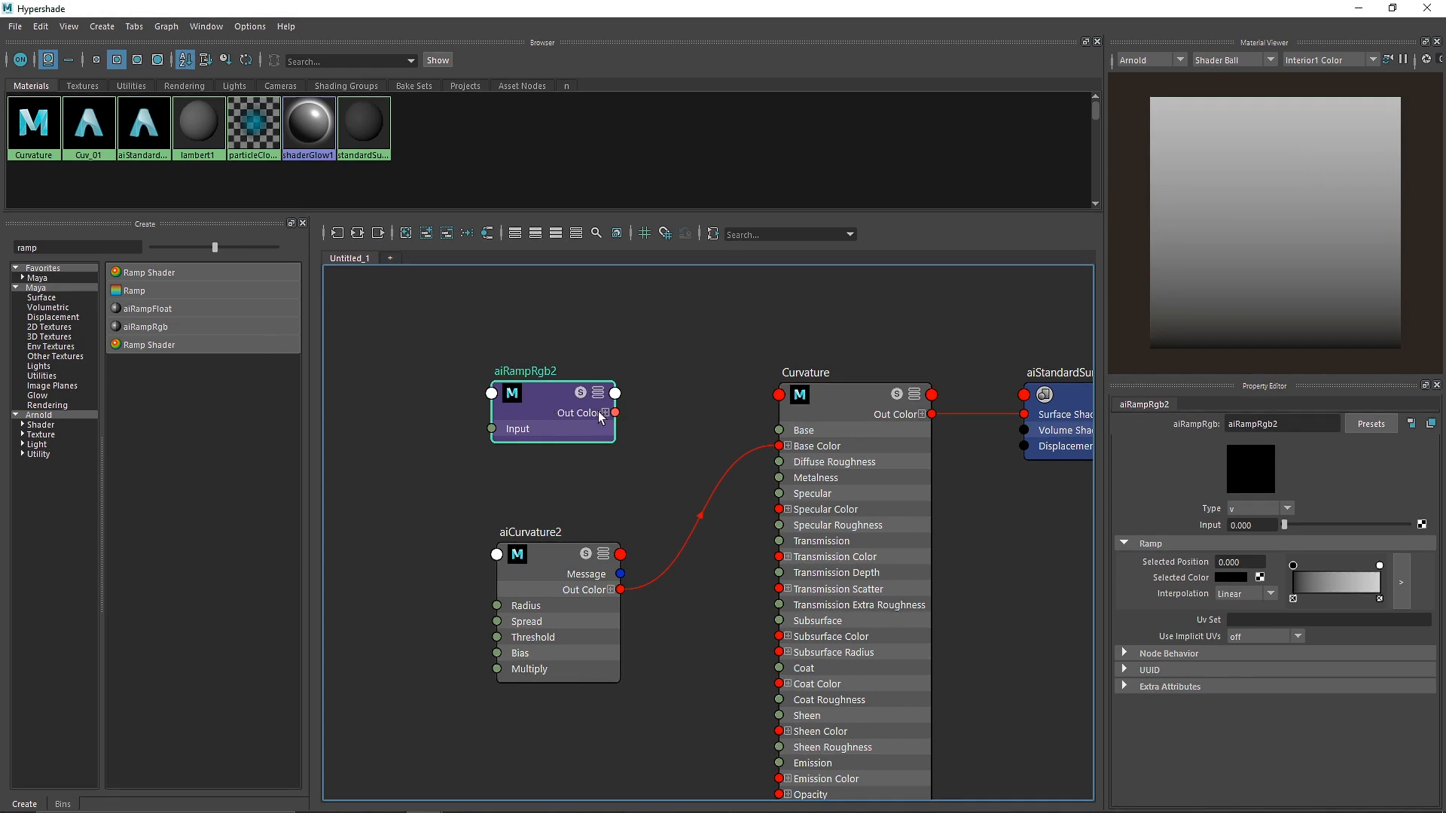
click(523, 554)
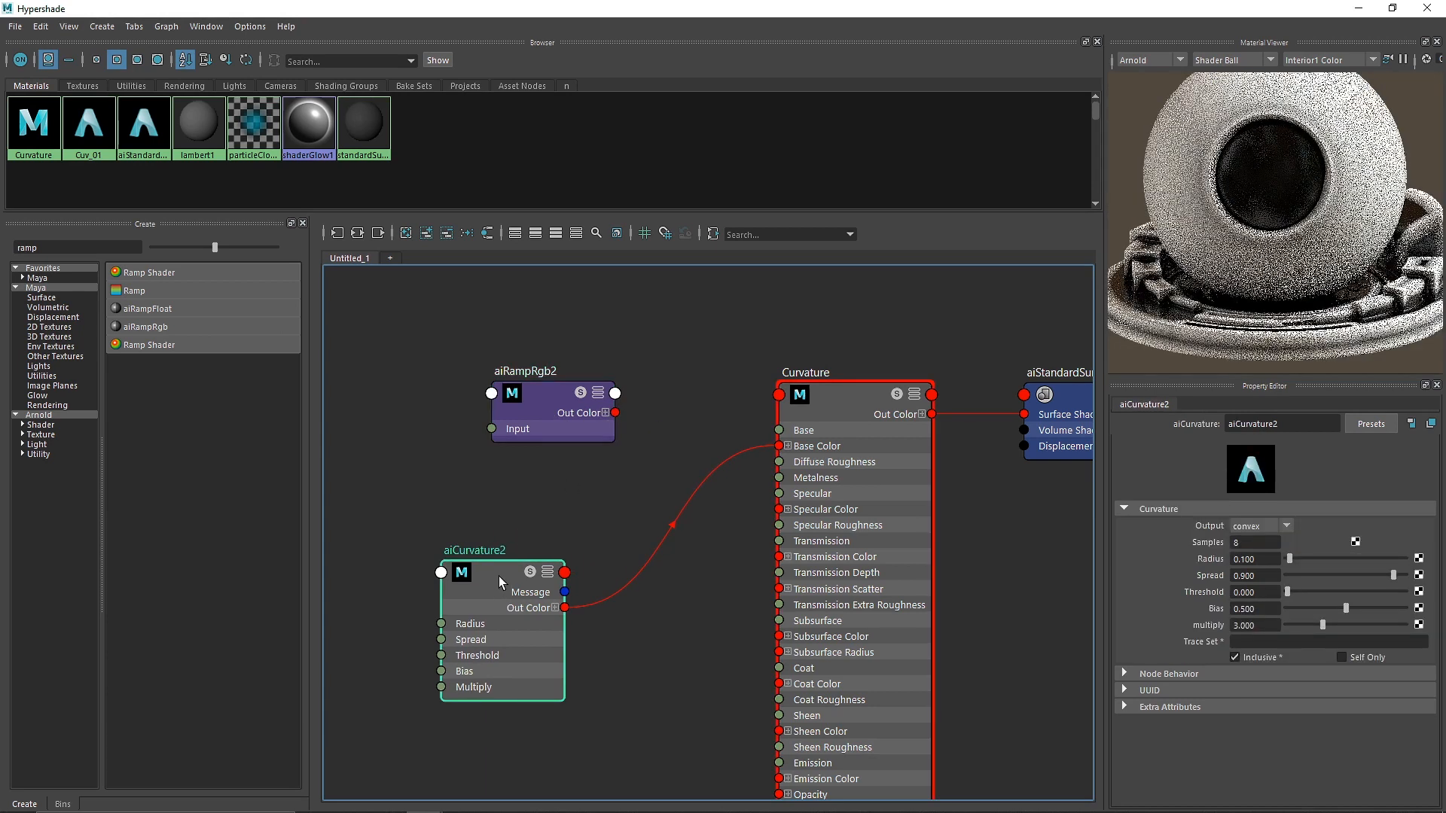
click(544, 412)
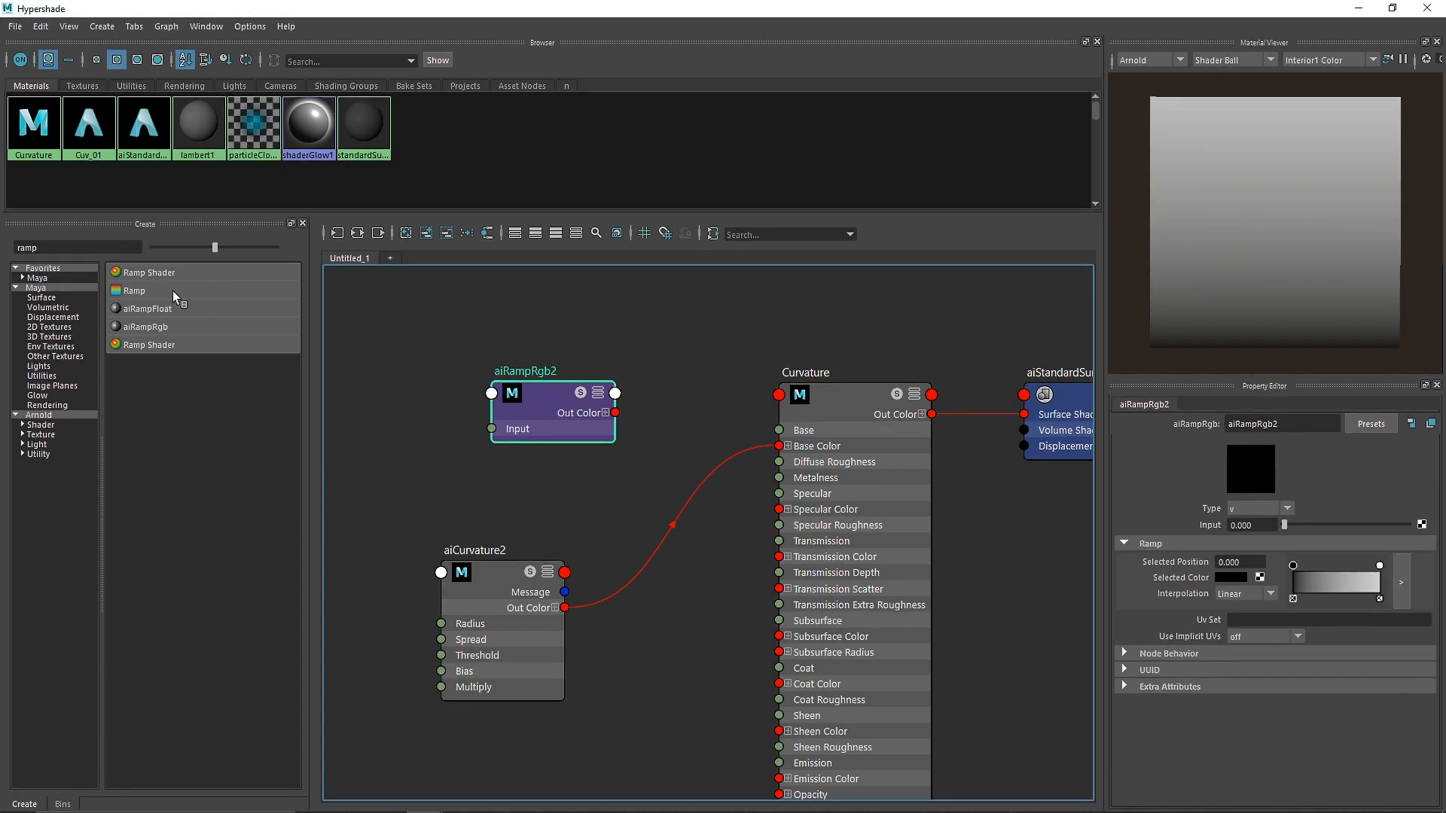
mouse_move(559, 408)
text(add)
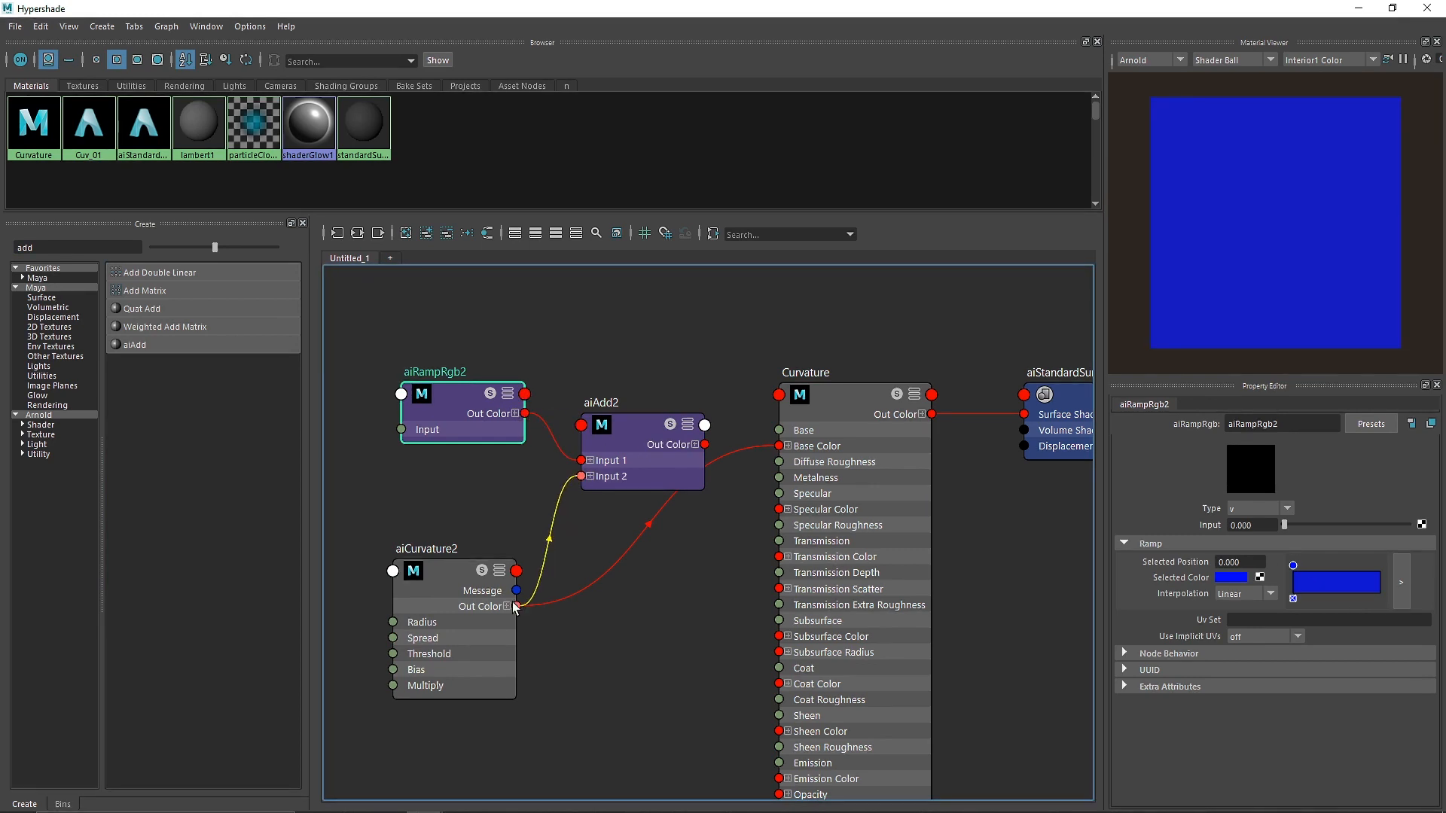
click(427, 549)
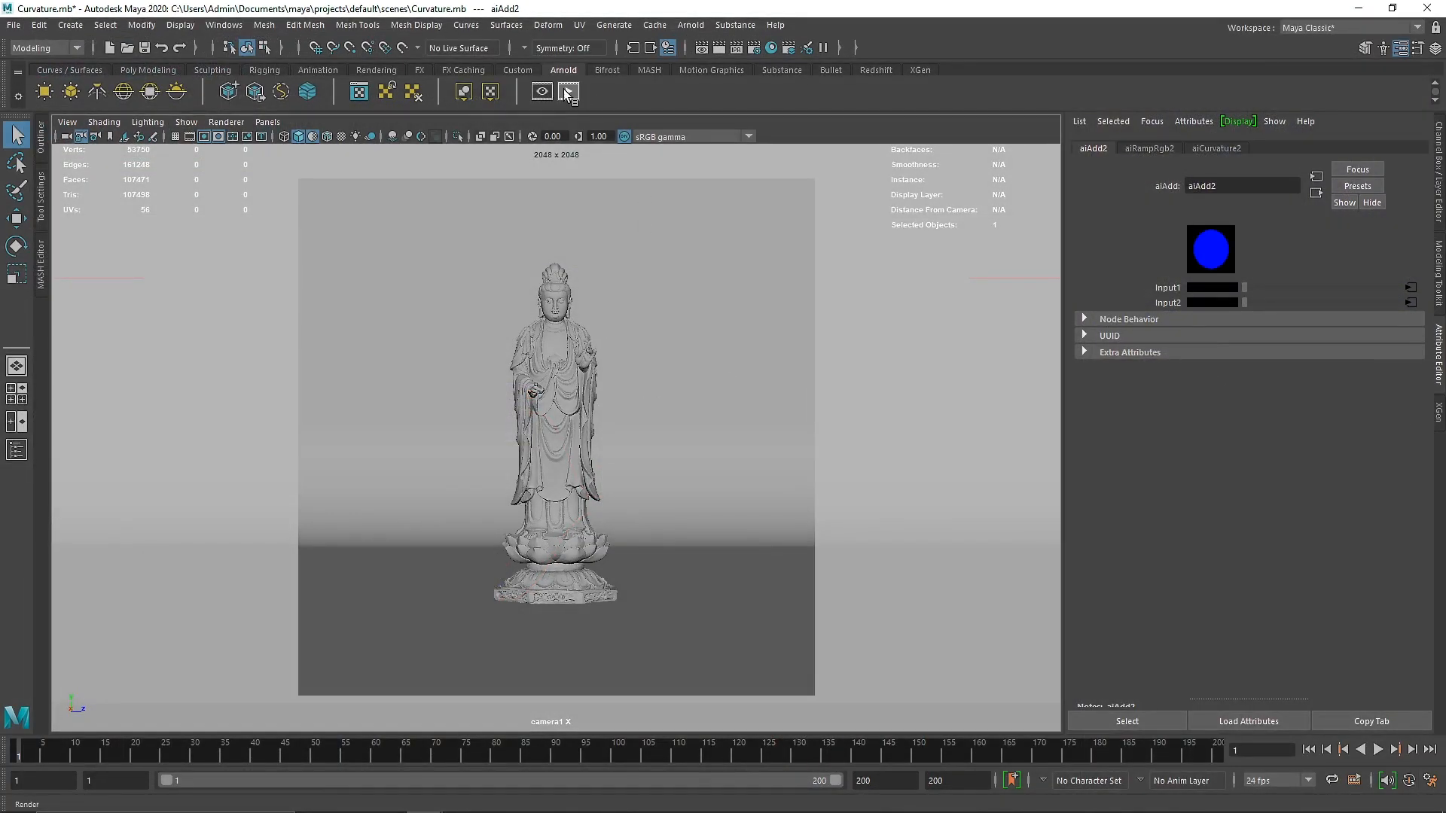
- Re-render in Arnold and switch aiRampRgb2's selected colour from blue to magenta
click(568, 92)
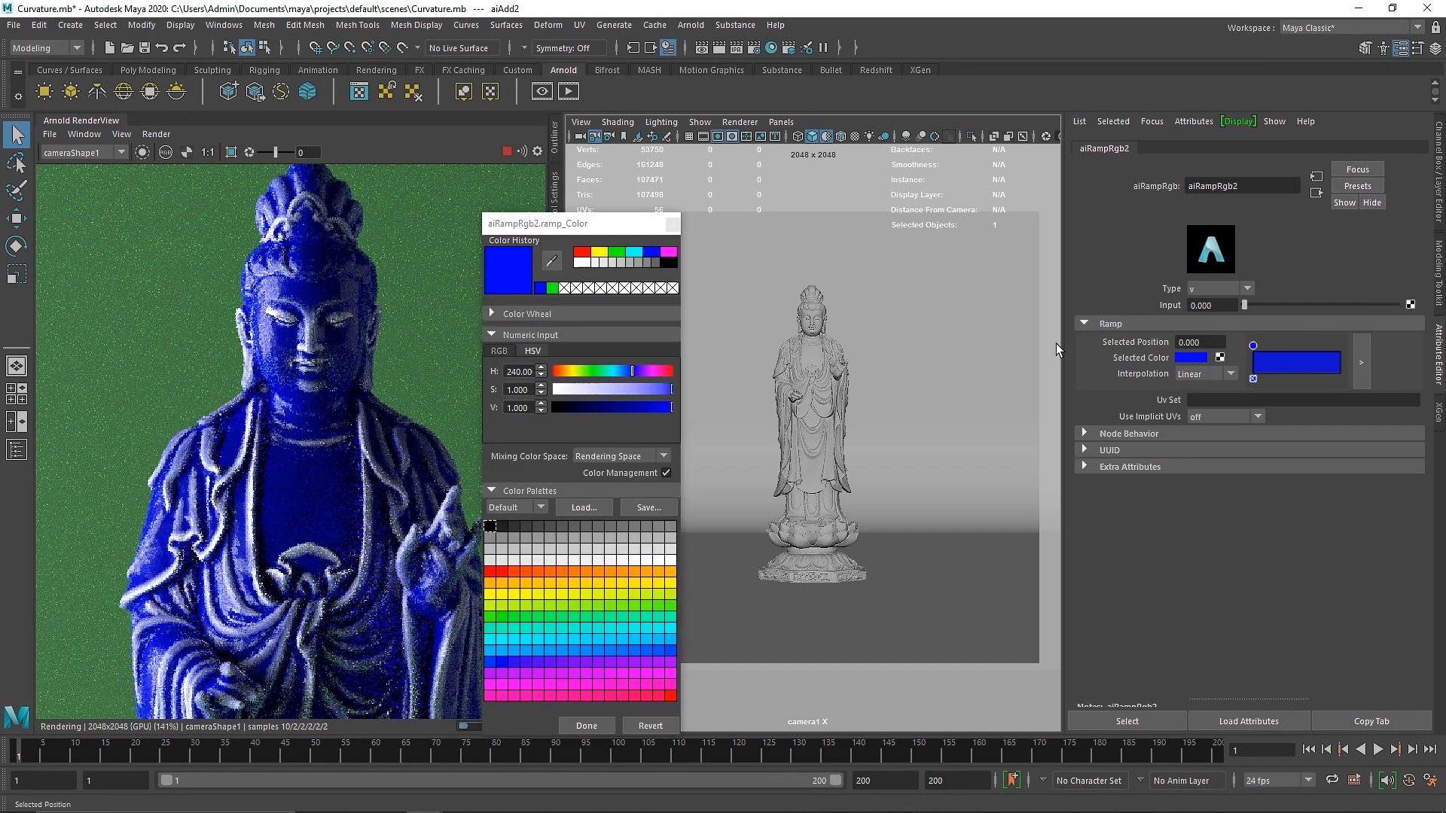
click(585, 725)
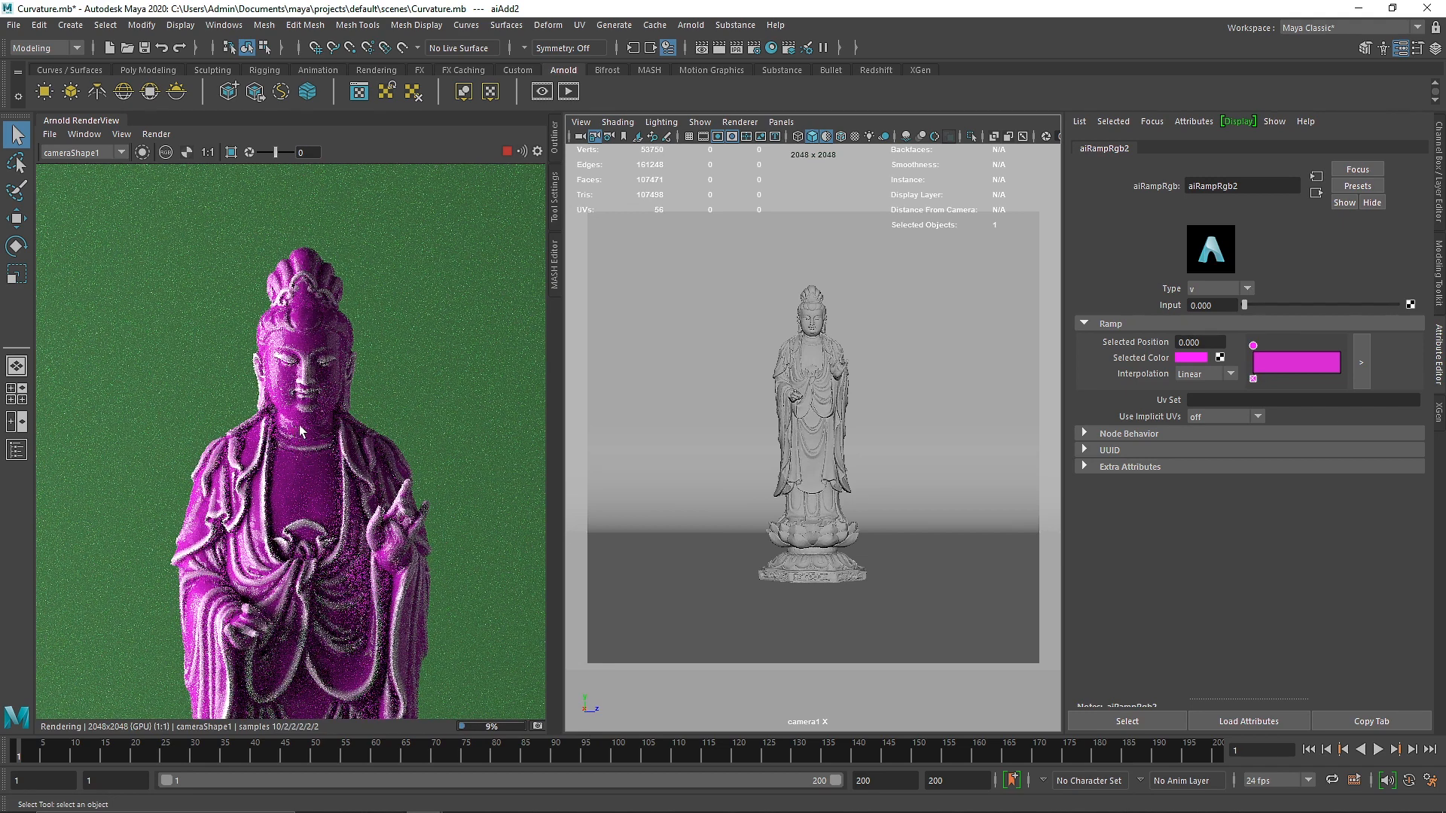
mouse_move(447, 425)
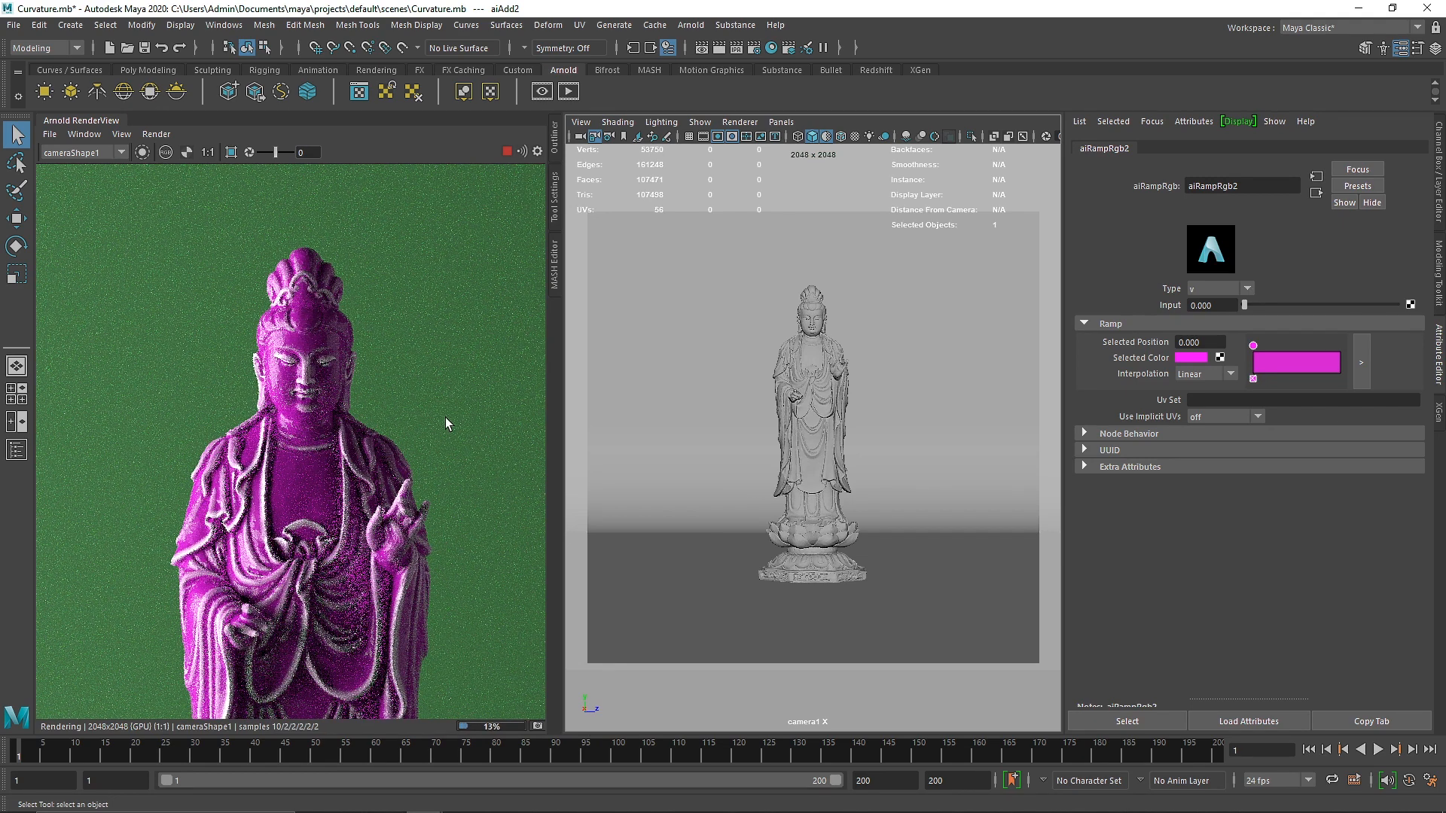